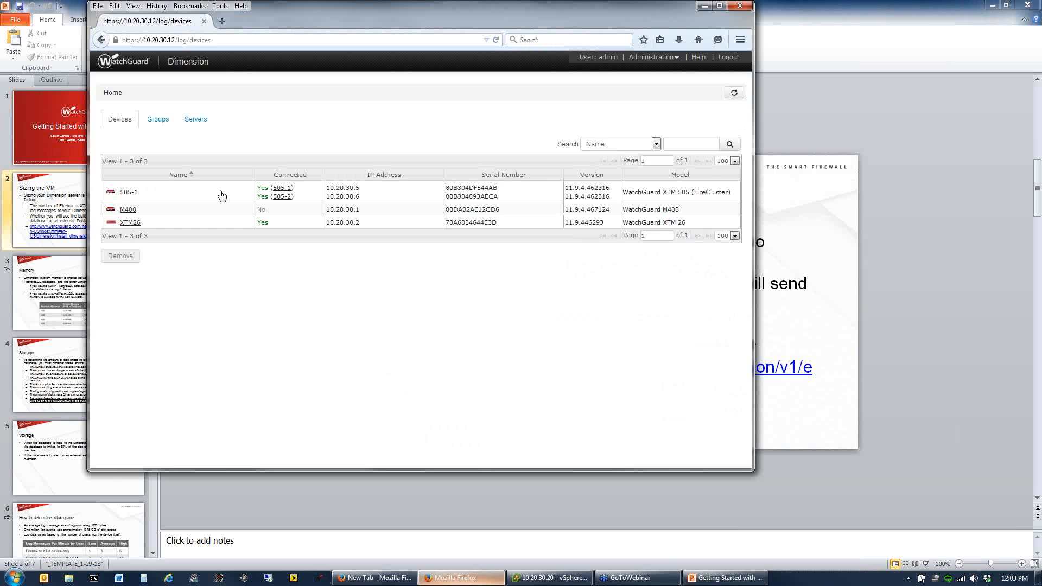
Open watchguard.com in a new maximized tab and reach the Support Center.
left_click(224, 21)
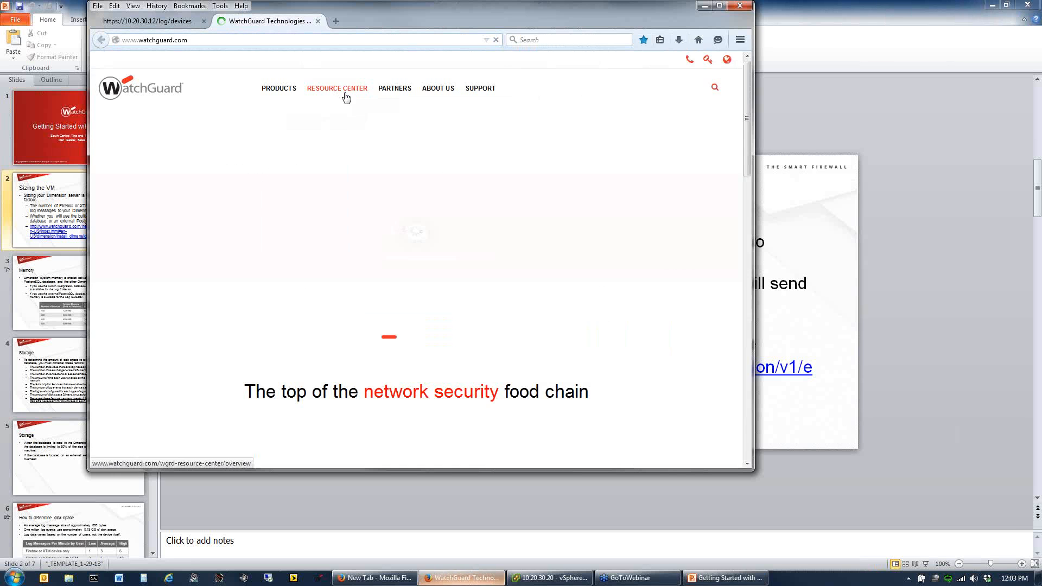
left_click(480, 88)
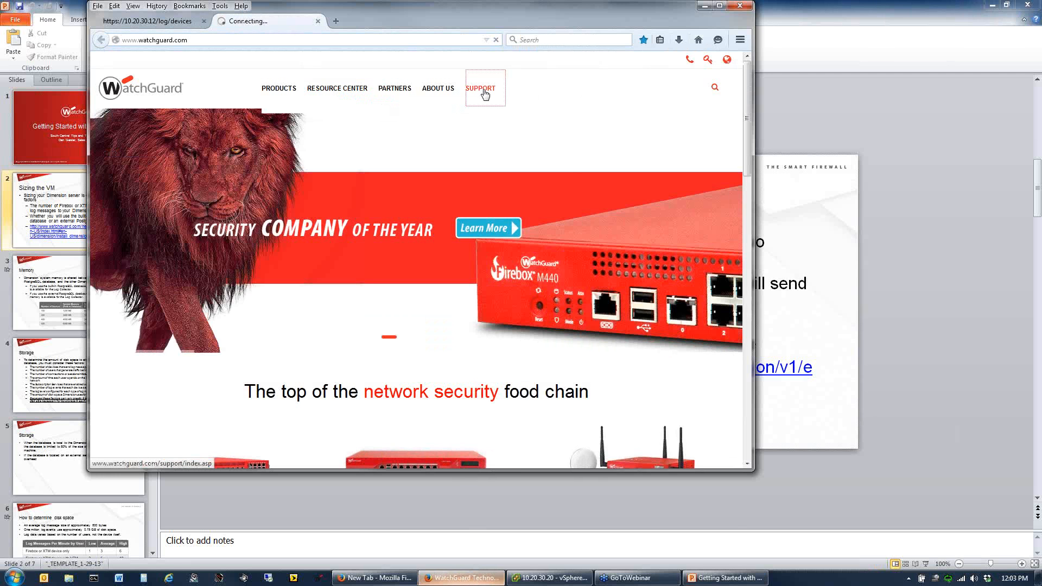
left_click(480, 88)
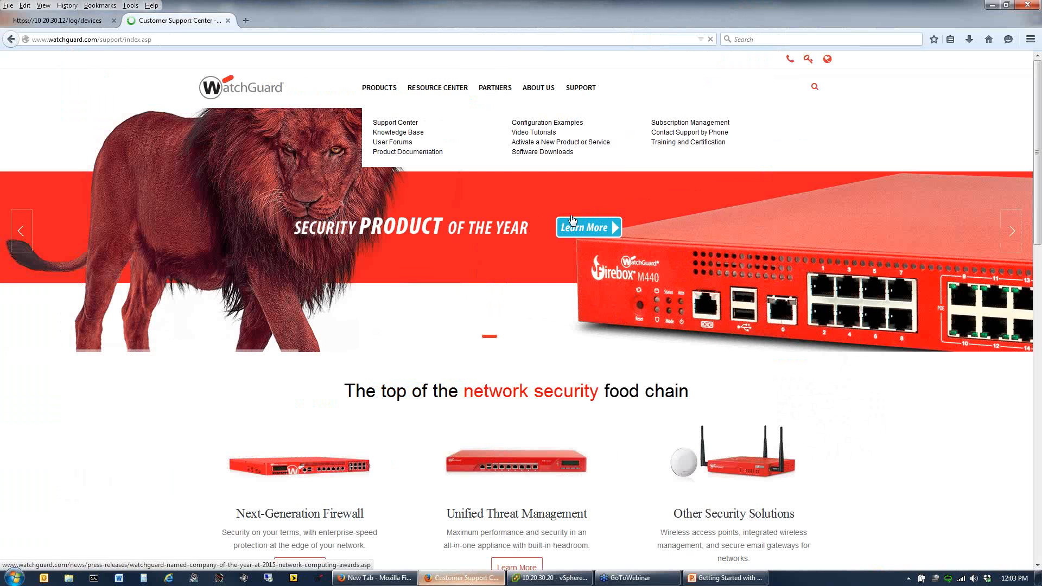
left_click(395, 122)
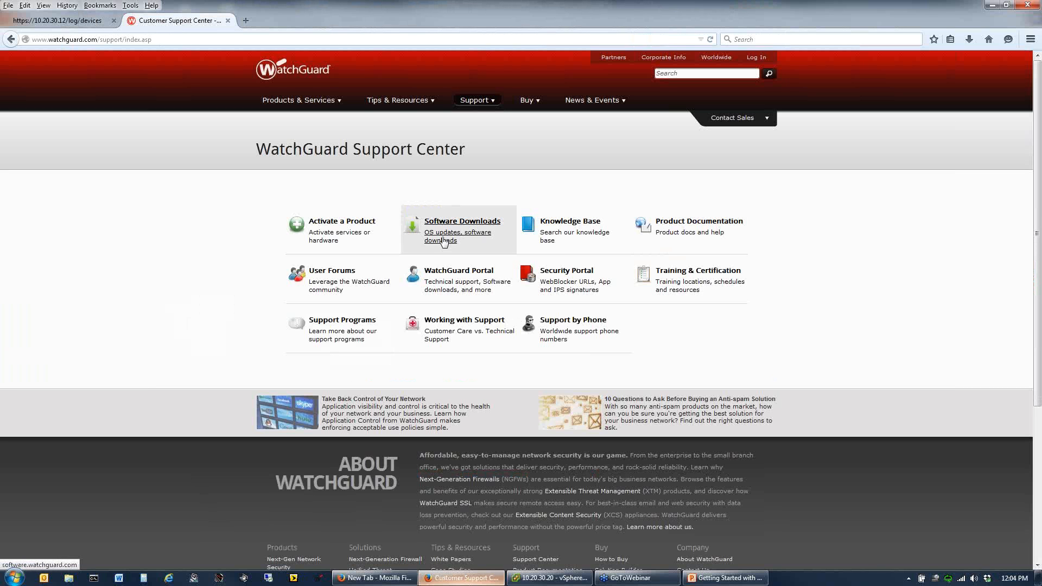
left_click(439, 240)
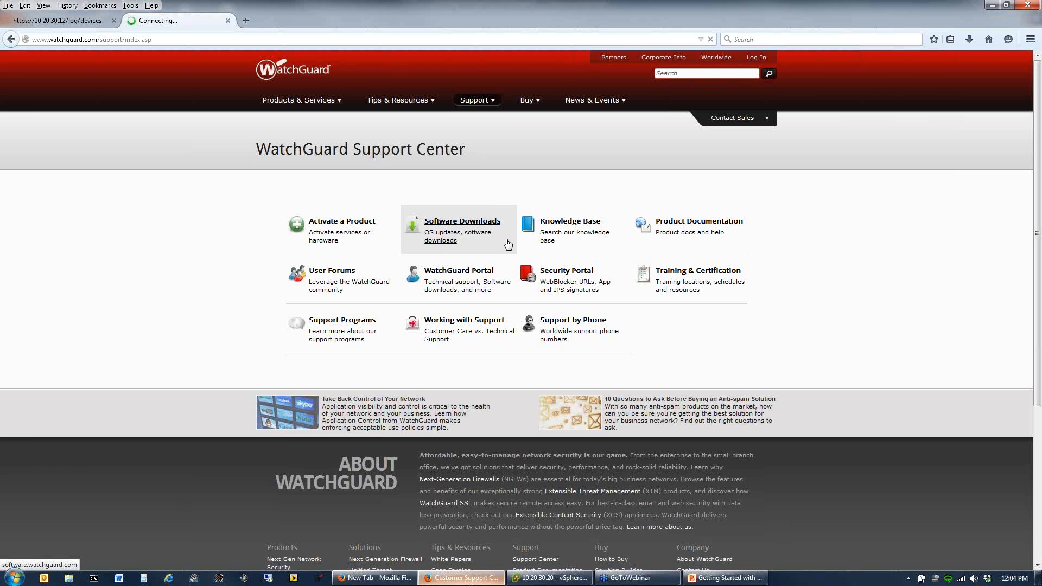
Open Software Downloads and expand the Firebox and XTM Devices model list.
left_click(462, 221)
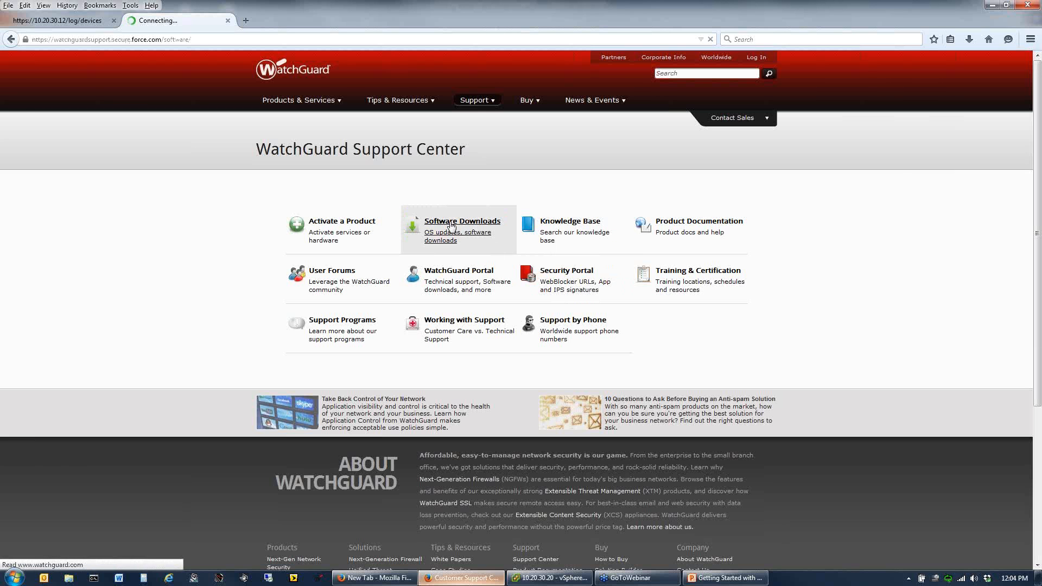
left_click(462, 221)
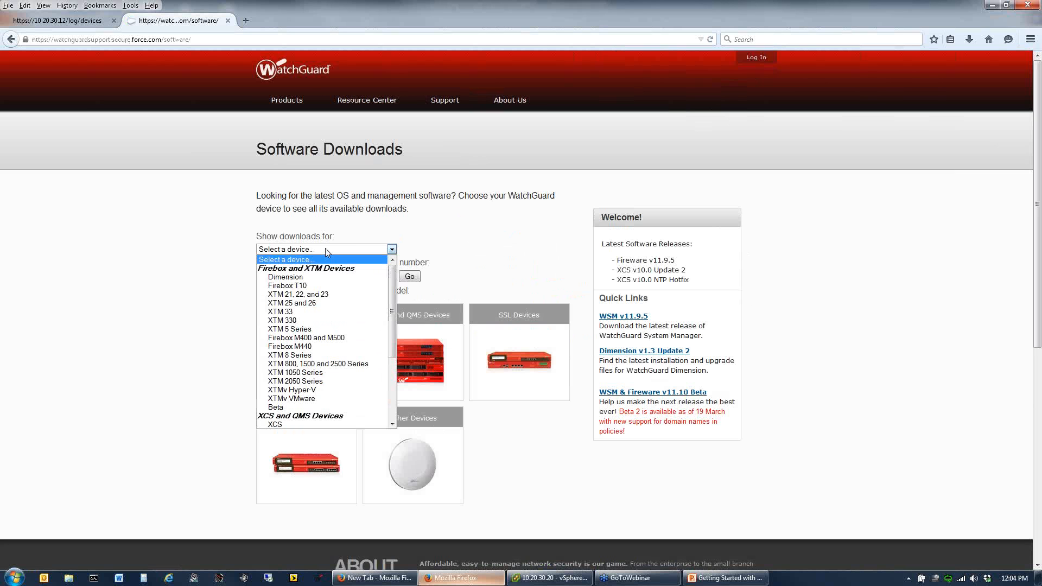
mouse_move(292, 281)
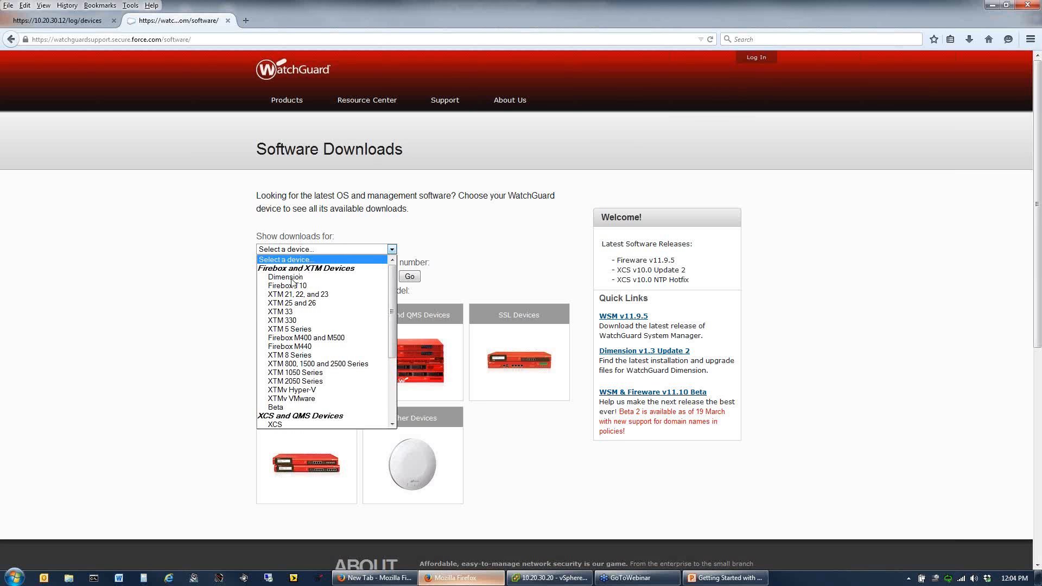
left_click(171, 287)
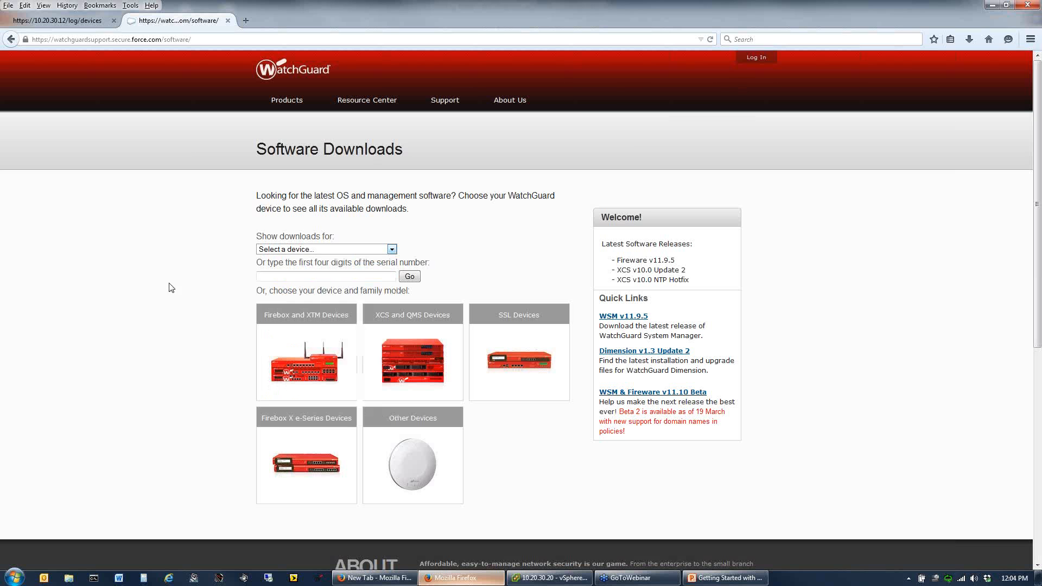
mouse_move(287, 372)
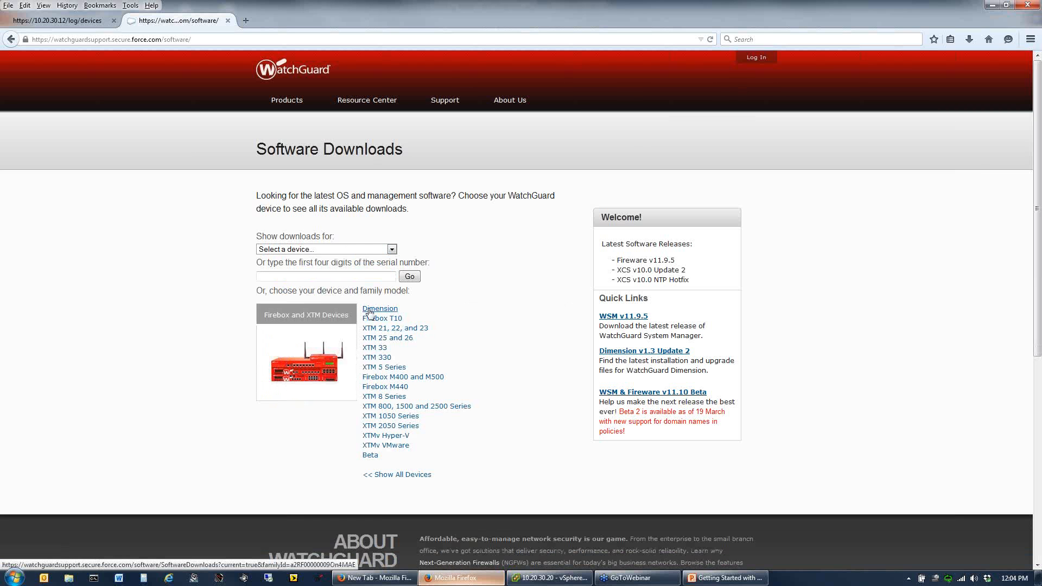
mouse_move(381, 314)
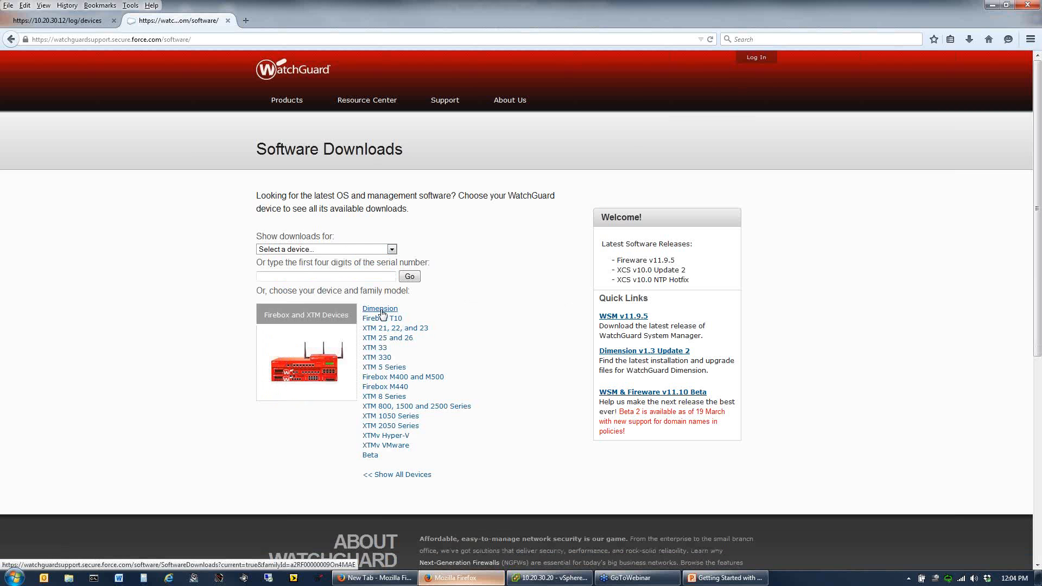
Open the Dimension page listing Dimension 1.3 Update 2 Hyper-V and VMware downloads.
left_click(379, 309)
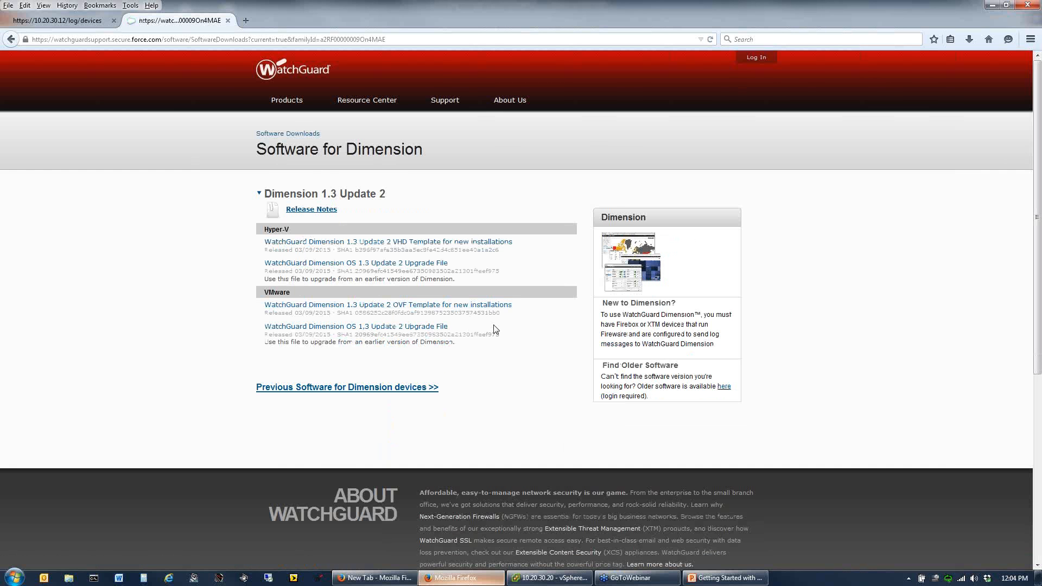
mouse_move(526, 290)
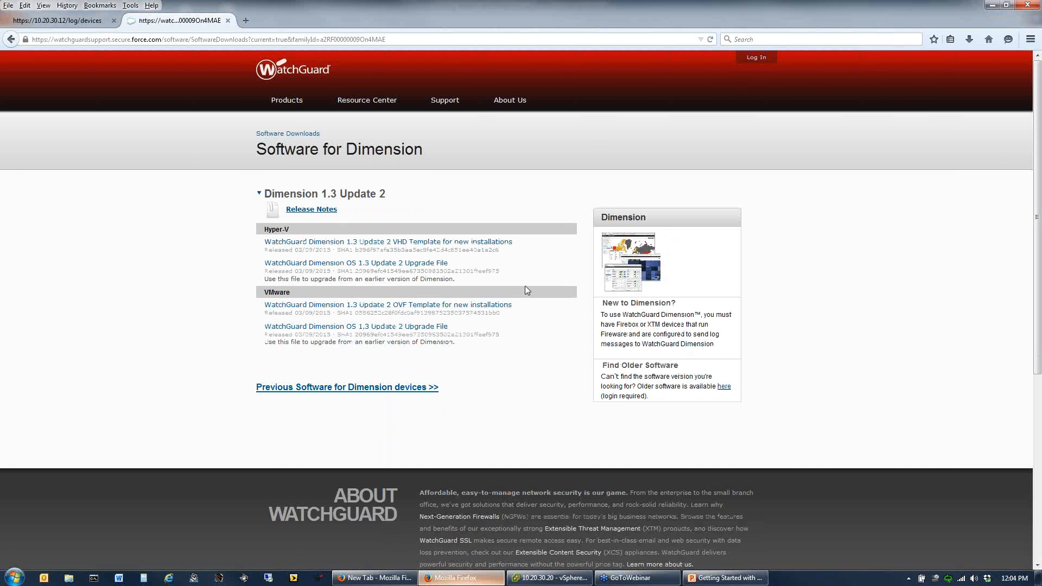
mouse_move(472, 280)
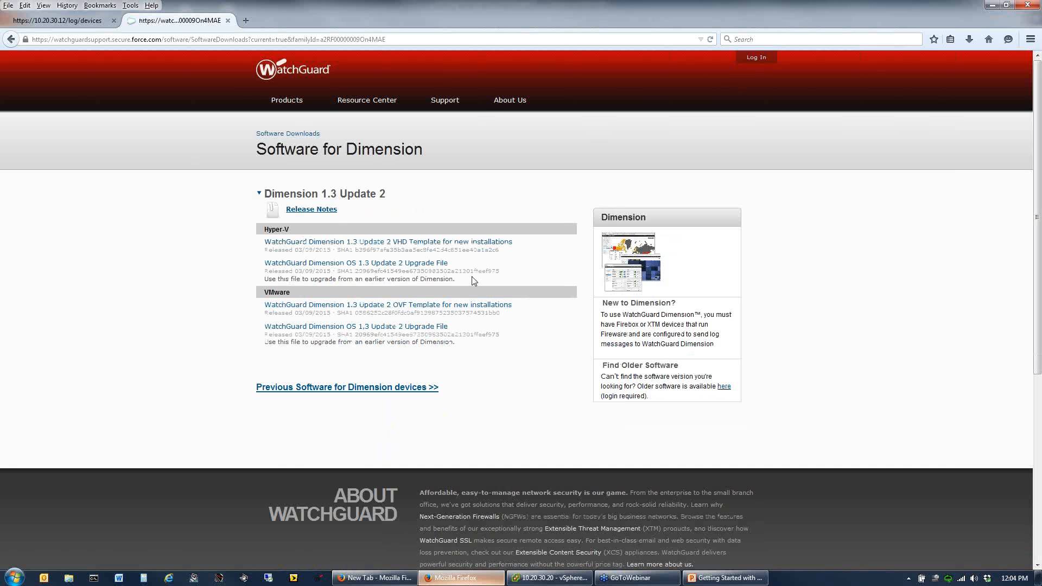
mouse_move(433, 206)
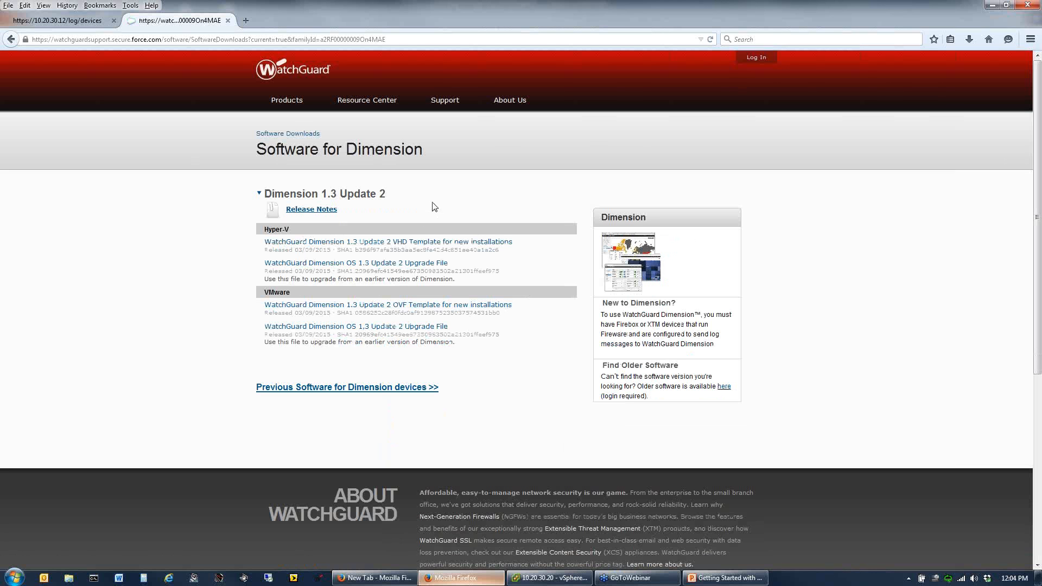
mouse_move(467, 198)
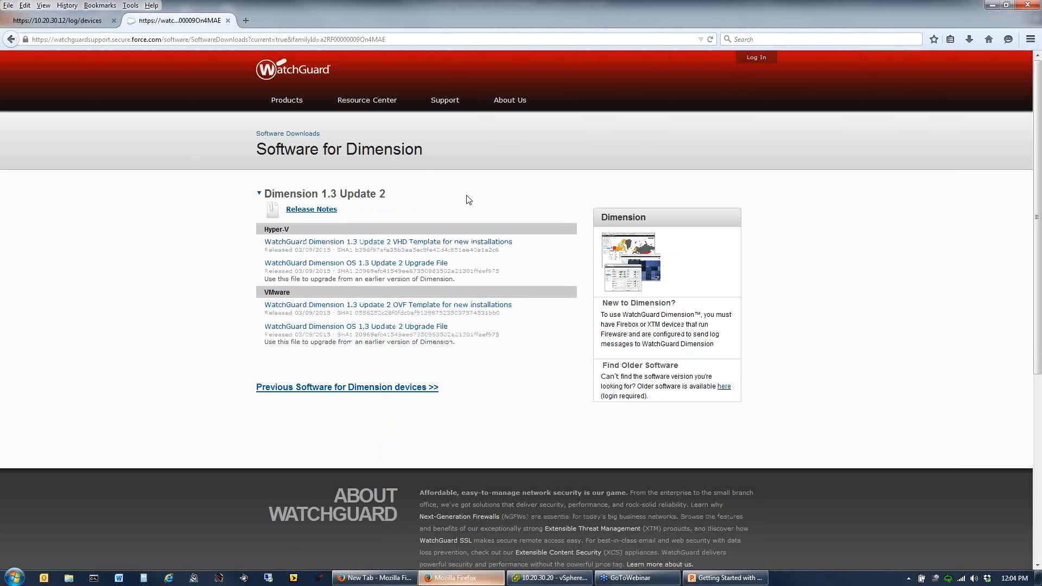
mouse_move(413, 221)
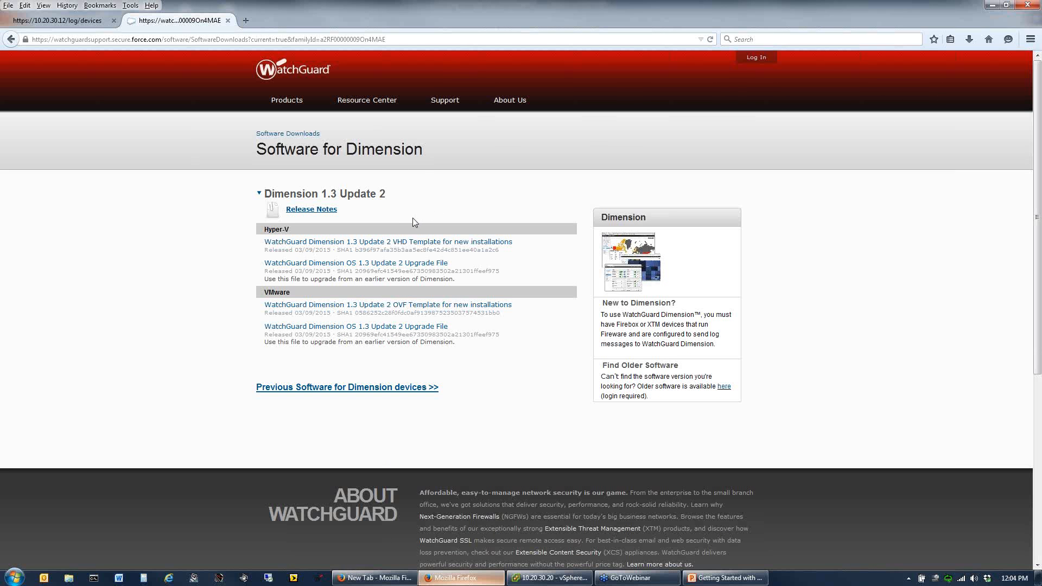
mouse_move(424, 213)
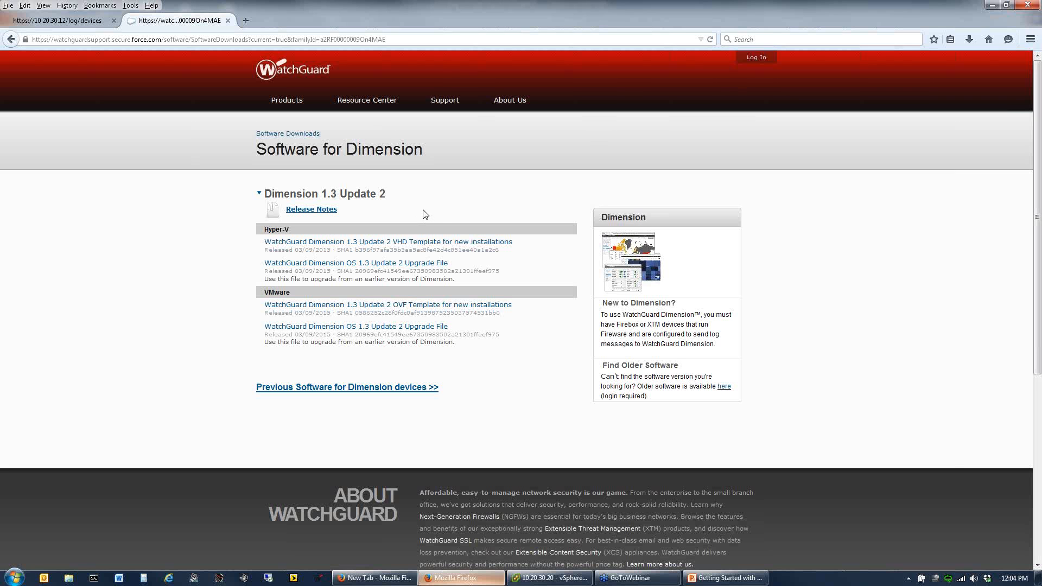
mouse_move(521, 268)
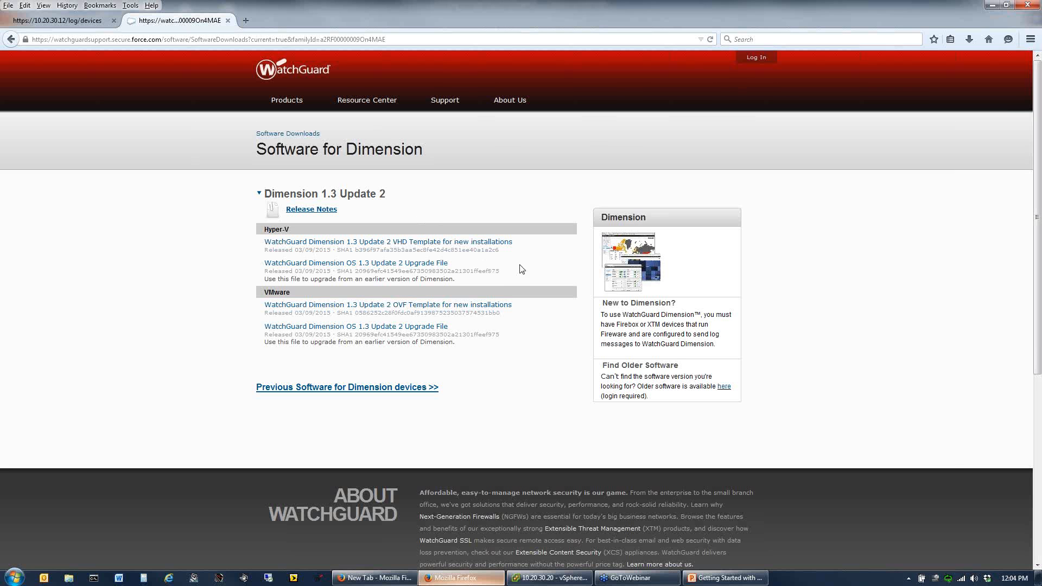
mouse_move(499, 260)
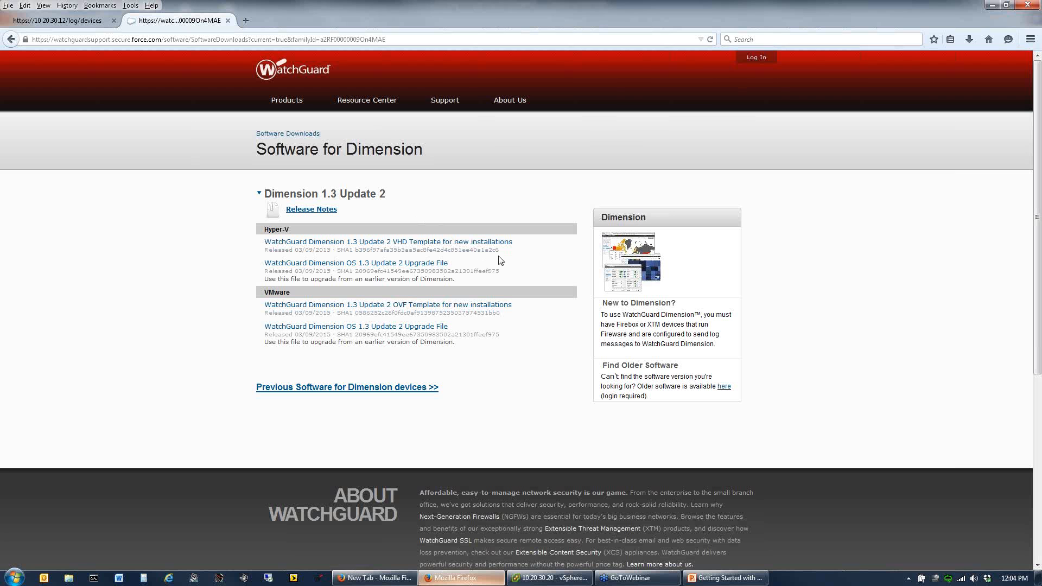
mouse_move(500, 343)
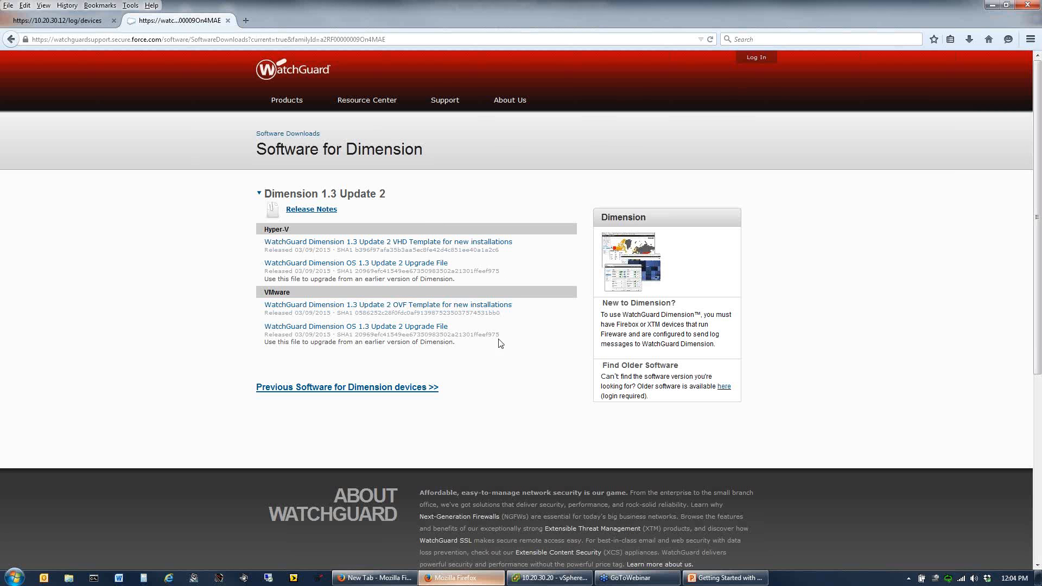
mouse_move(400, 249)
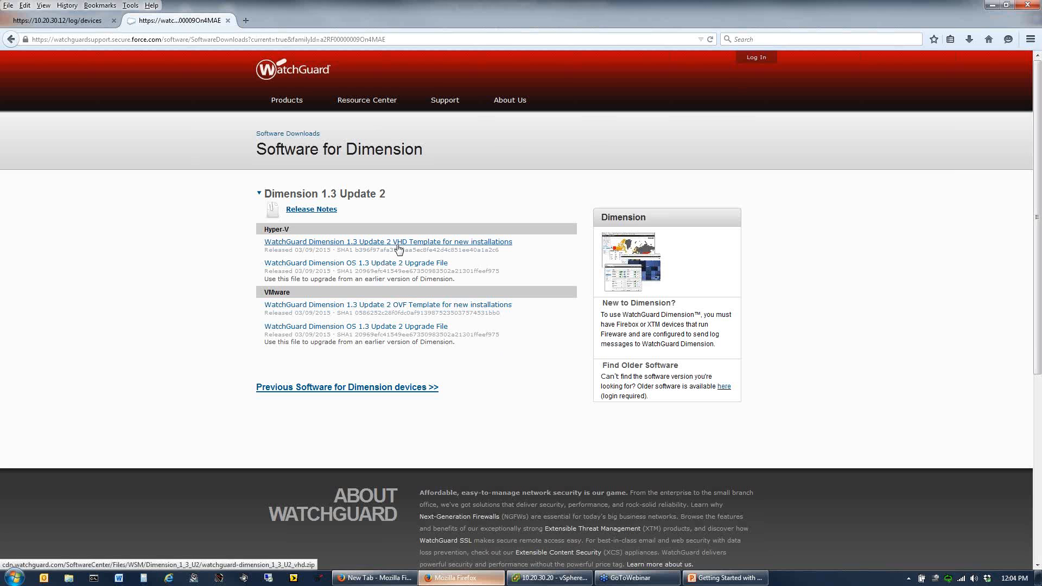
mouse_move(402, 250)
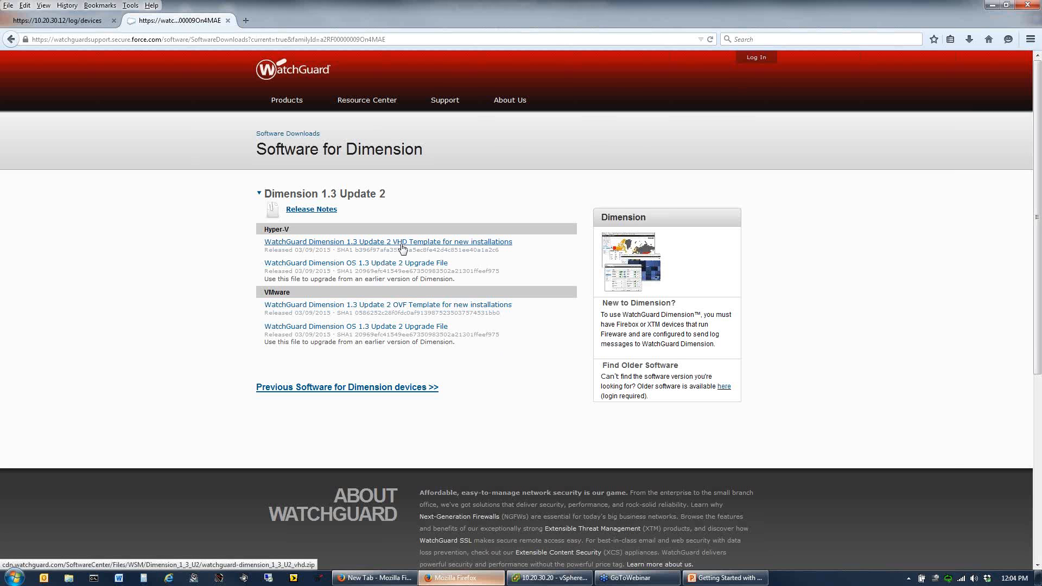
mouse_move(454, 245)
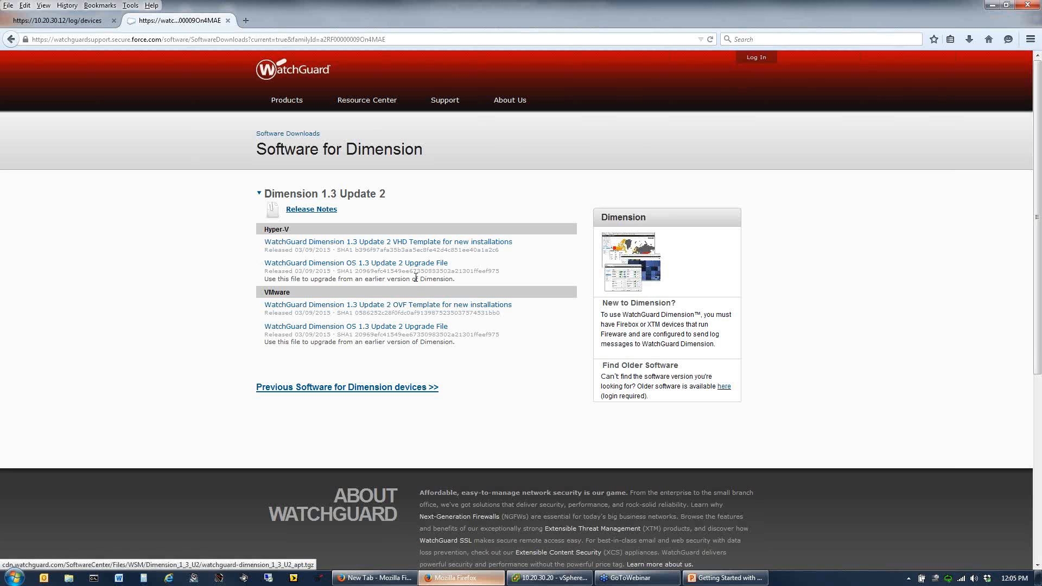
mouse_move(438, 310)
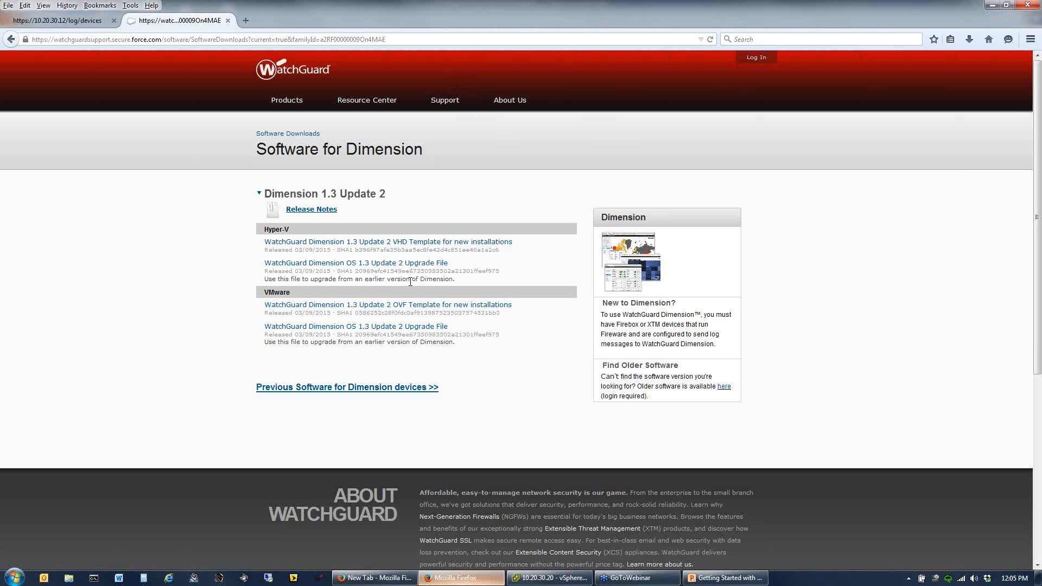
mouse_move(608, 496)
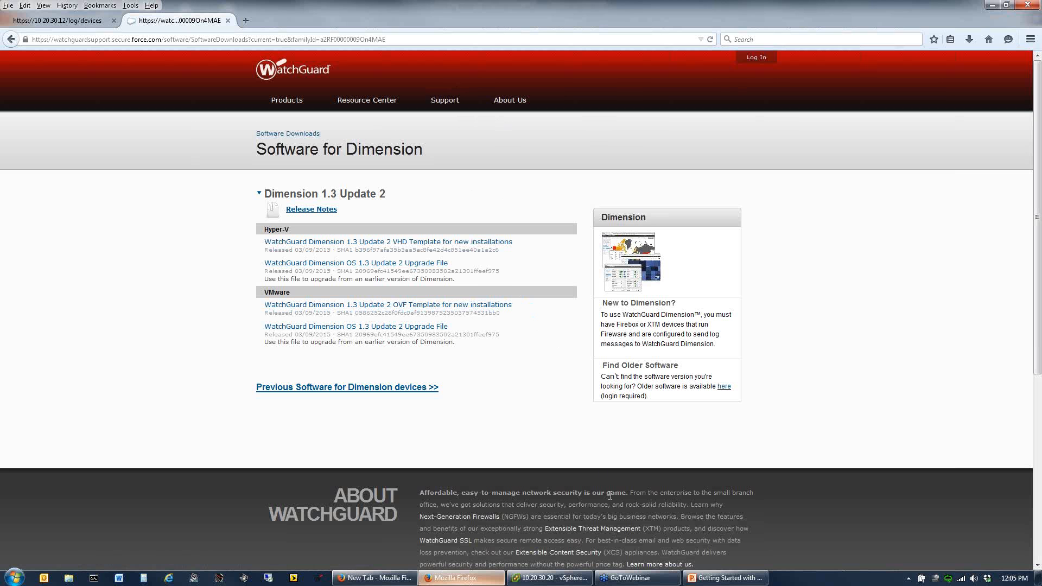
left_click(733, 577)
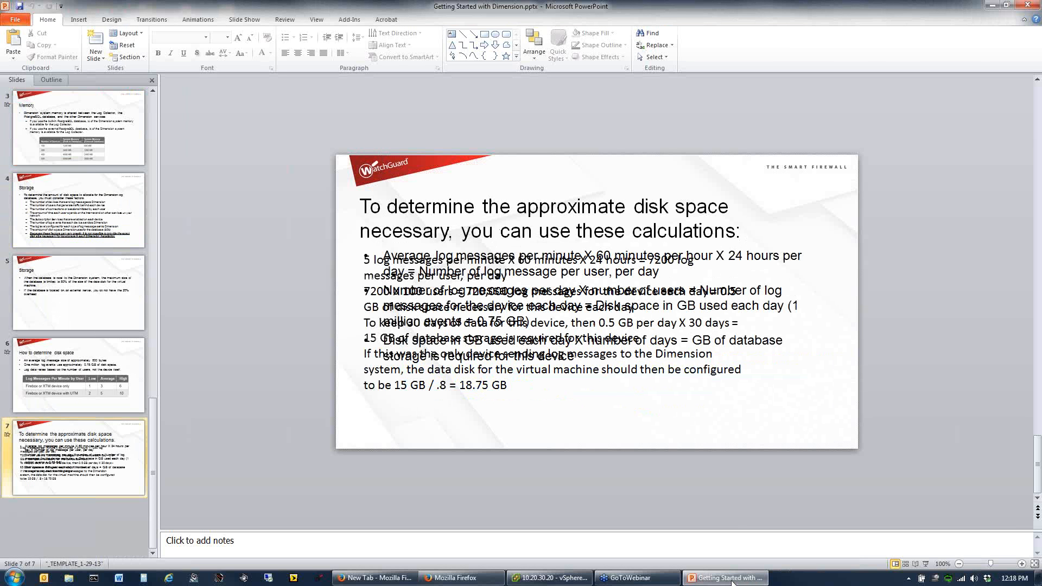
mouse_move(732, 578)
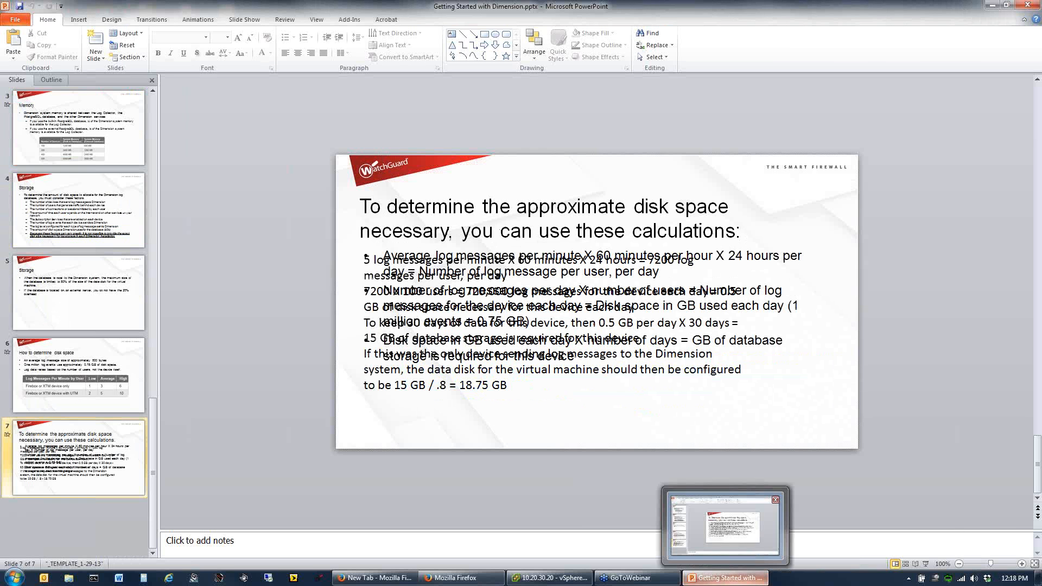
mouse_move(997, 7)
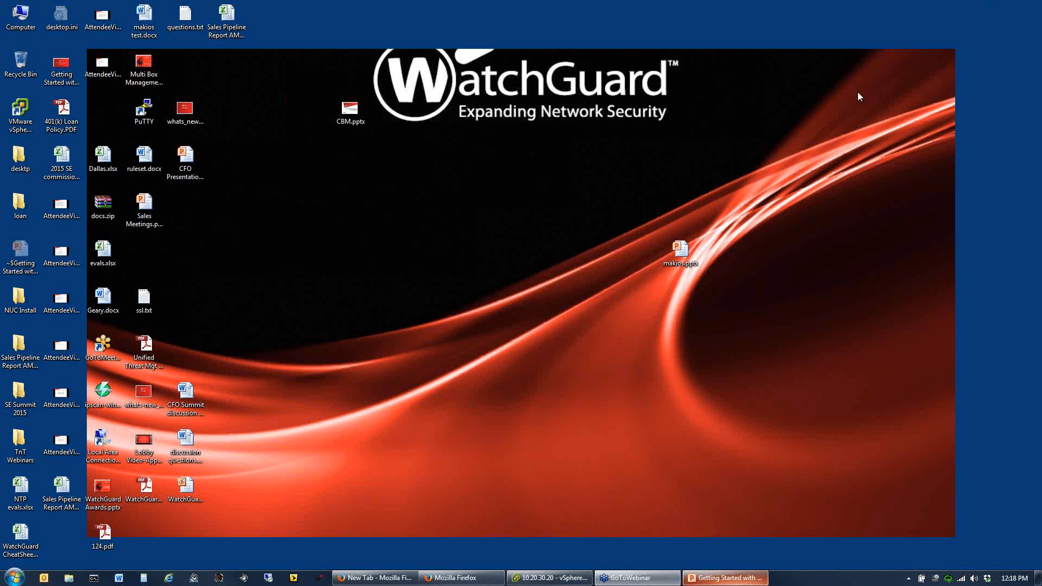
mouse_move(554, 578)
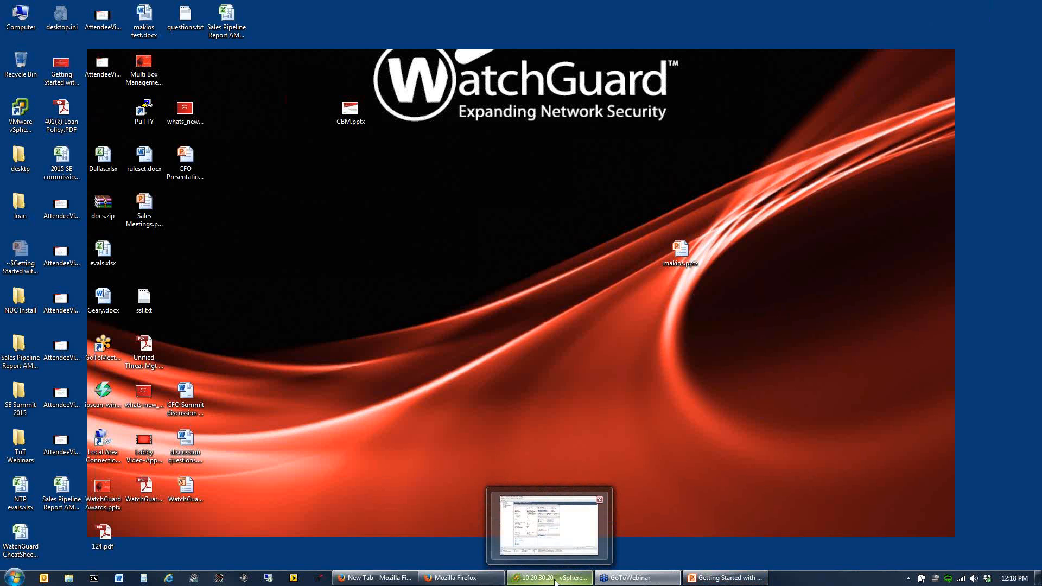
Restore vSphere Client on the 10.20.30.20 host summary and open its File menu.
left_click(548, 577)
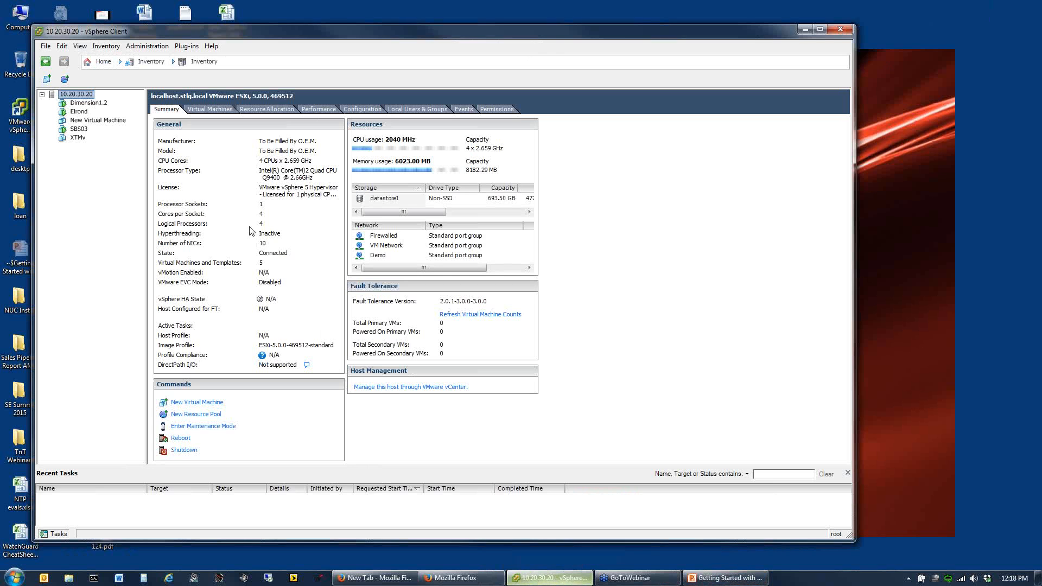
mouse_move(244, 213)
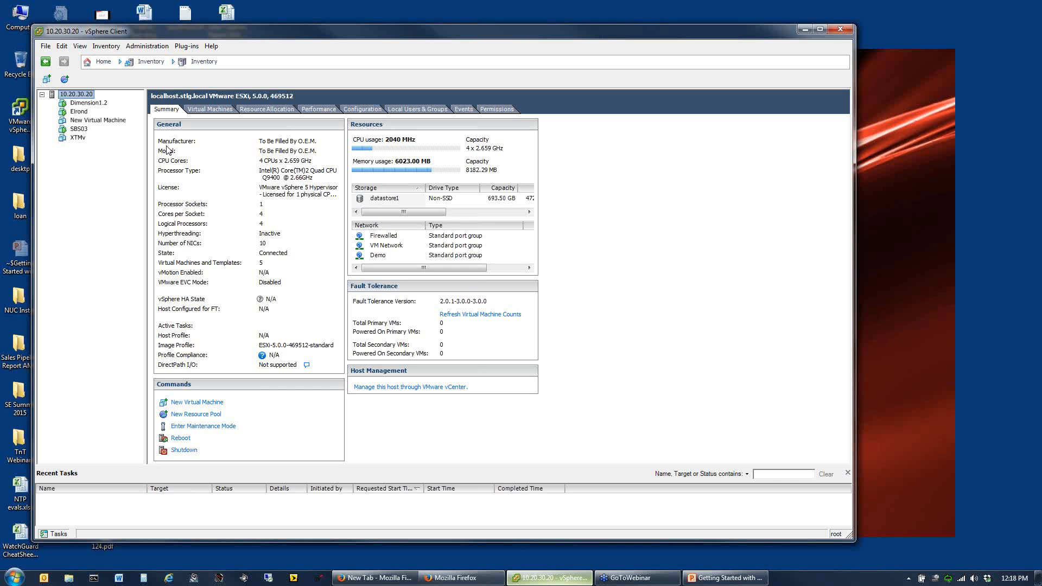
mouse_move(253, 126)
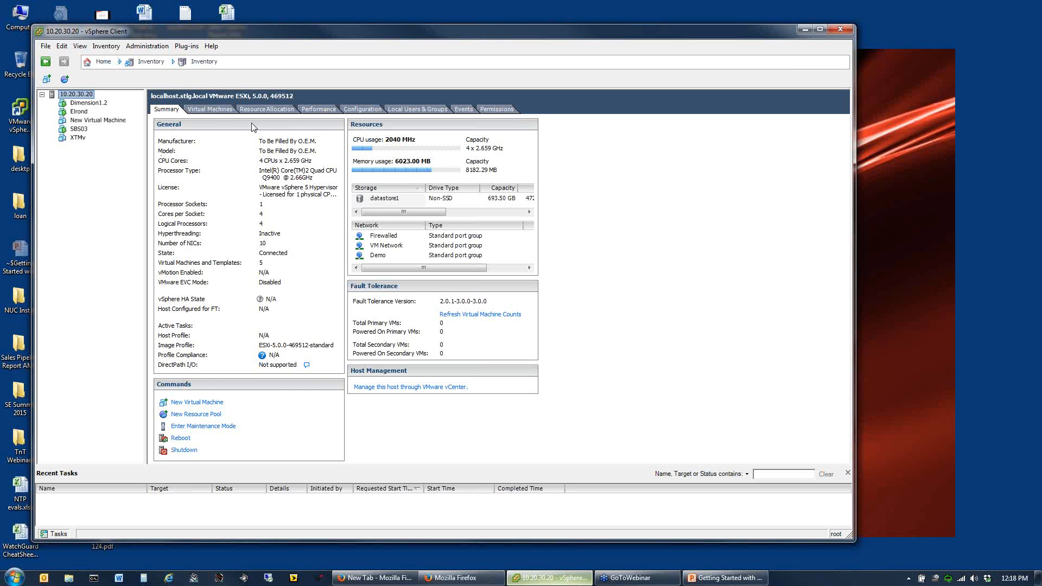
mouse_move(496, 182)
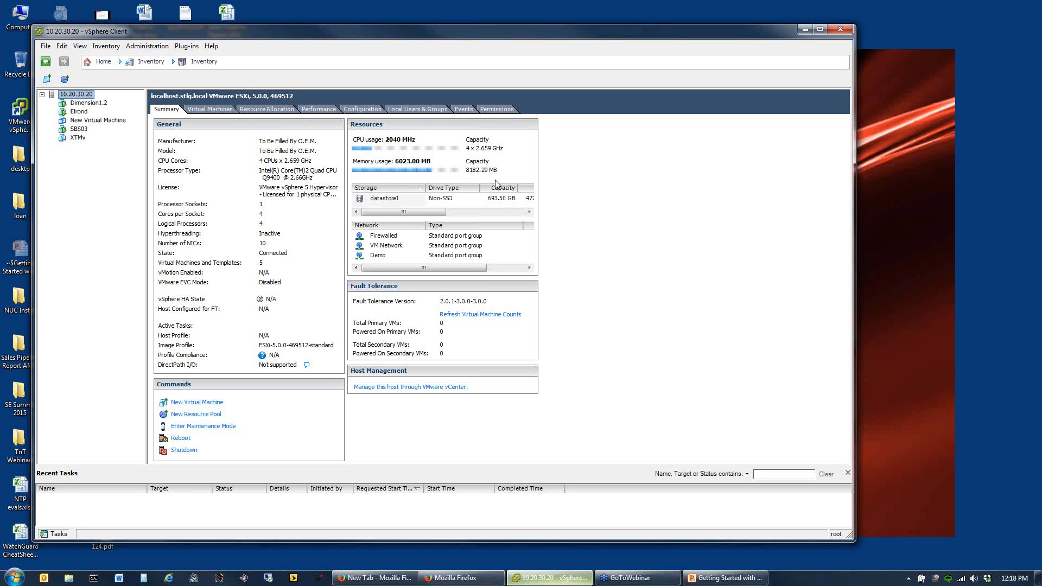
left_click(65, 47)
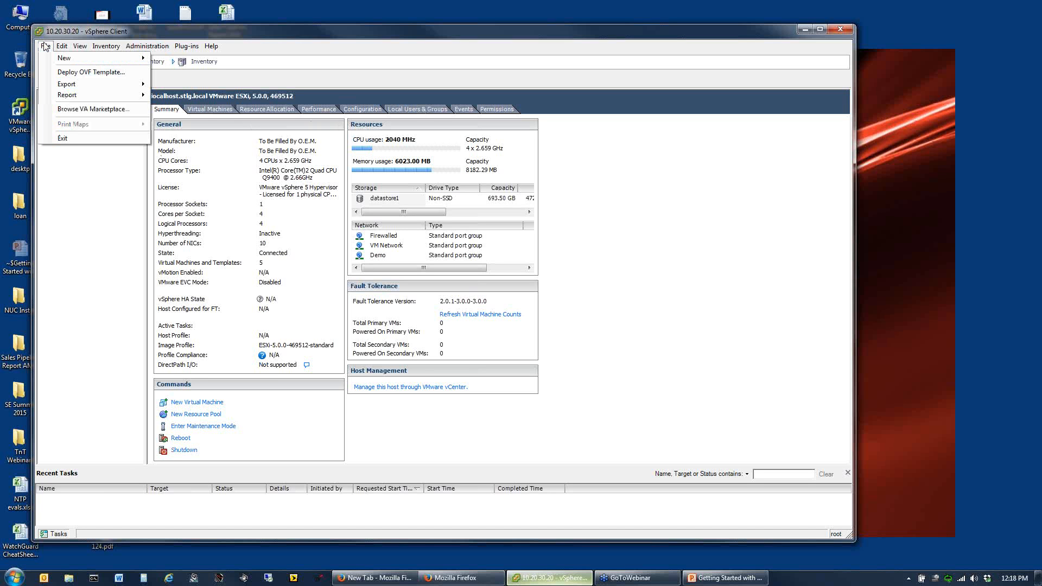
mouse_move(49, 57)
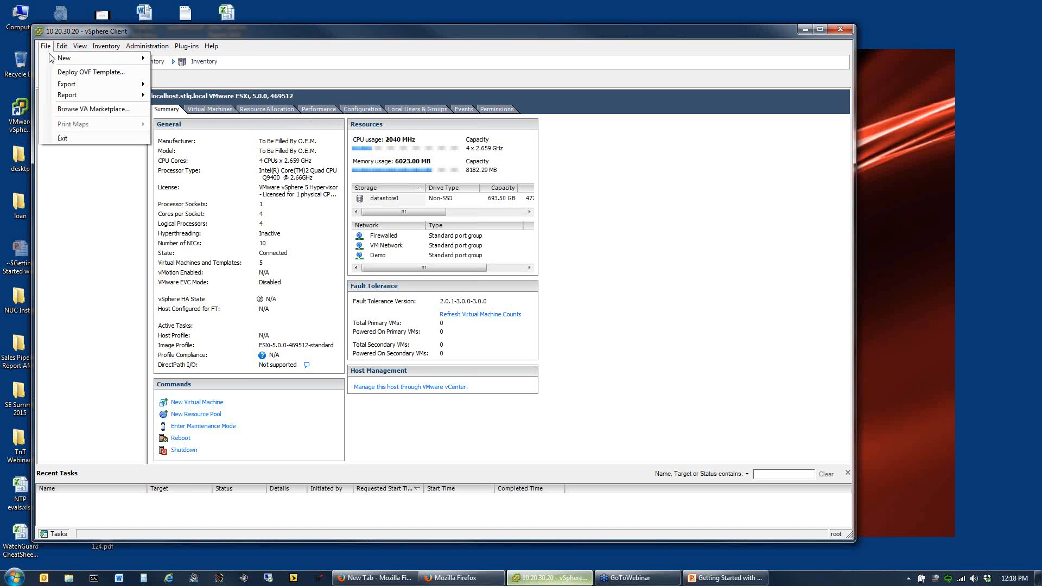
mouse_move(103, 76)
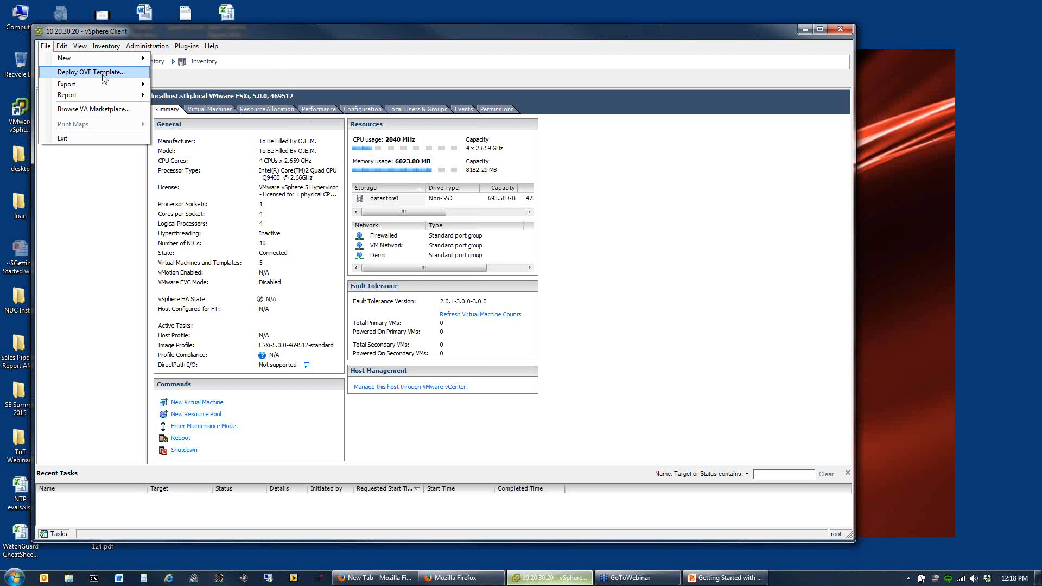
mouse_move(79, 86)
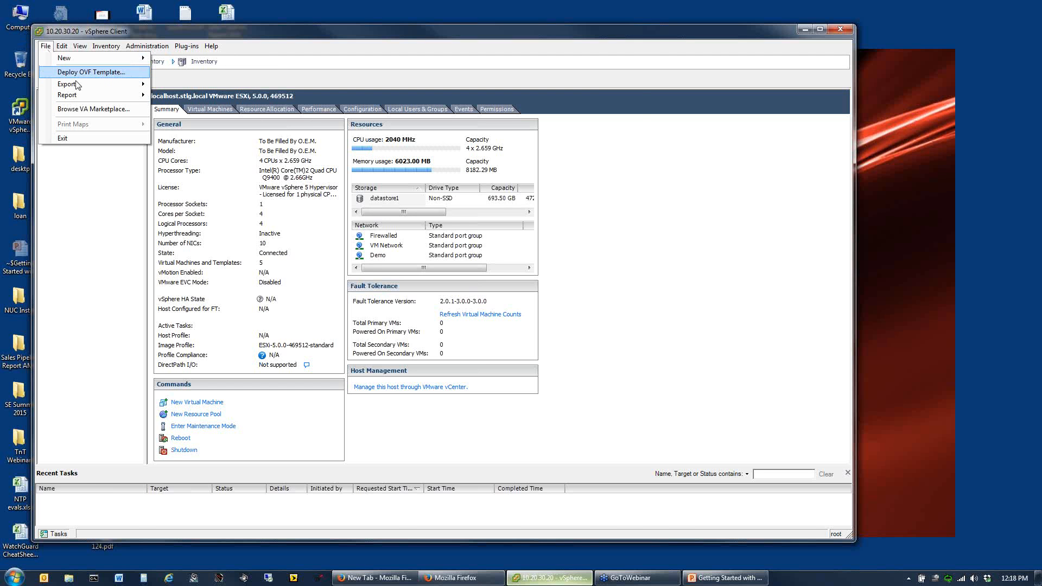
Load watchguard-dimension_1_3_U1.ova into Deploy OVF Template and view its template details.
left_click(96, 71)
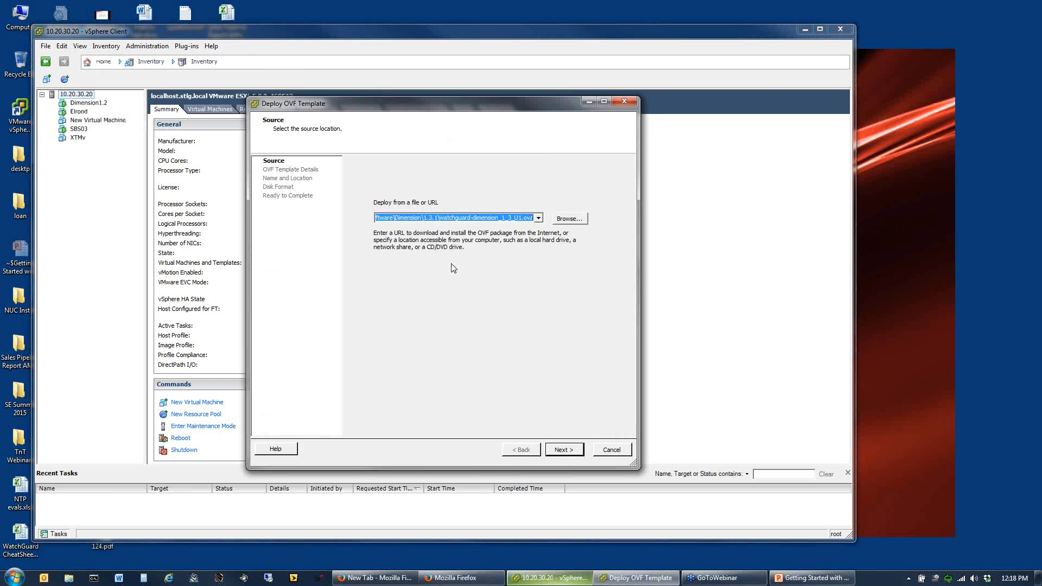
left_click(457, 218)
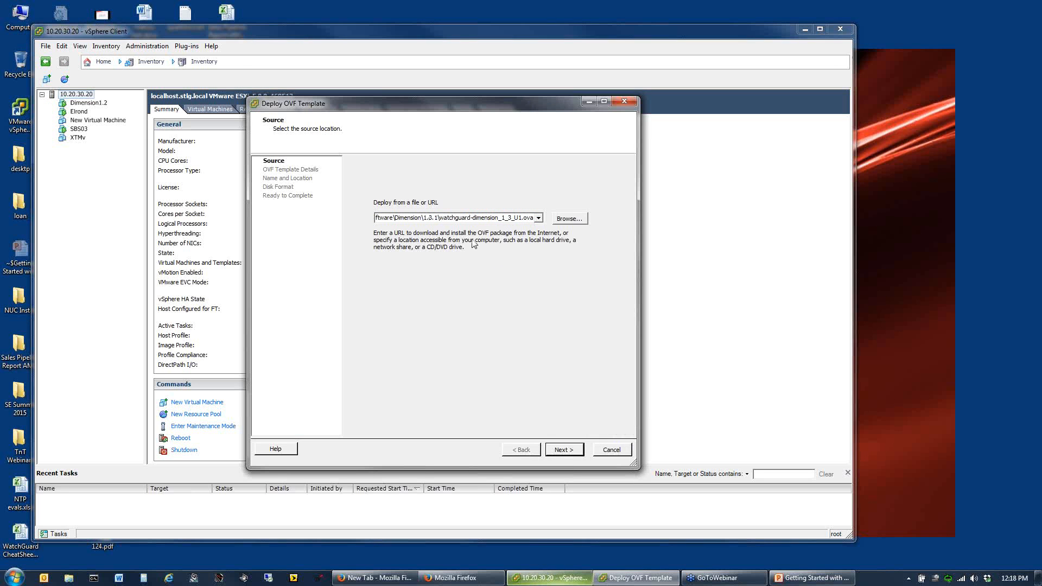
left_click(570, 218)
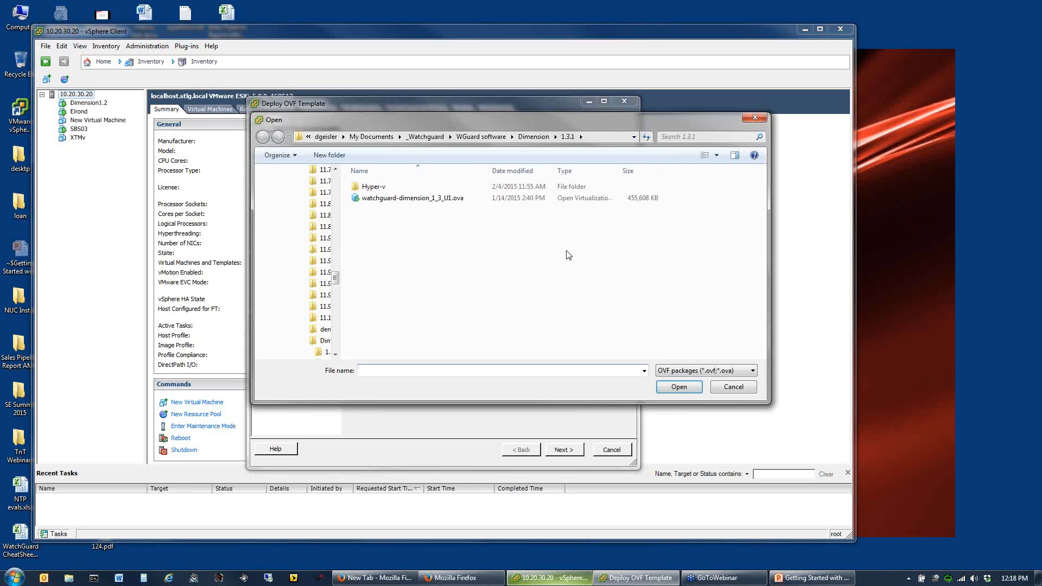
left_click(679, 386)
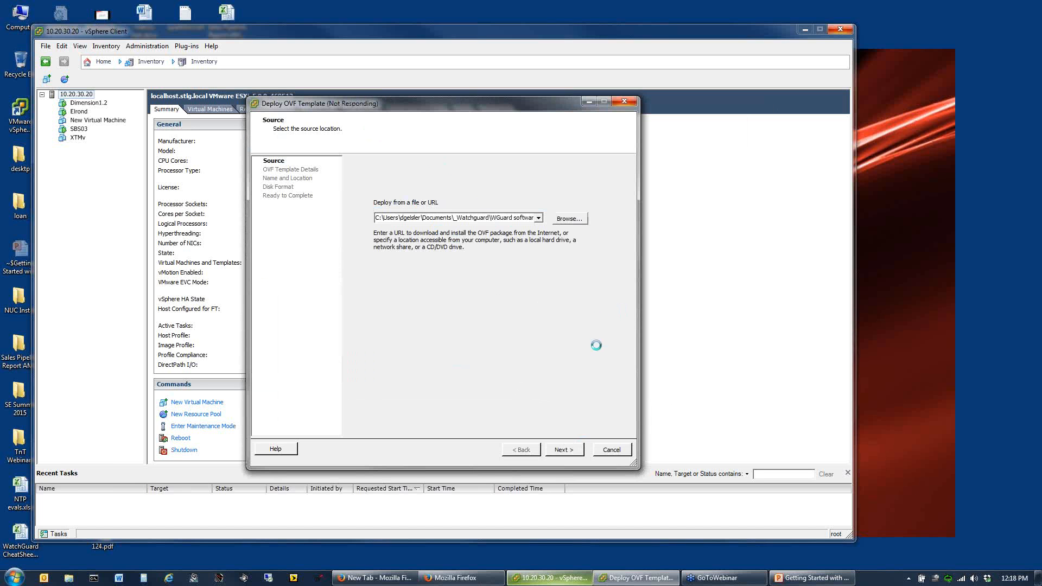
left_click(564, 450)
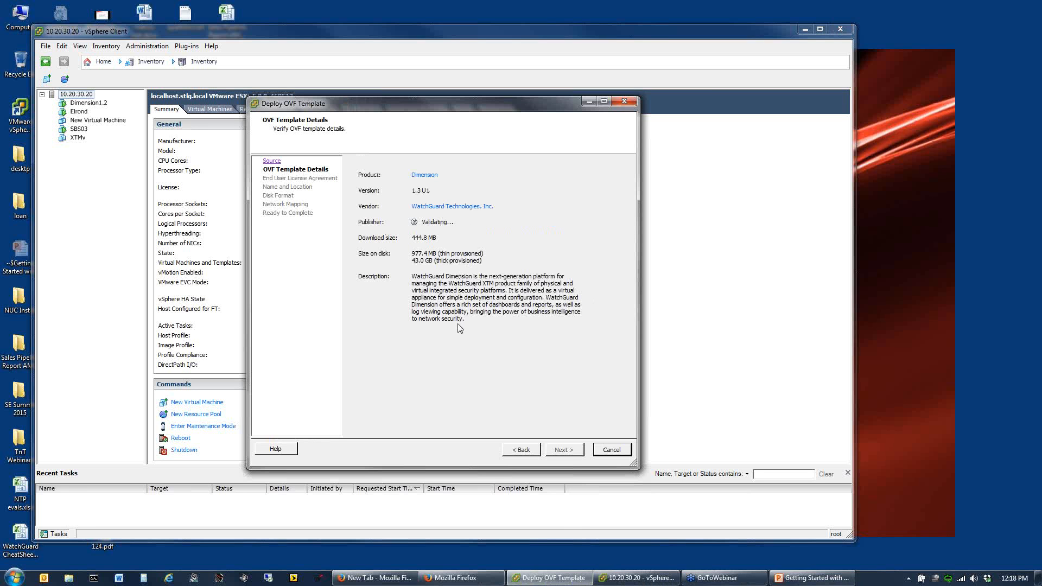
mouse_move(449, 171)
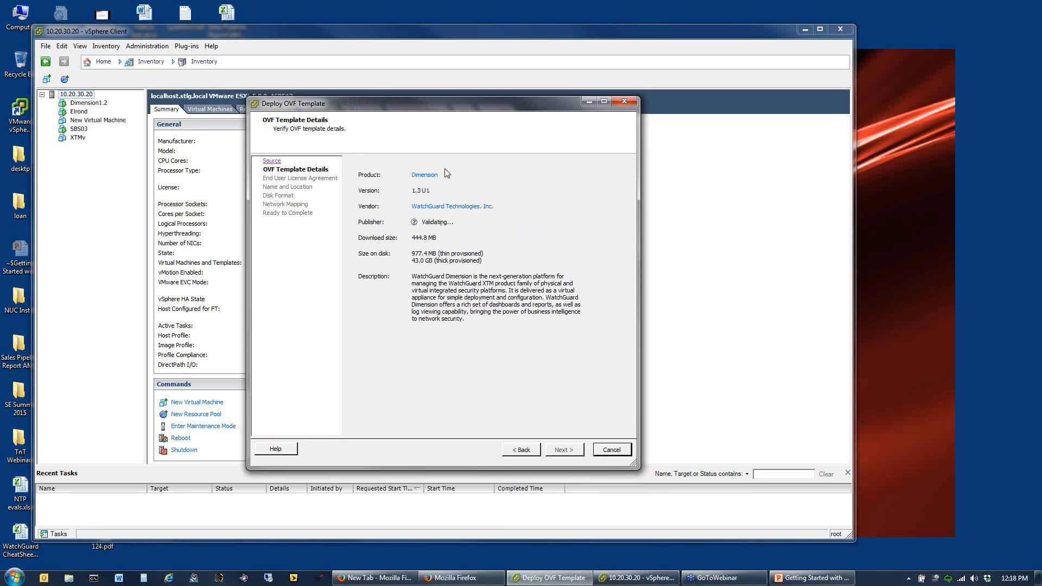
mouse_move(575, 452)
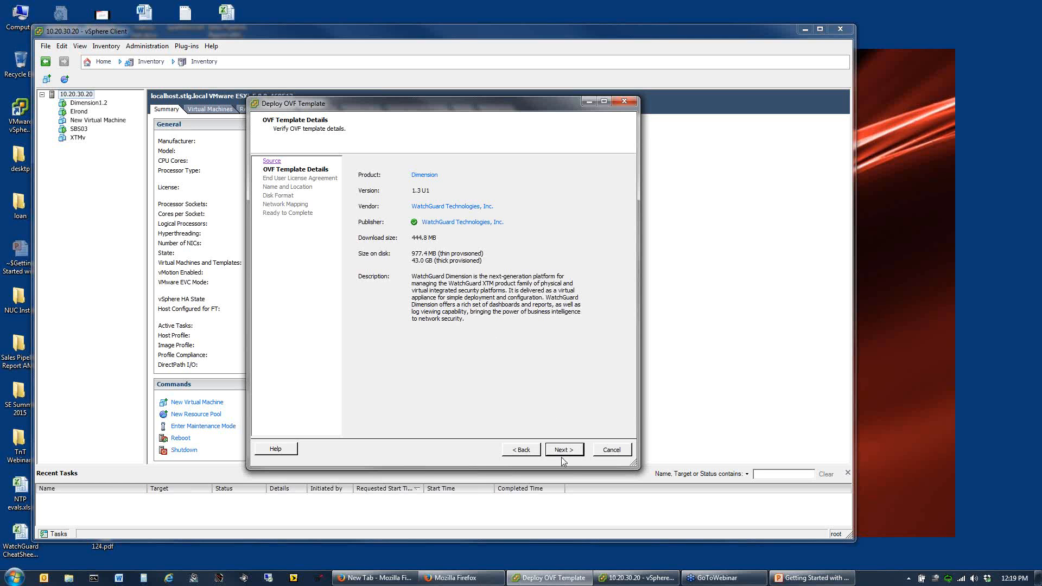
Accept the WatchGuard EULA and continue to the Name and Location page.
left_click(564, 449)
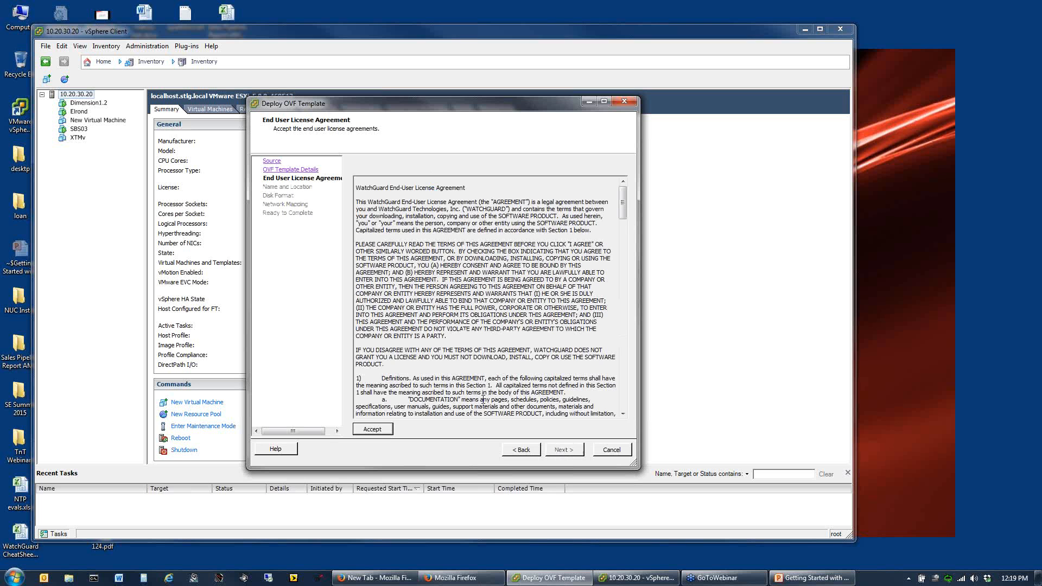
mouse_move(437, 454)
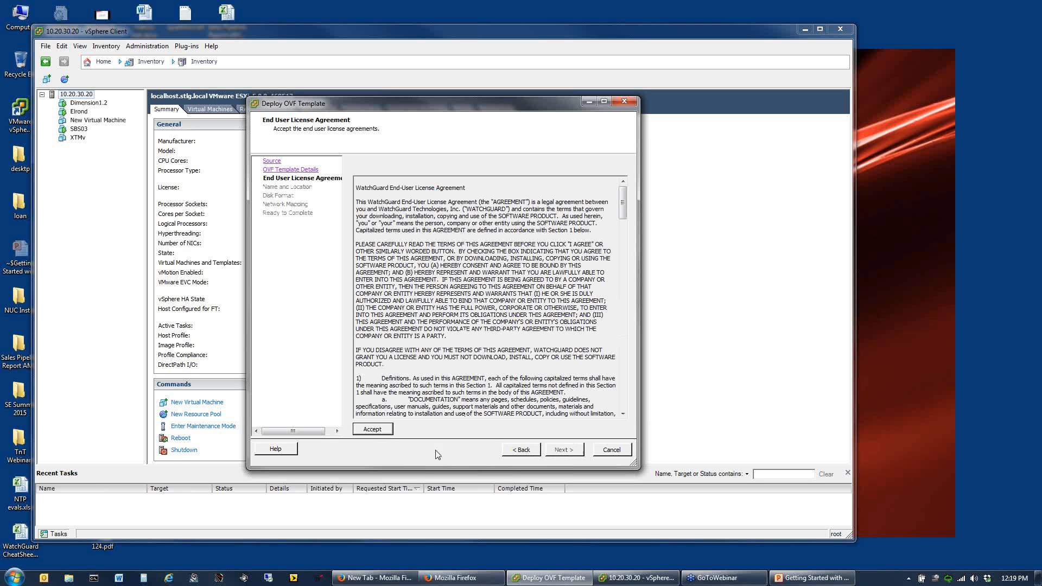
left_click(373, 428)
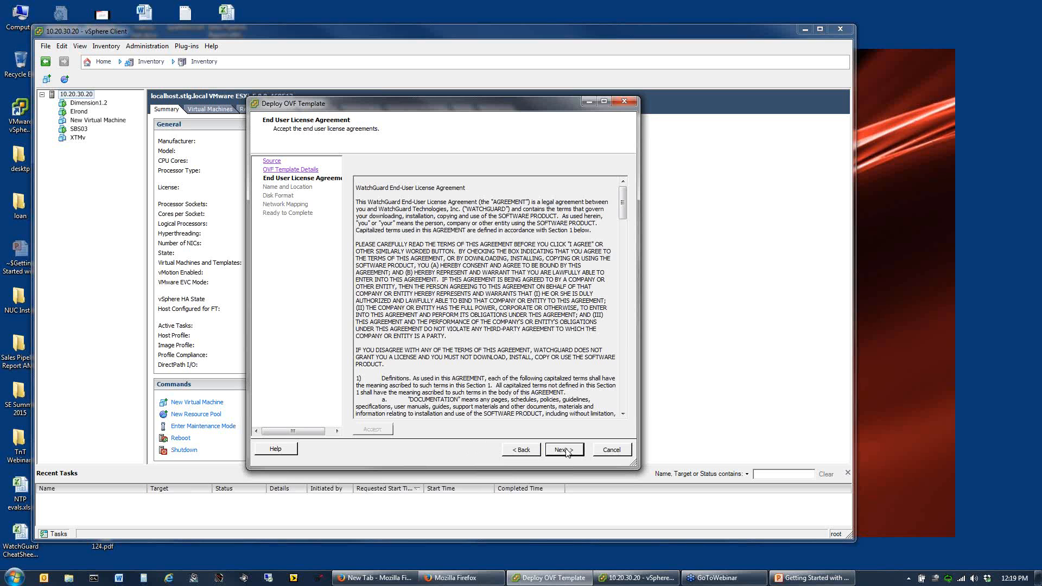
left_click(565, 449)
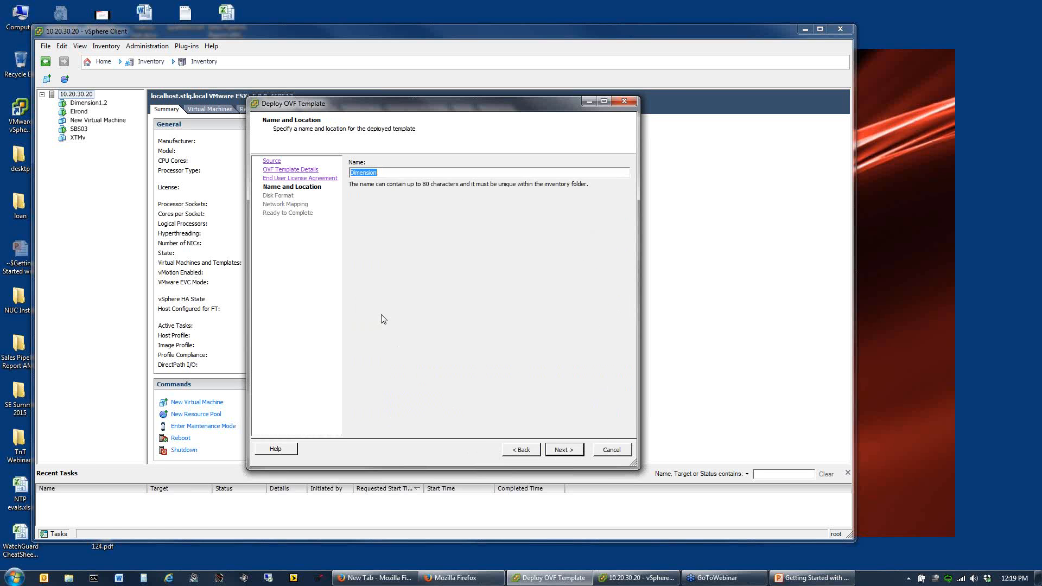
mouse_move(387, 210)
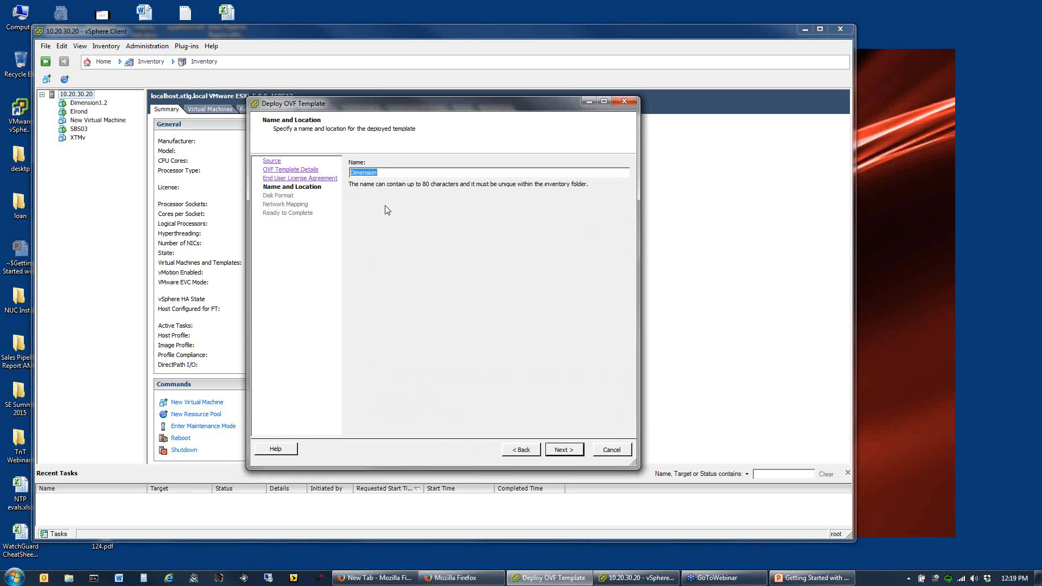
mouse_move(595, 303)
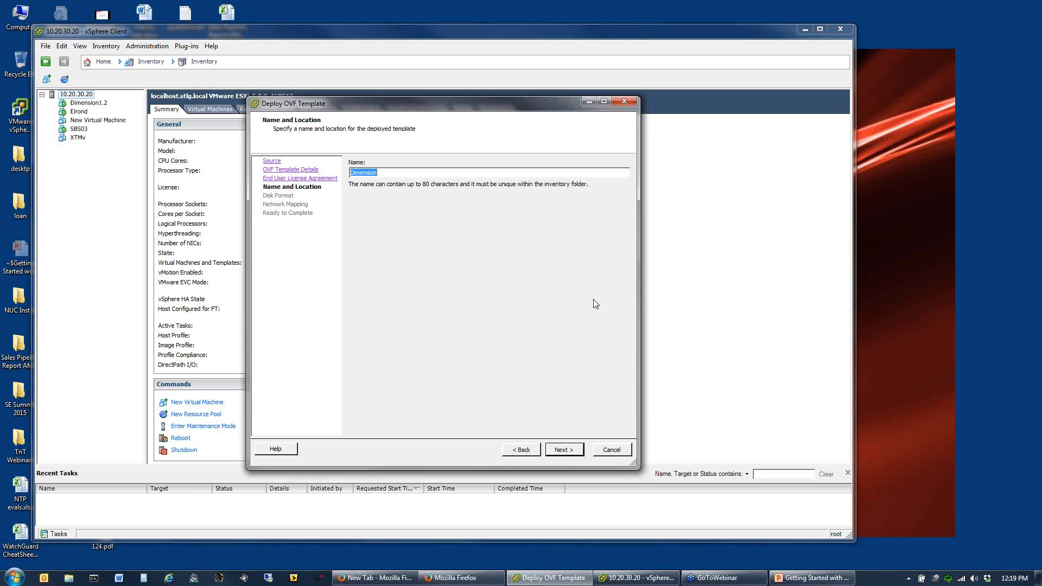
Keep the name 'Dimension' and use Thick Provision Lazy Zeroed disks on datastore1.
left_click(564, 449)
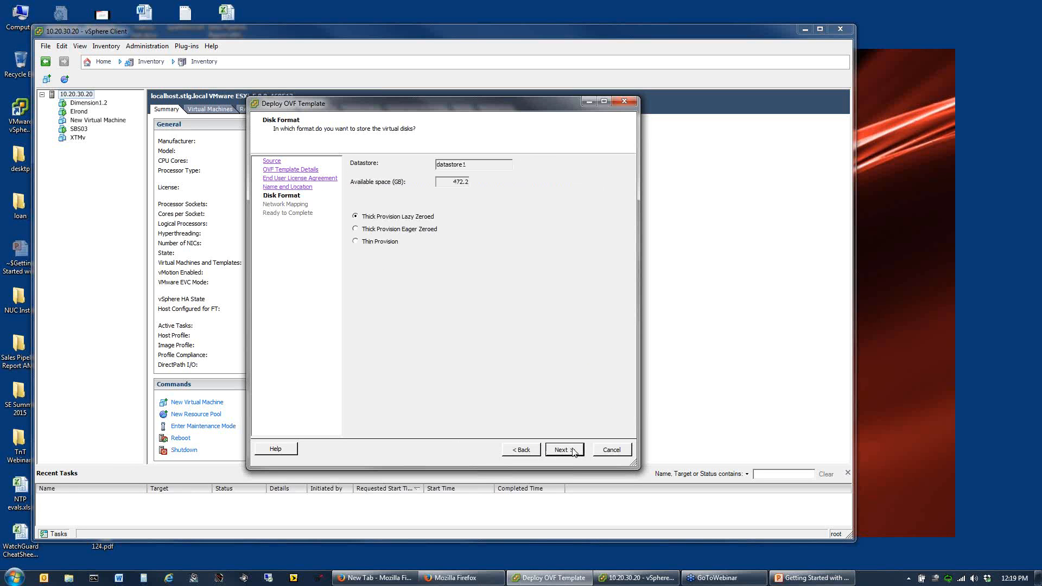
mouse_move(391, 169)
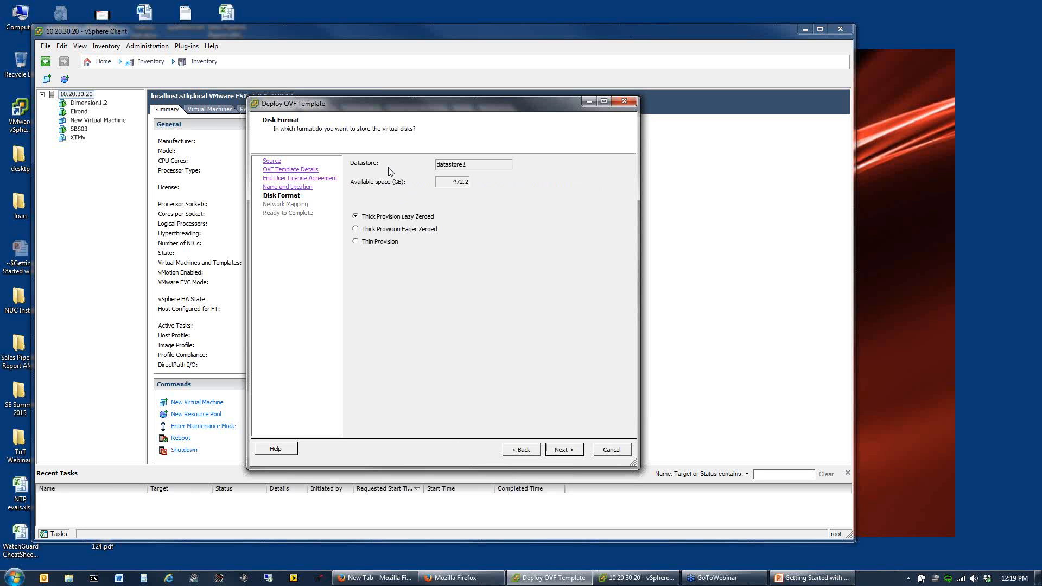
mouse_move(404, 206)
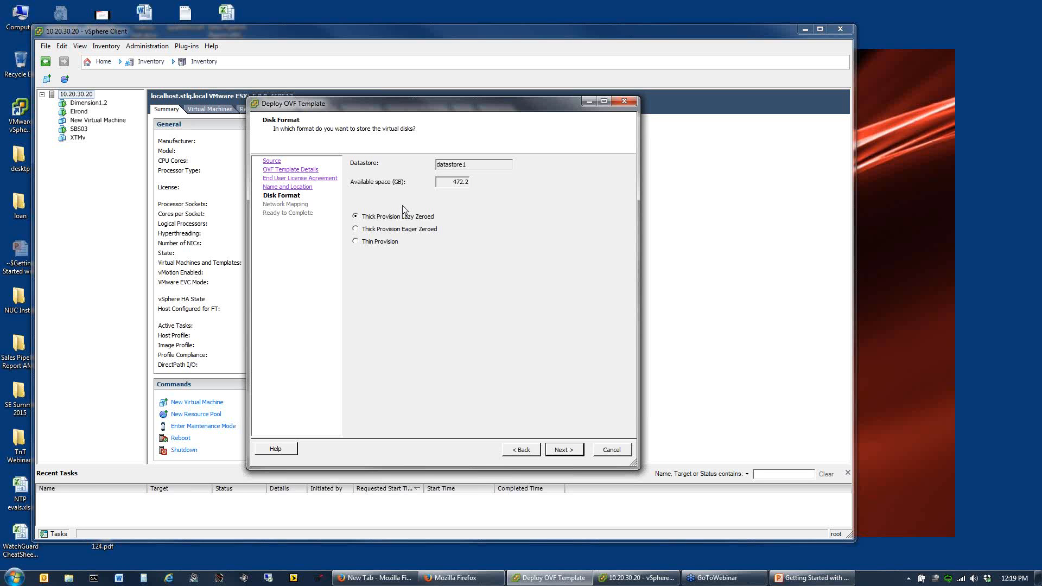
left_click(355, 241)
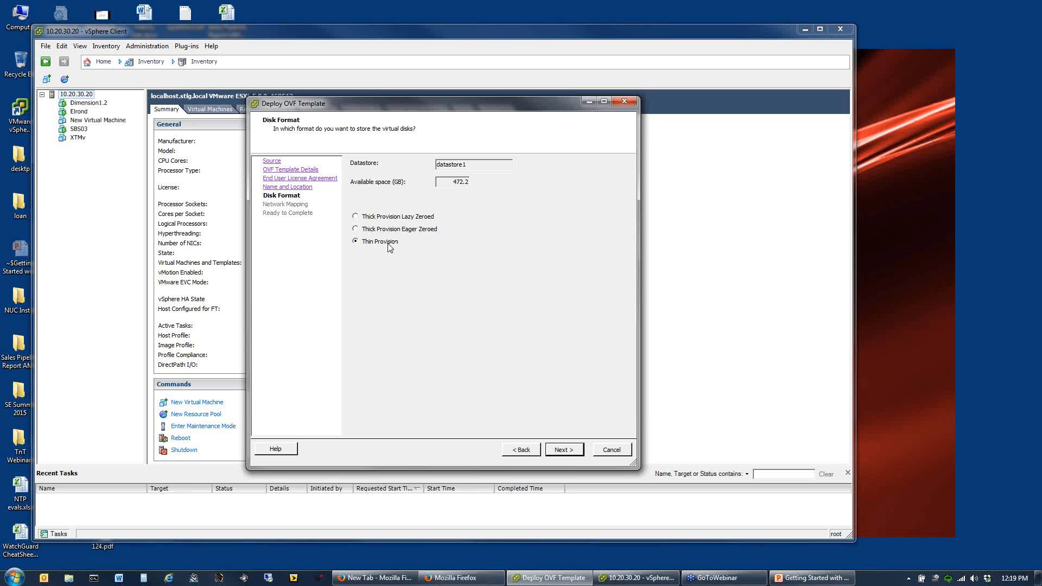
left_click(355, 216)
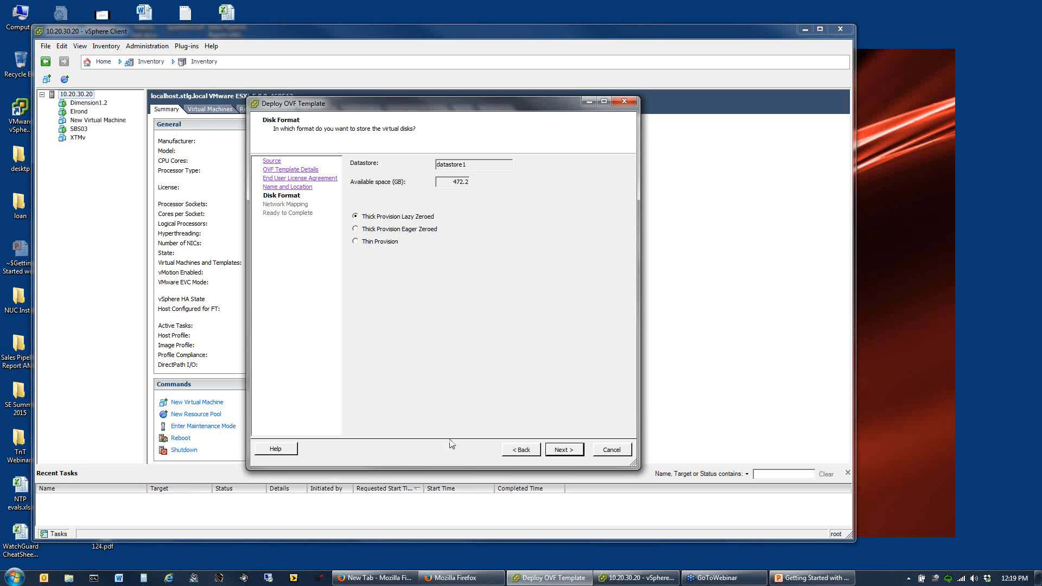
mouse_move(565, 450)
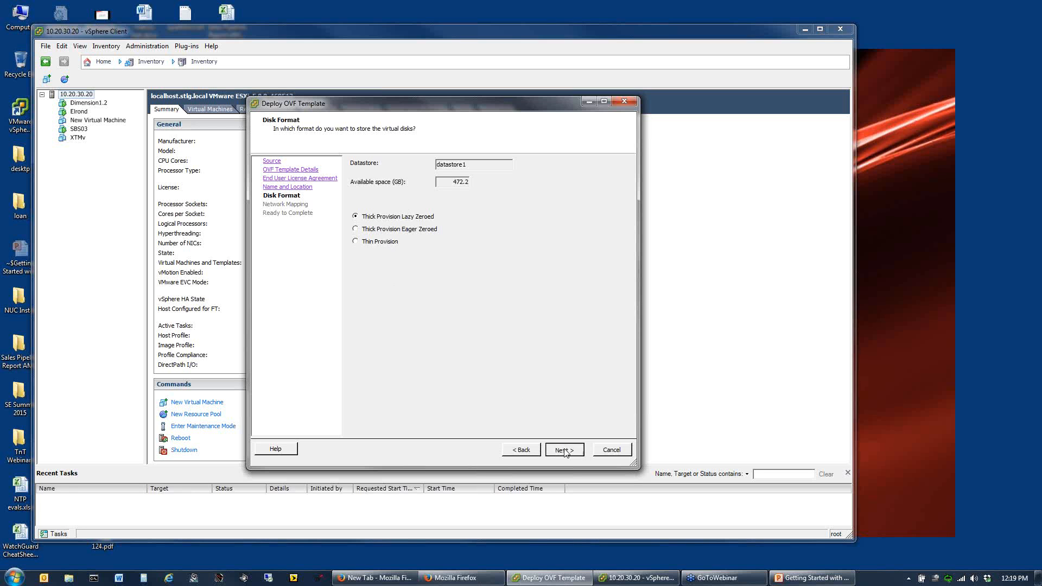
Map the template's NET0 network to VM Network.
left_click(565, 449)
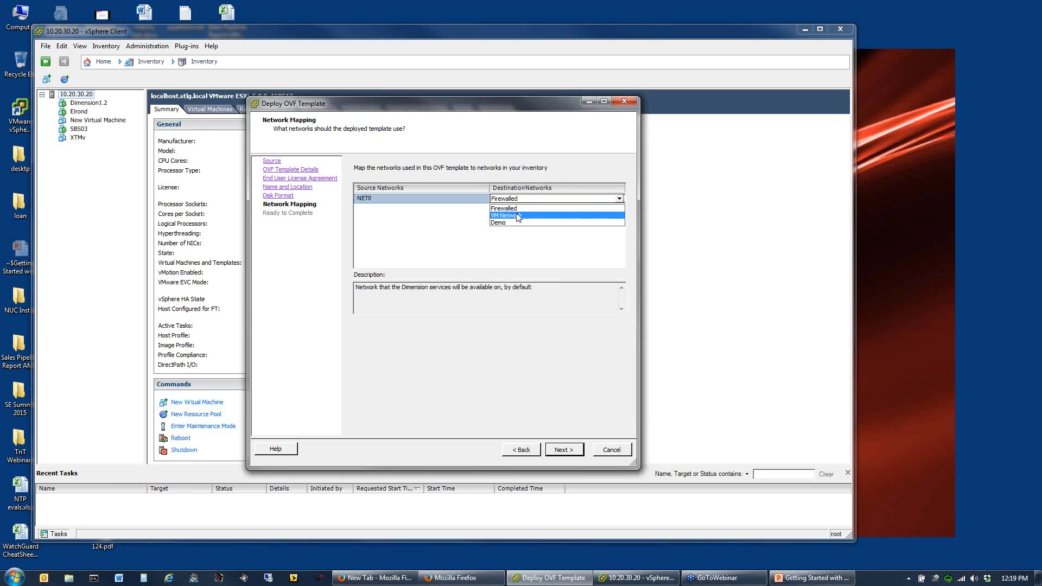
left_click(512, 215)
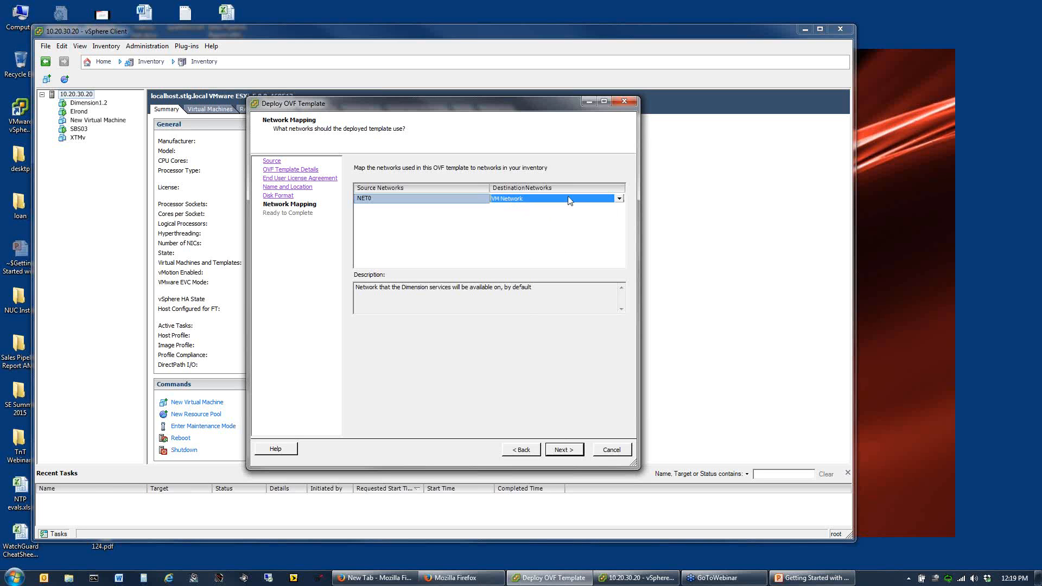
On Ready to Complete, enable Power on after deployment.
left_click(564, 449)
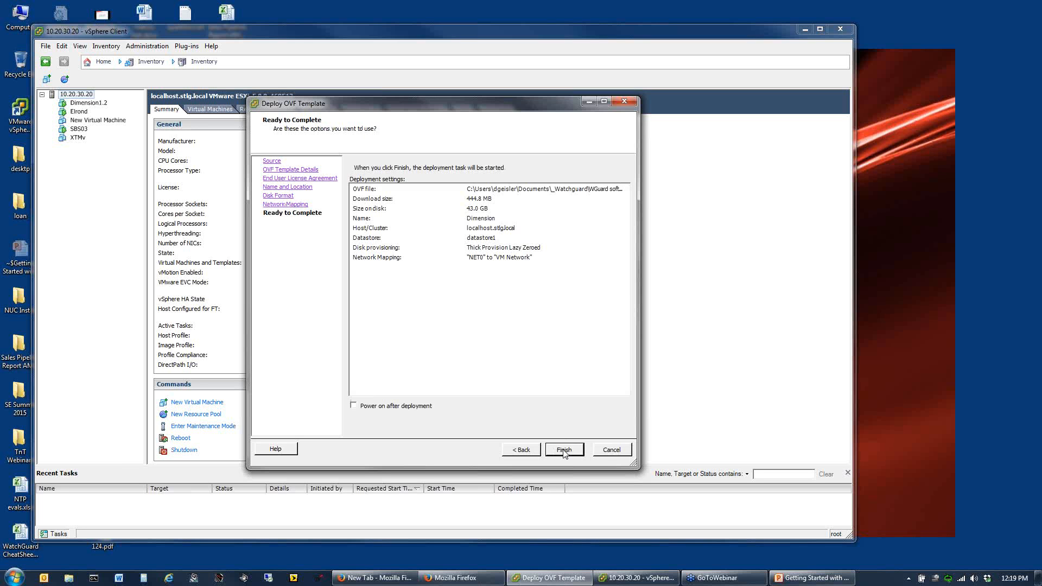
mouse_move(442, 374)
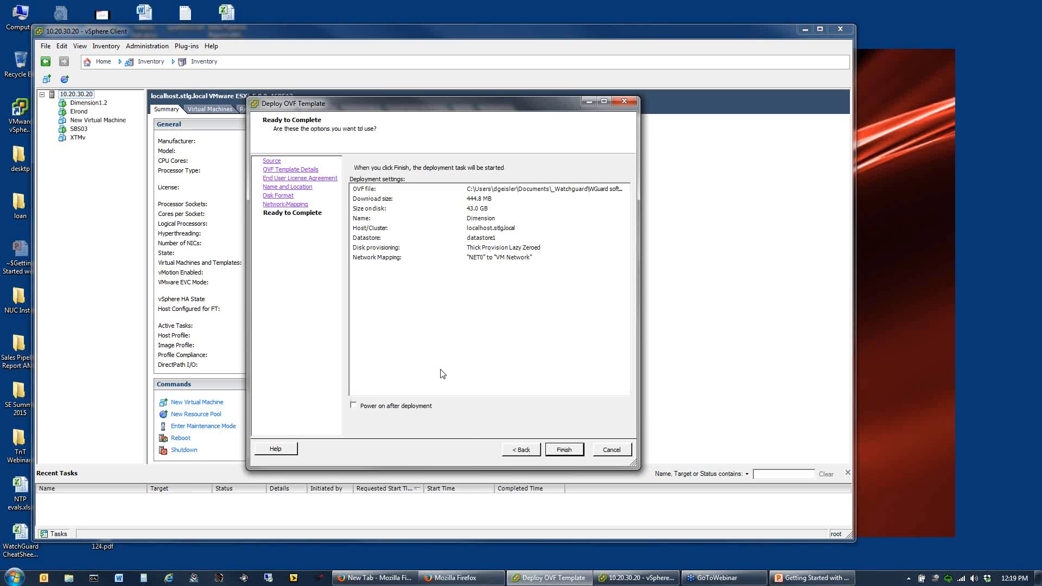
left_click(353, 406)
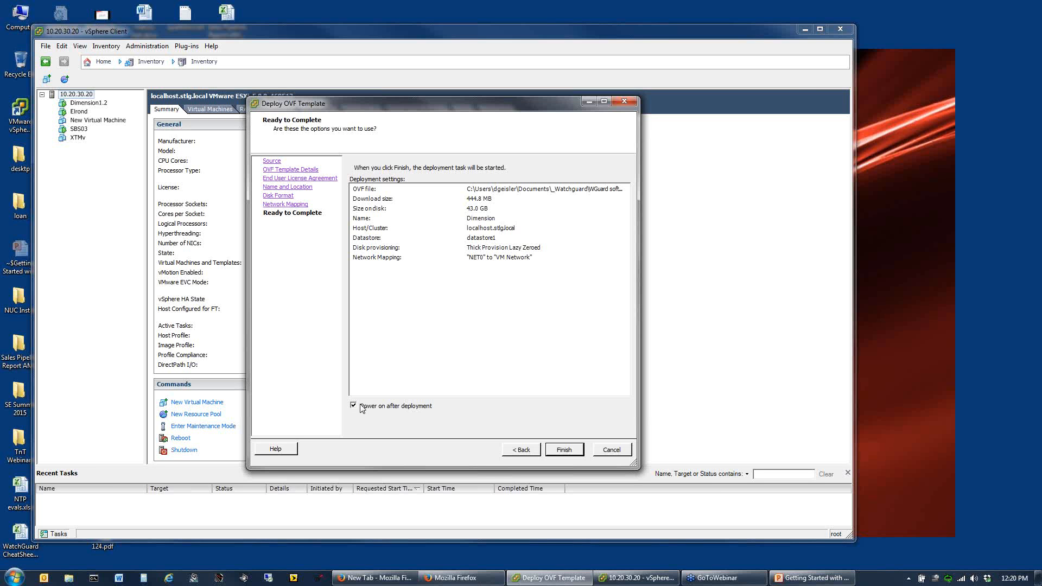
left_click(353, 406)
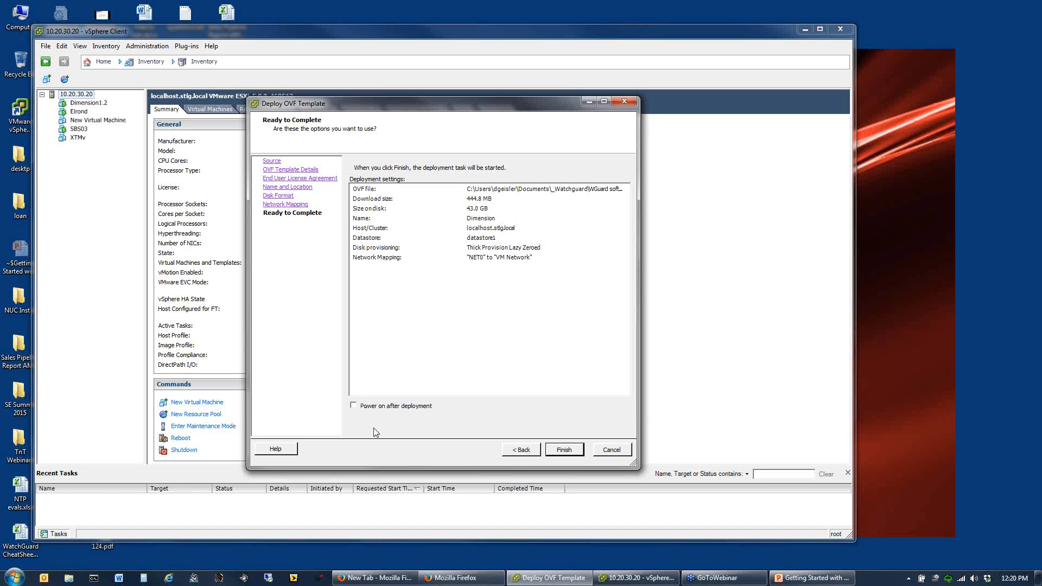
mouse_move(370, 430)
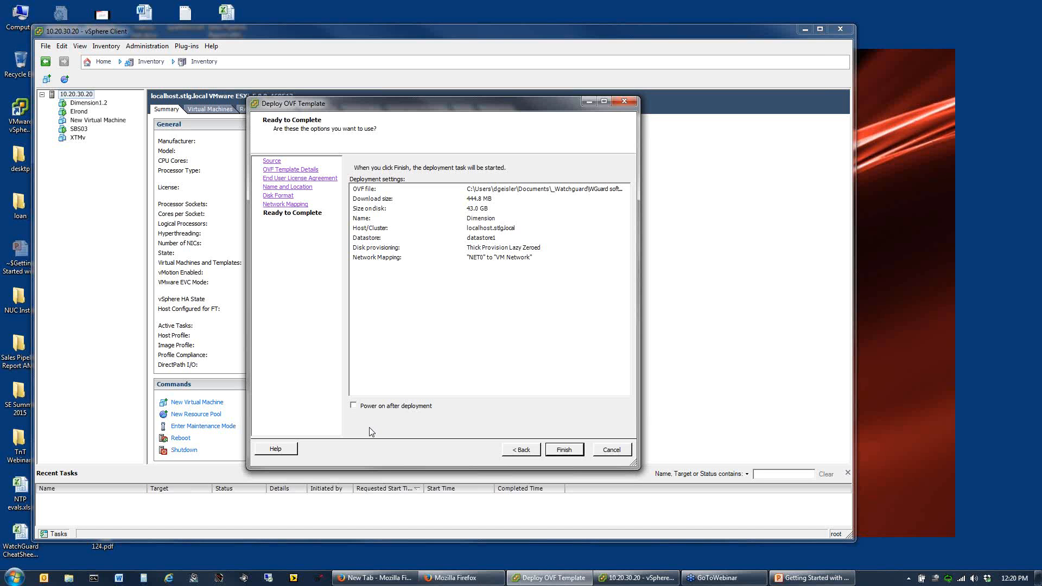
mouse_move(335, 404)
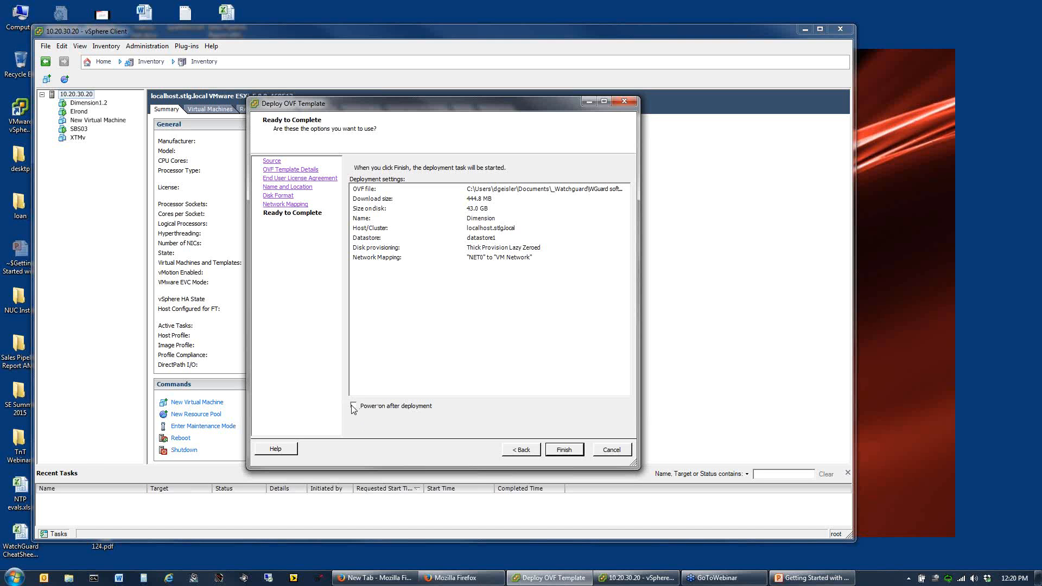
left_click(354, 406)
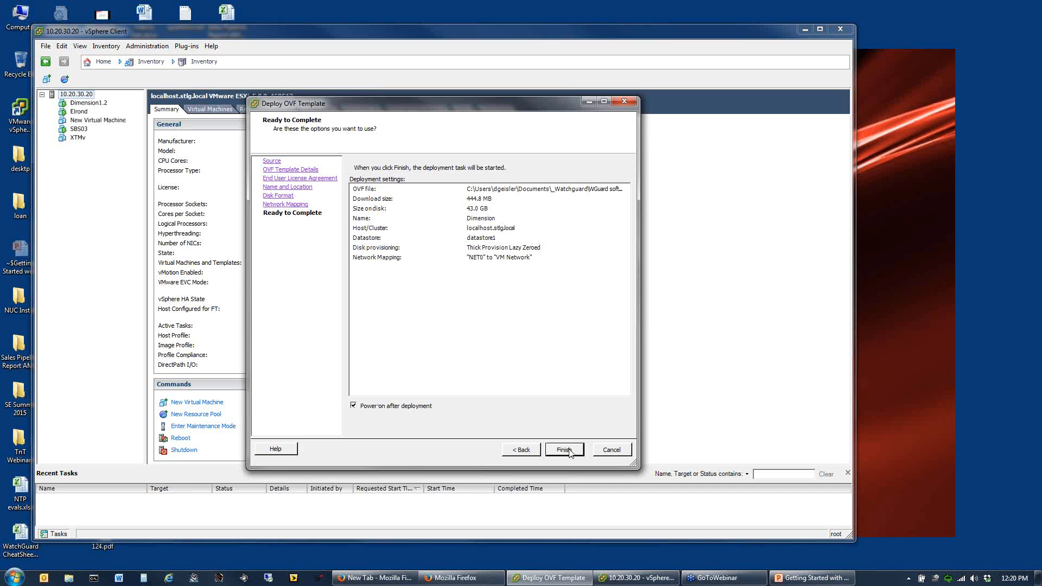
Finish deploying the Dimension VM and select Dimension1.2 in the inventory.
left_click(565, 449)
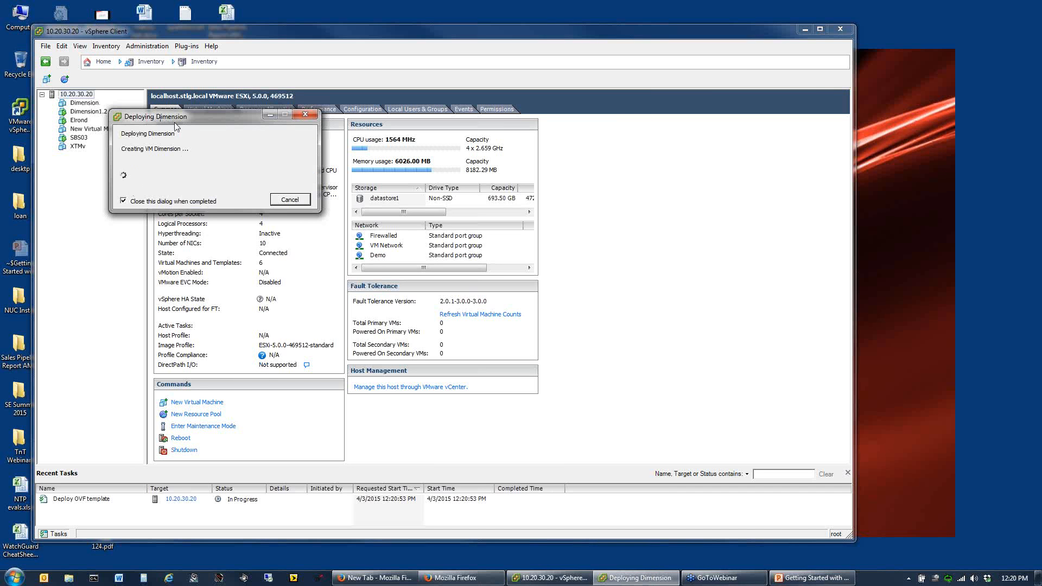
mouse_move(355, 267)
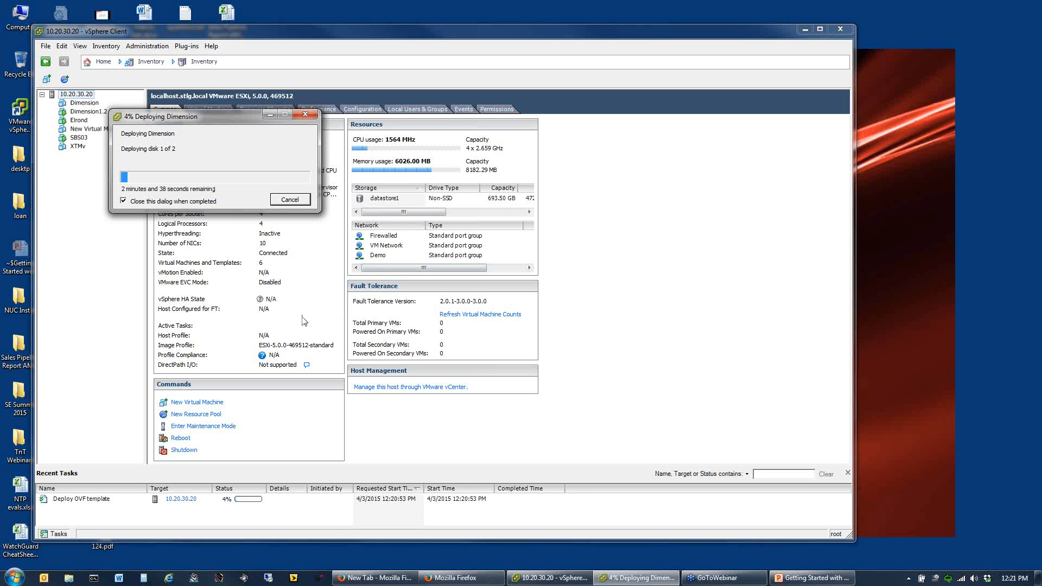
mouse_move(169, 194)
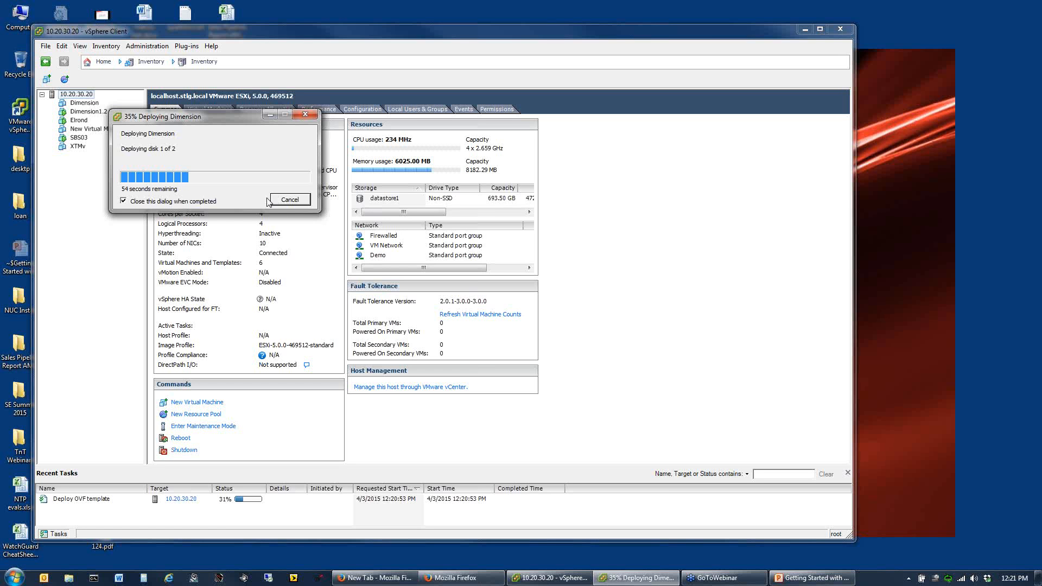
mouse_move(183, 192)
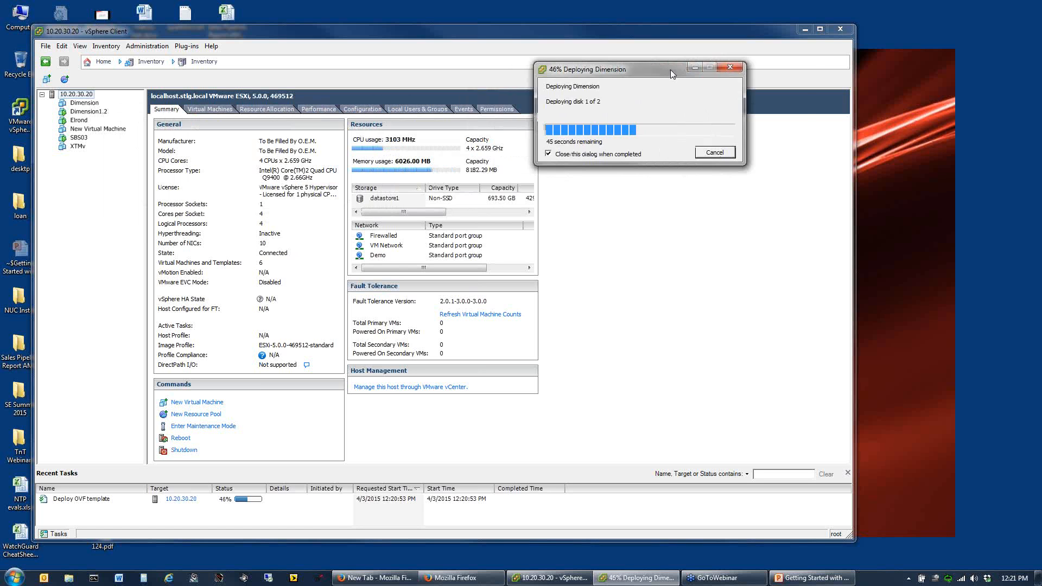
left_click(86, 112)
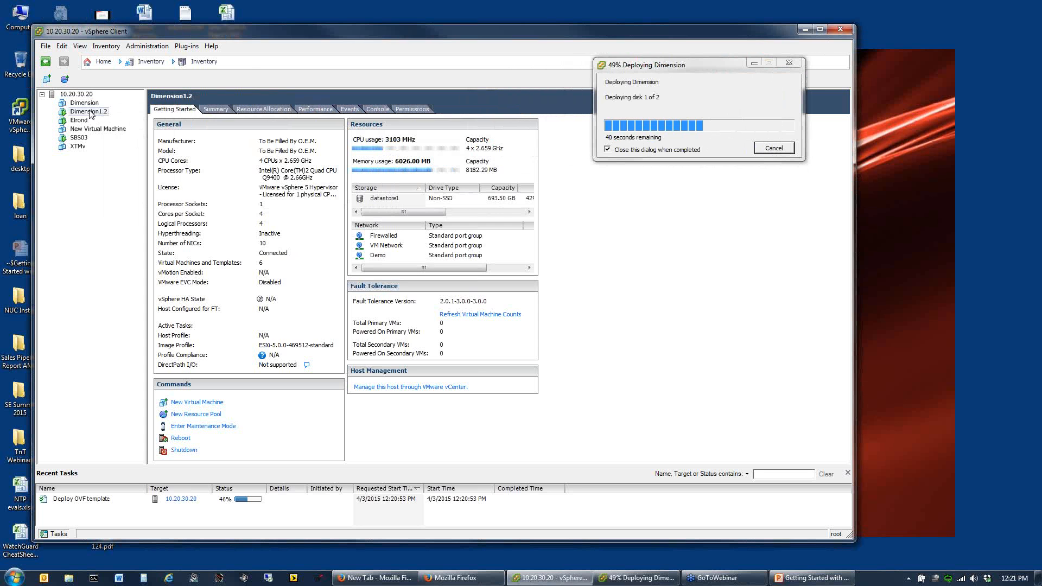
Open Edit Settings for the Dimension1.2 virtual machine from its right-click menu.
right_click(84, 111)
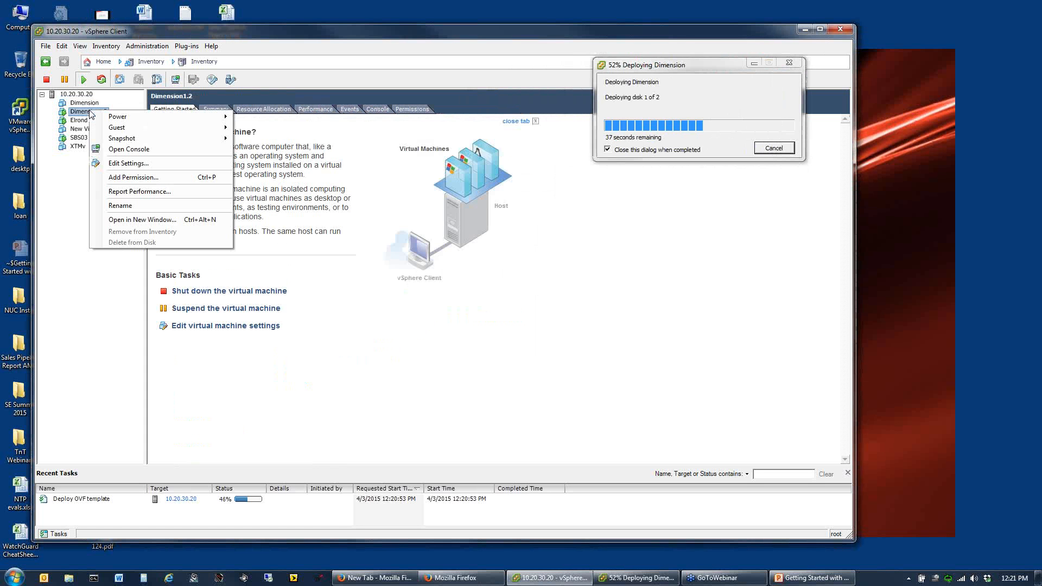
mouse_move(117, 128)
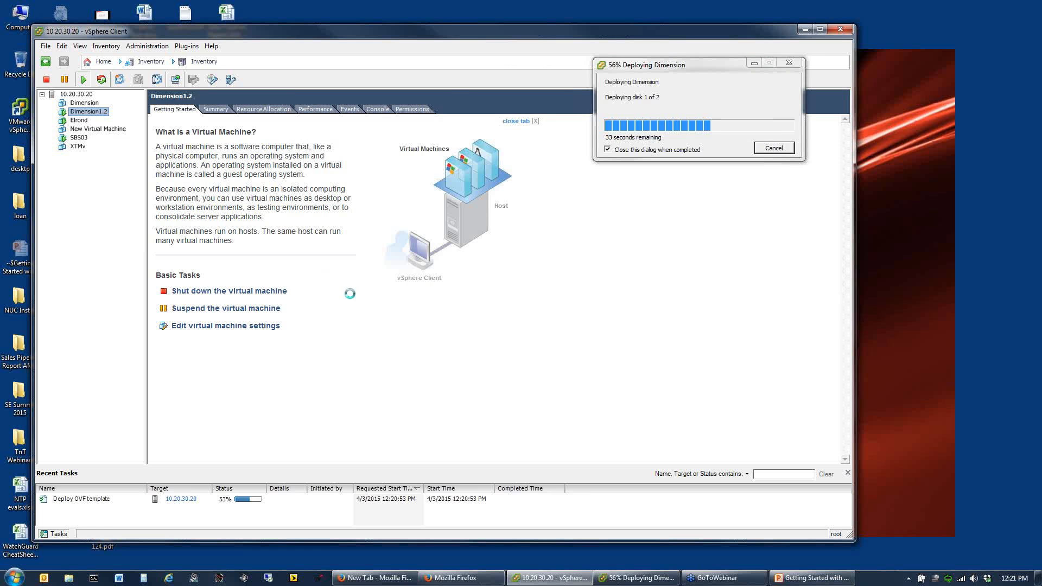
left_click(225, 326)
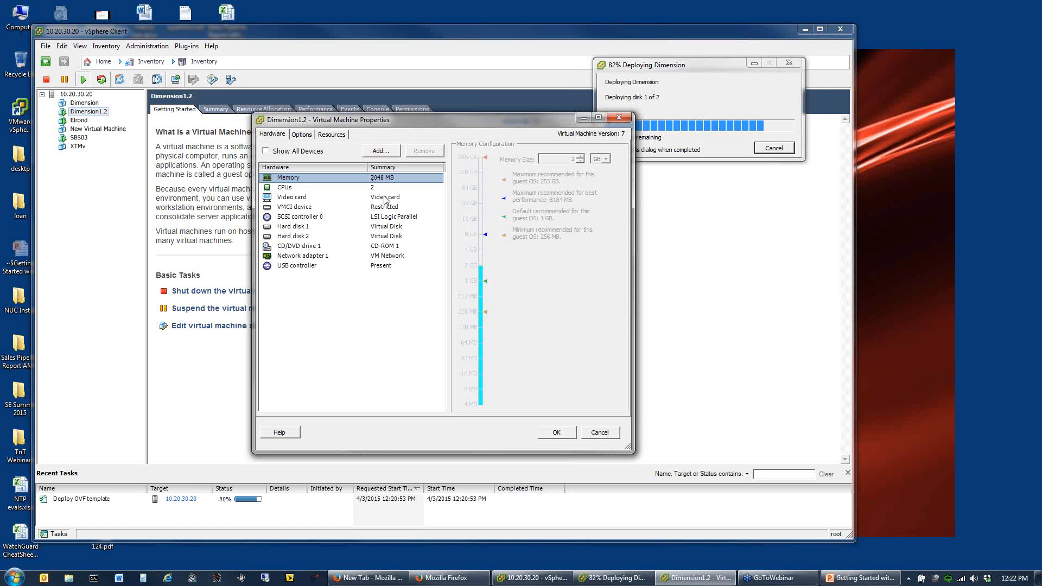
Review Dimension1.2's CPUs, Hard disk 1 provisioning and Hard disk 2 size settings.
left_click(284, 187)
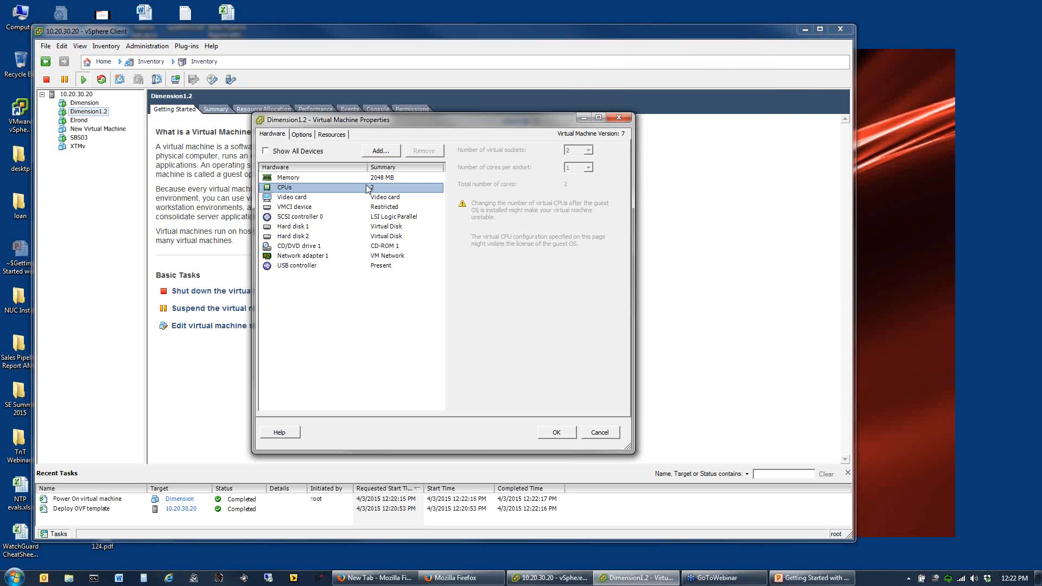
left_click(293, 227)
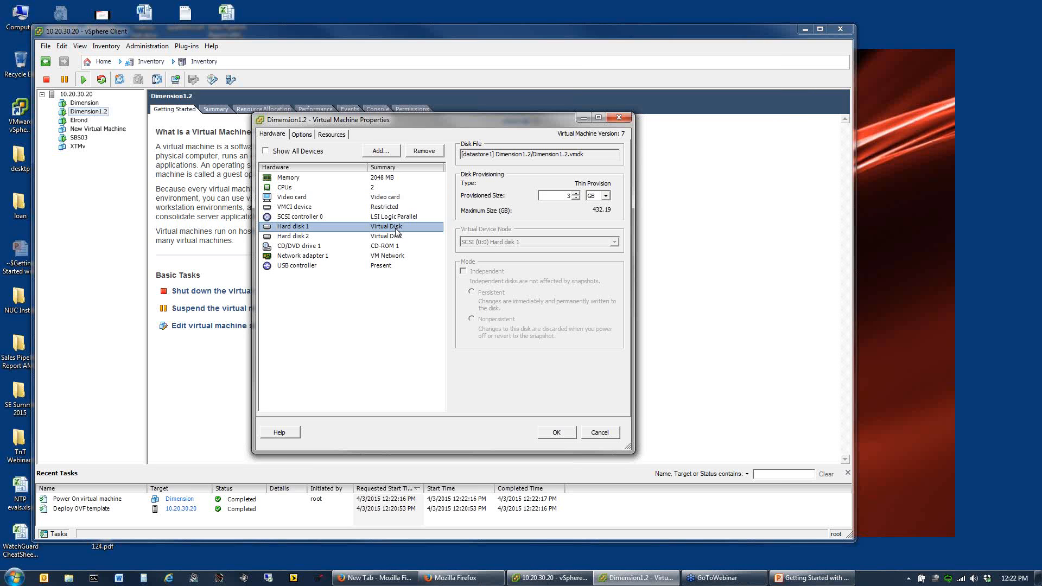
mouse_move(517, 218)
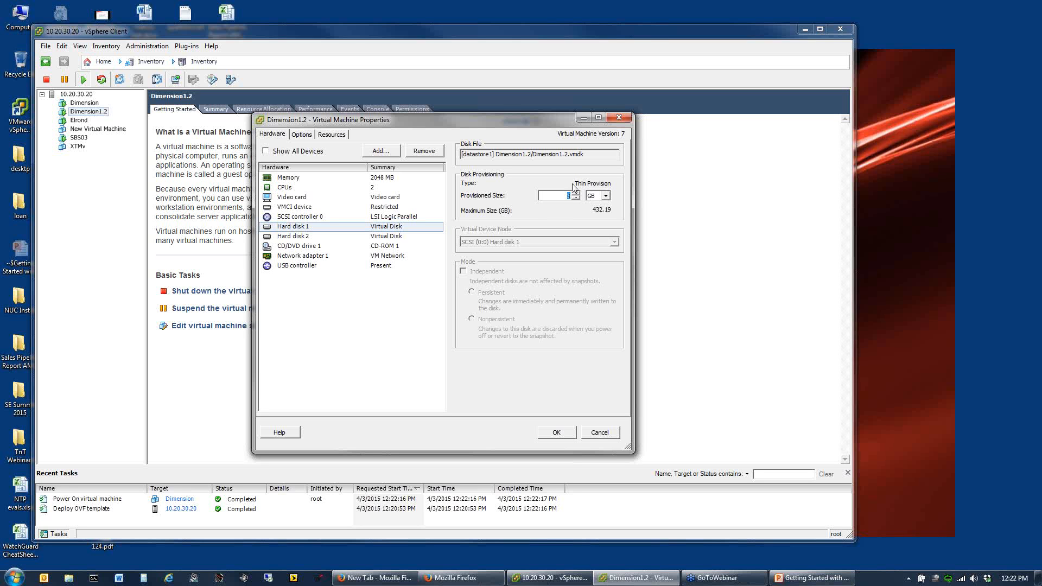
mouse_move(558, 223)
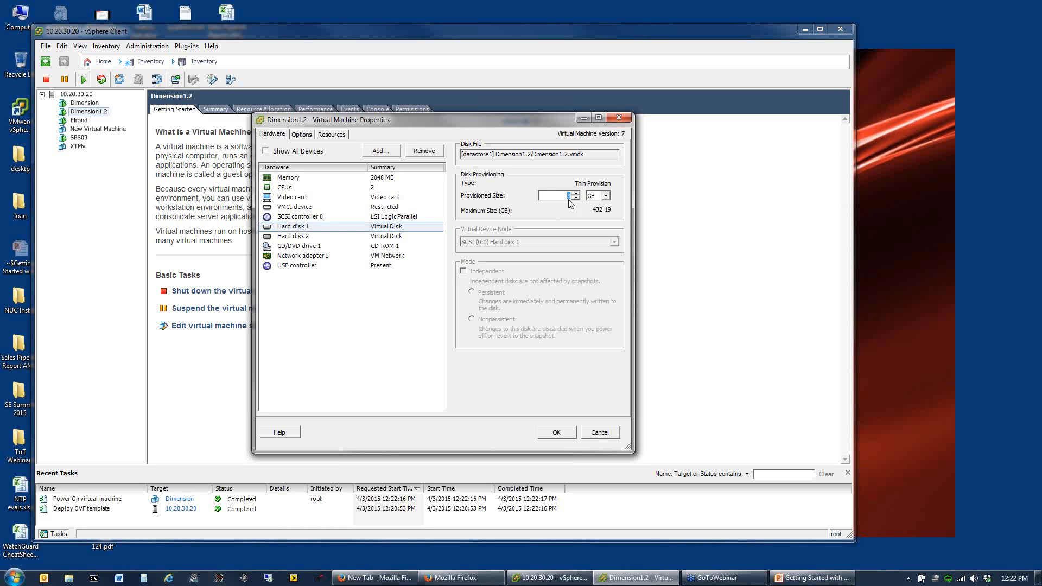
left_click(293, 236)
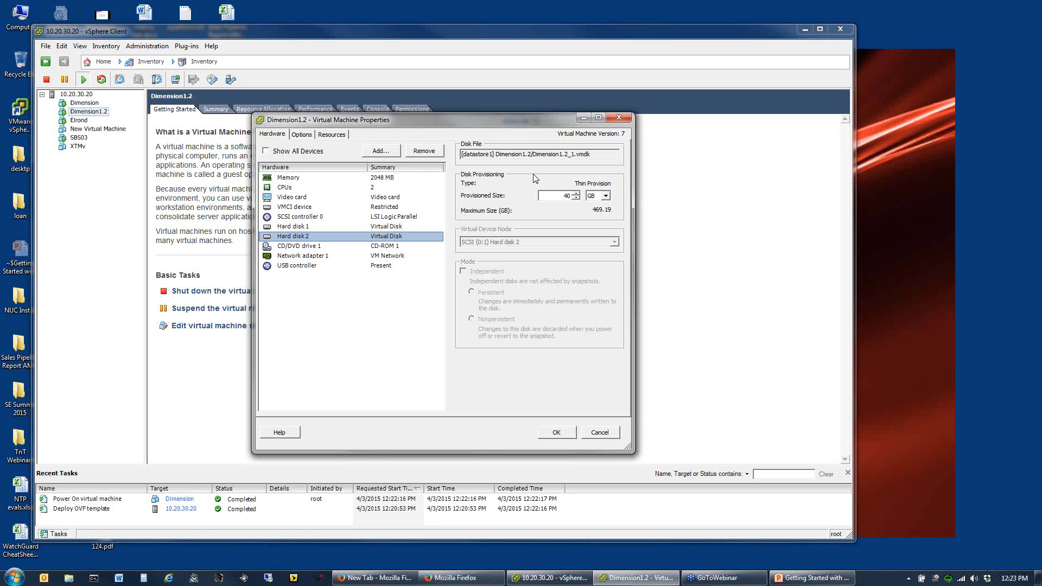
mouse_move(478, 230)
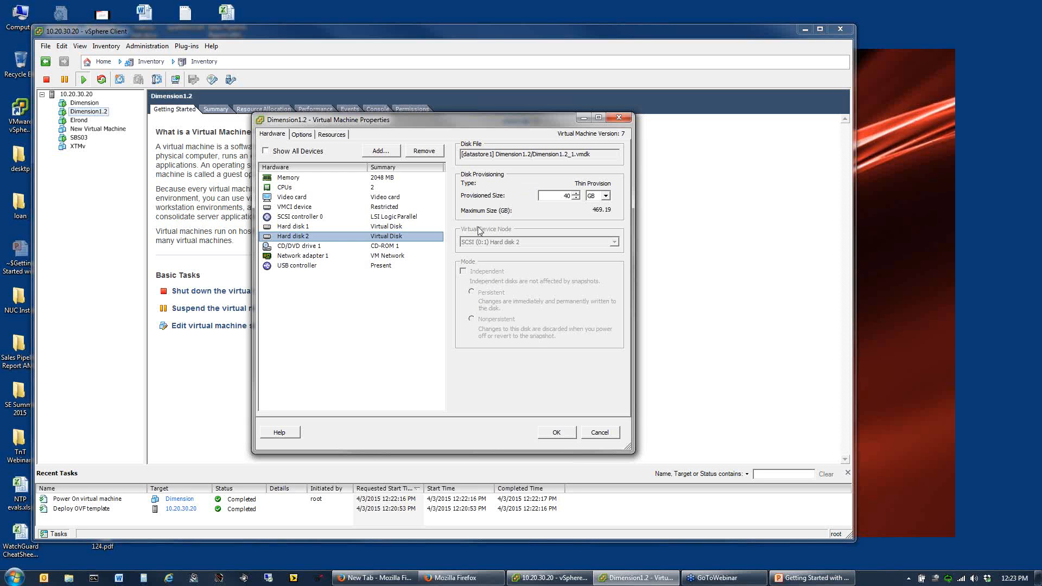
mouse_move(361, 230)
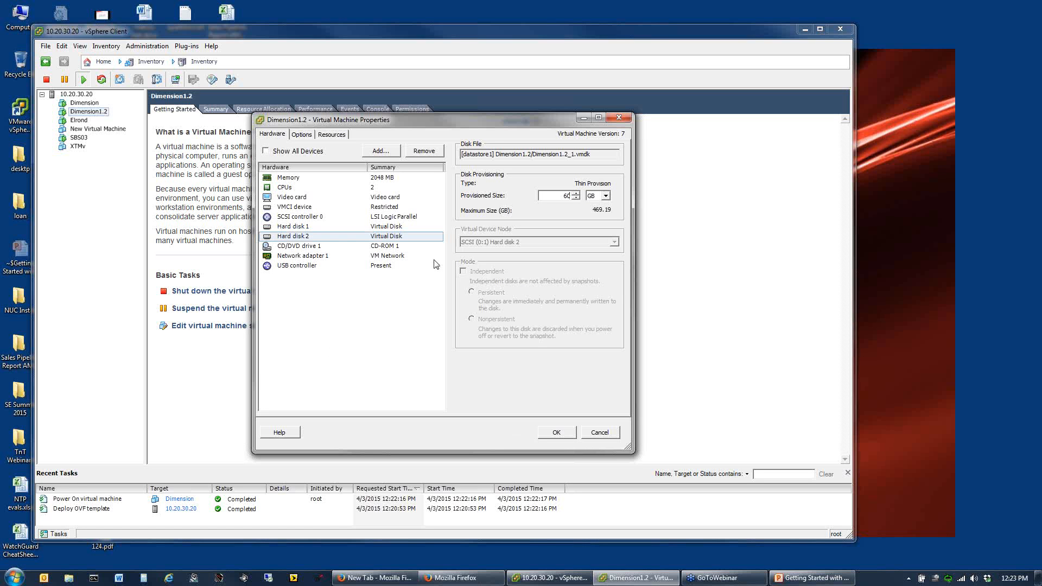
mouse_move(429, 264)
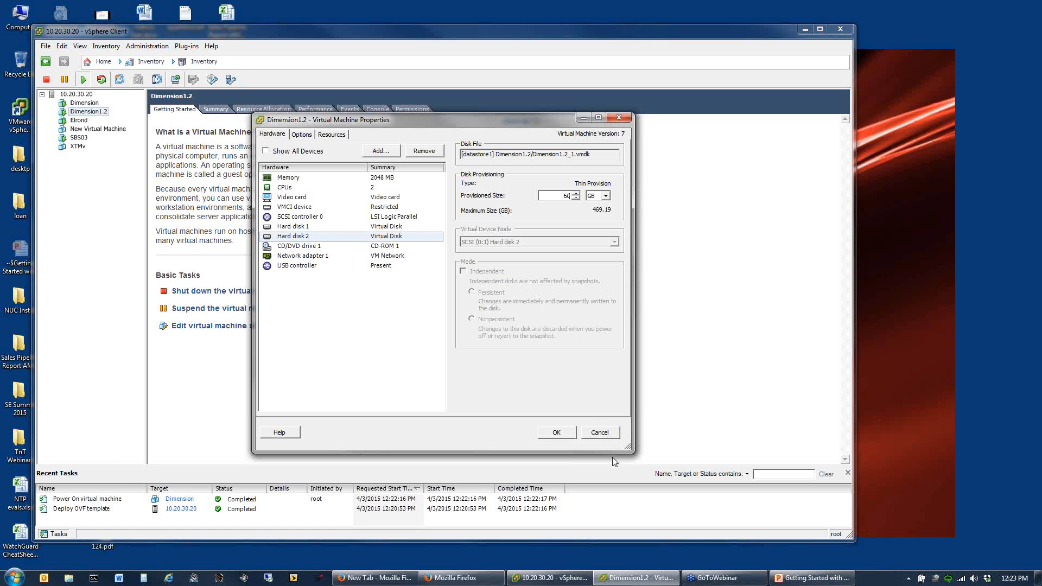
Close the VM properties and read the Dimension VM's IP 10.20.30.114 on its Summary.
left_click(600, 432)
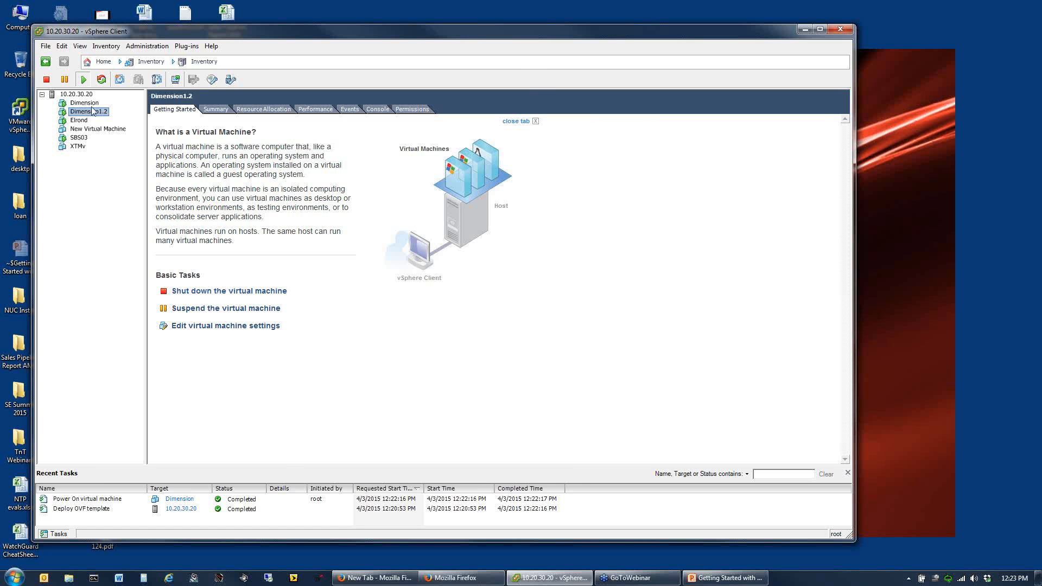
left_click(82, 103)
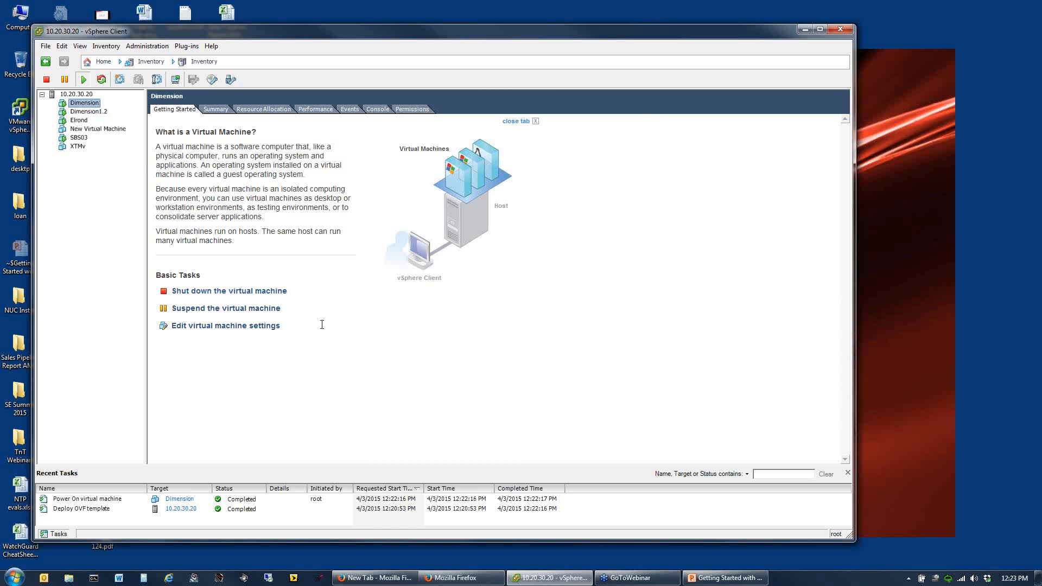
left_click(215, 109)
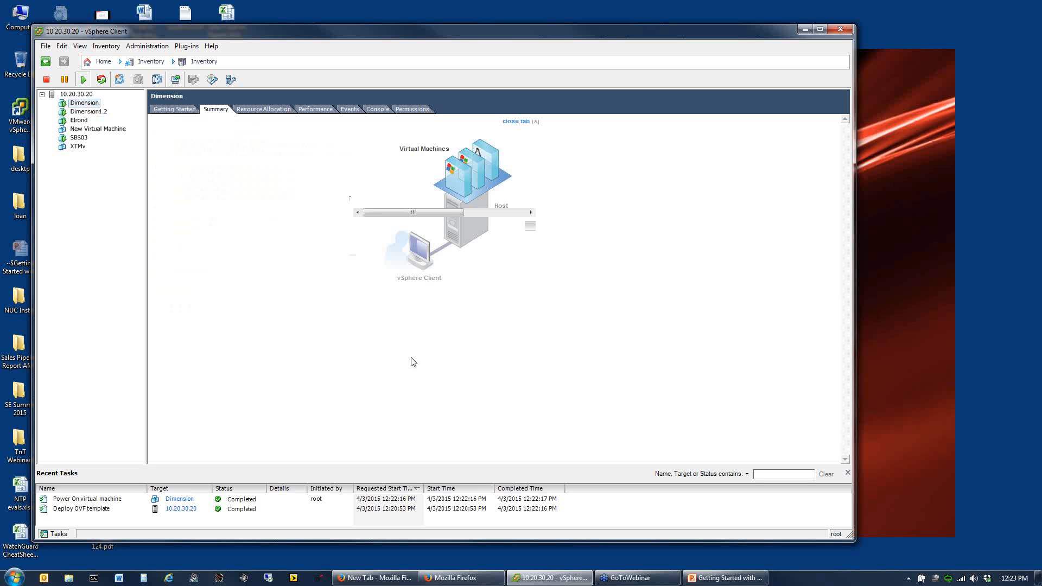
left_click(215, 109)
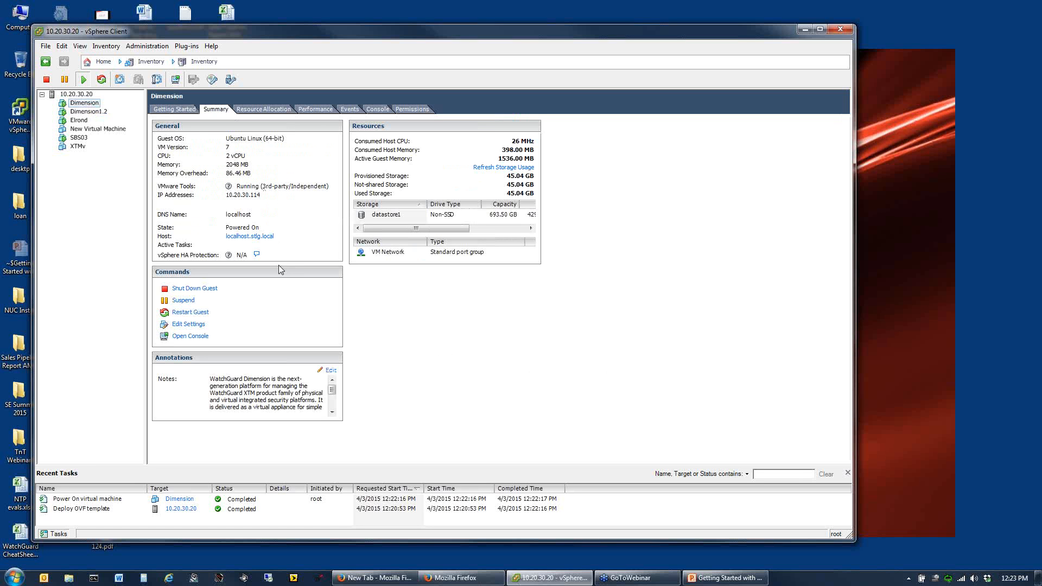
mouse_move(264, 203)
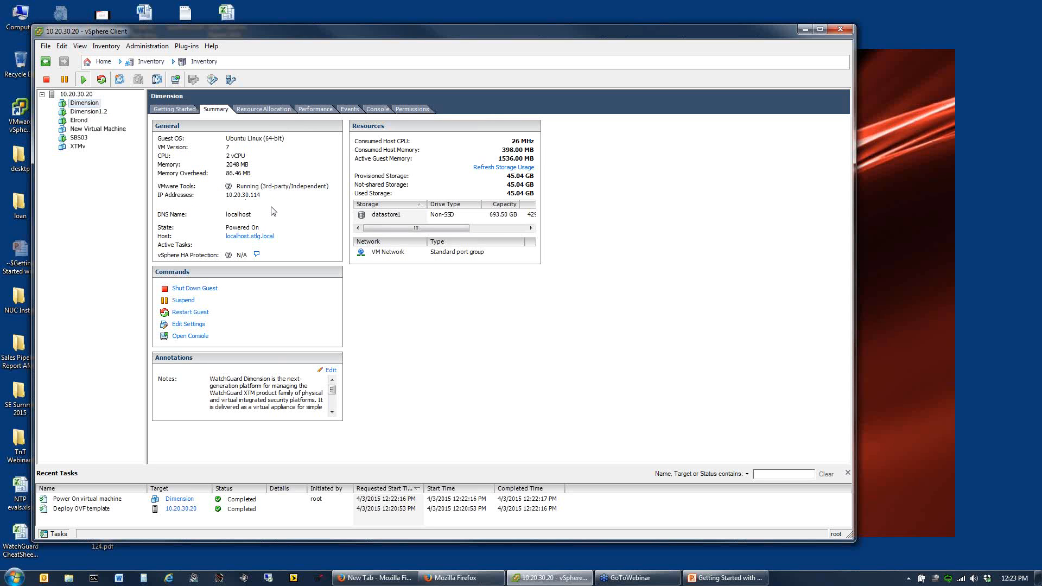
mouse_move(258, 199)
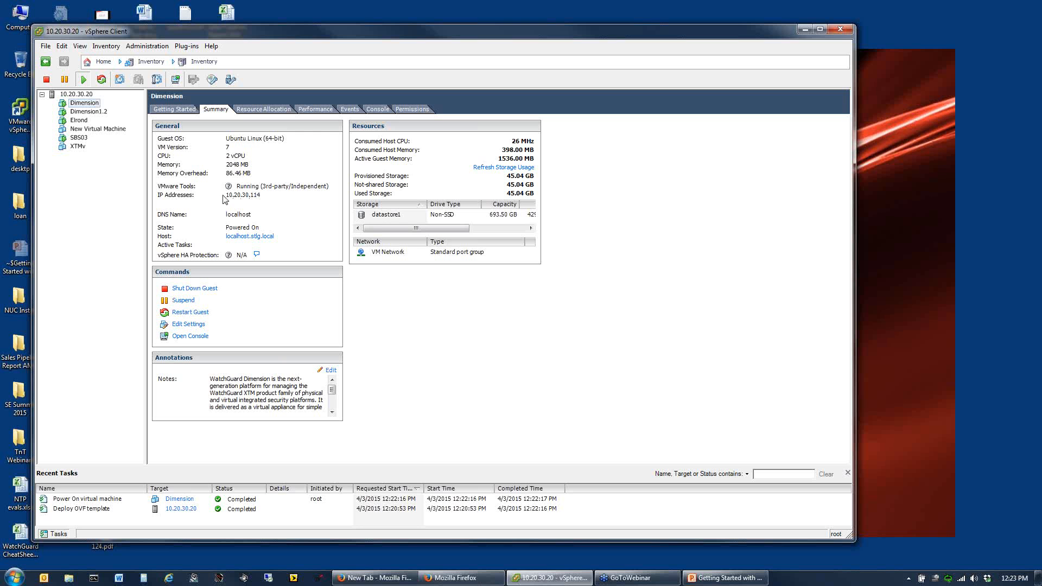
mouse_move(278, 298)
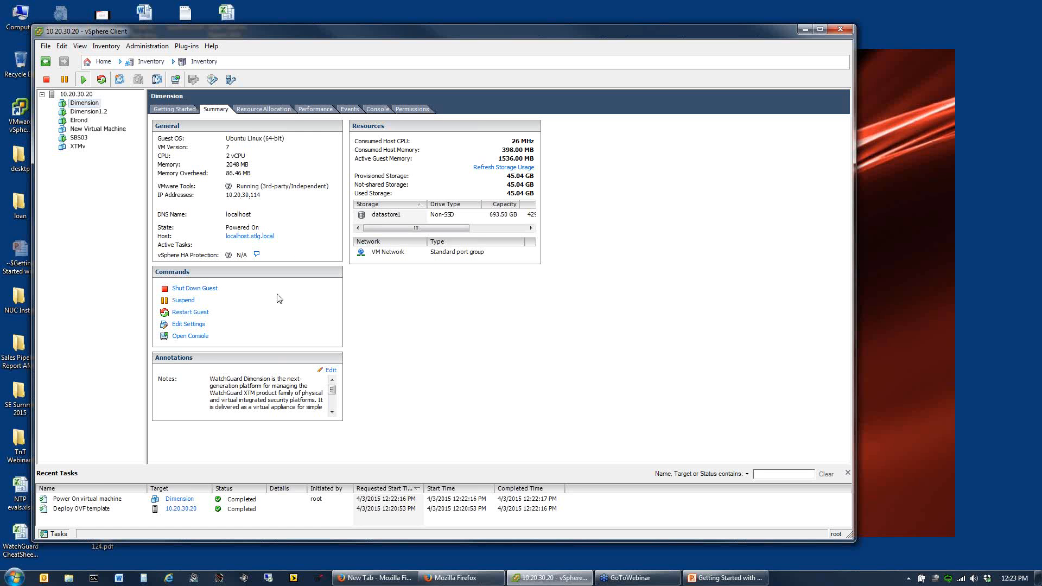
mouse_move(465, 556)
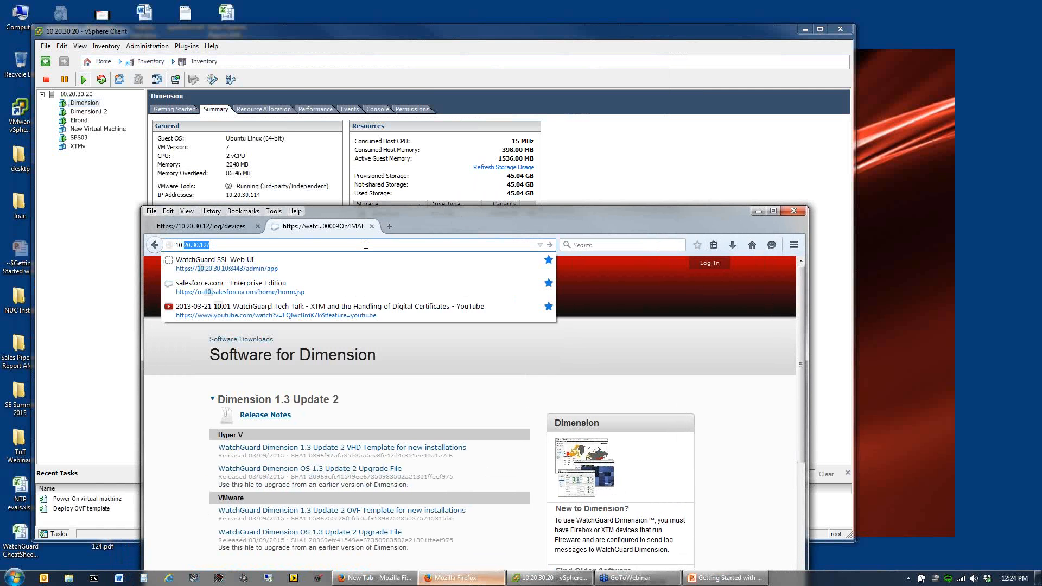
Browse to 10.20.30.114 and add a security exception for its untrusted certificate.
type("10.20.30.114")
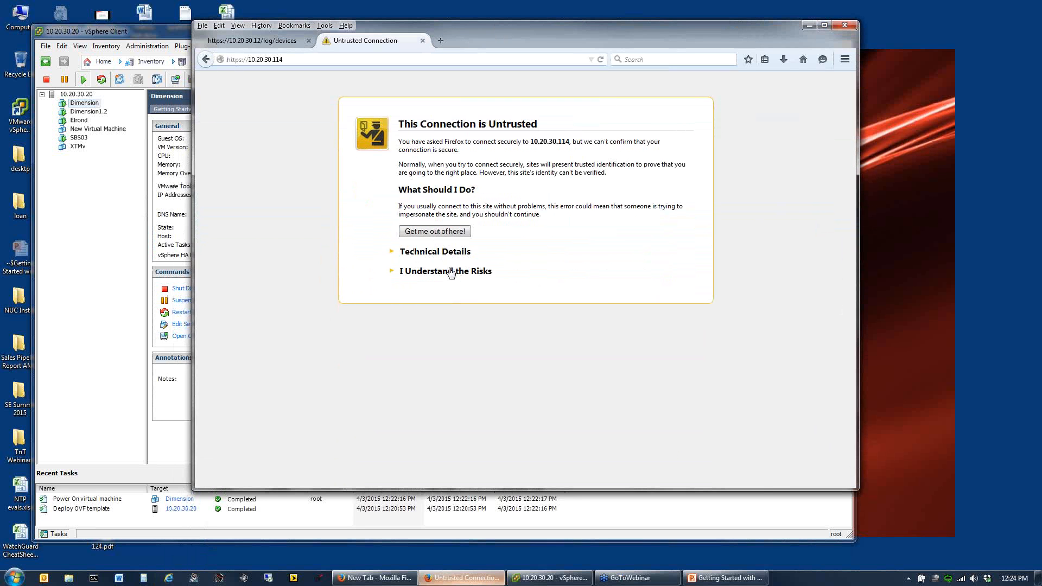
left_click(444, 271)
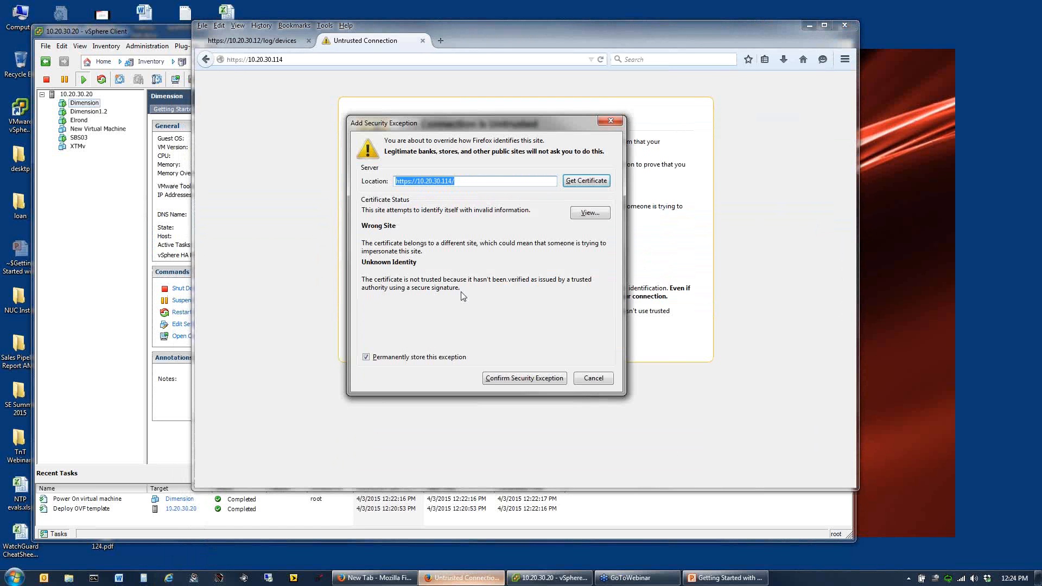
left_click(593, 378)
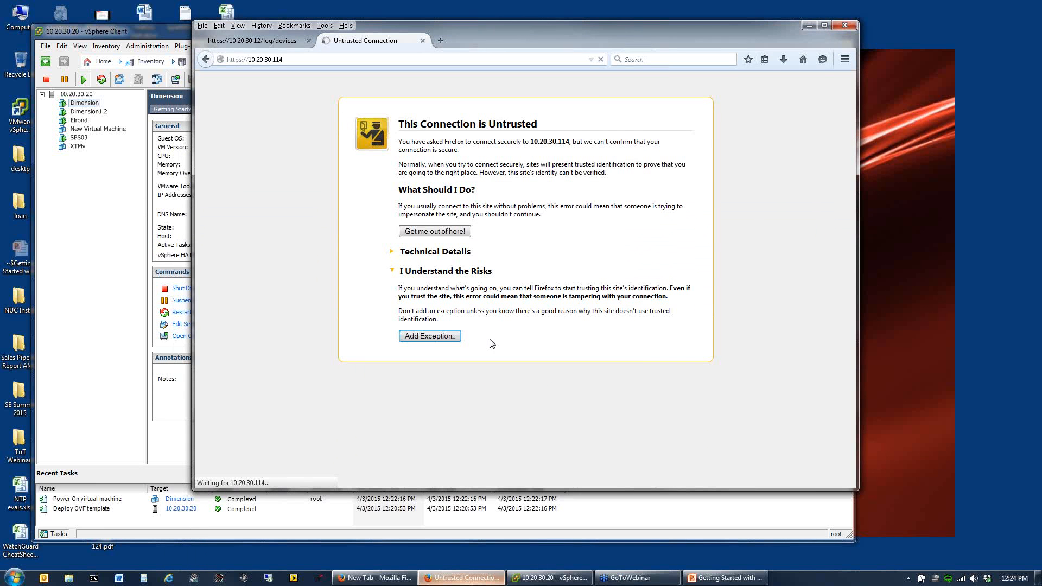
mouse_move(472, 142)
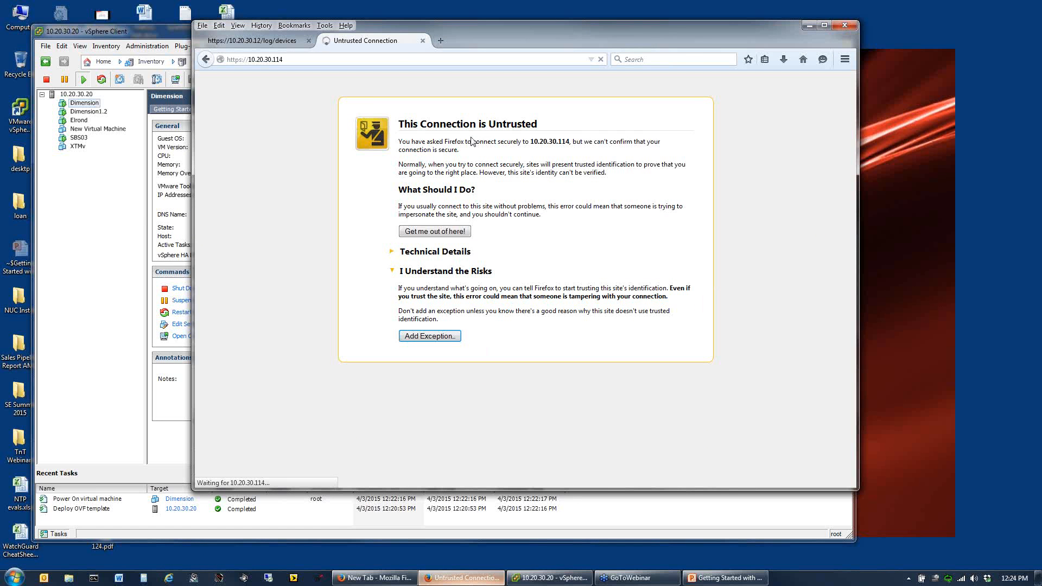
Log in to WatchGuard Dimension as admin with the default password.
left_click(429, 336)
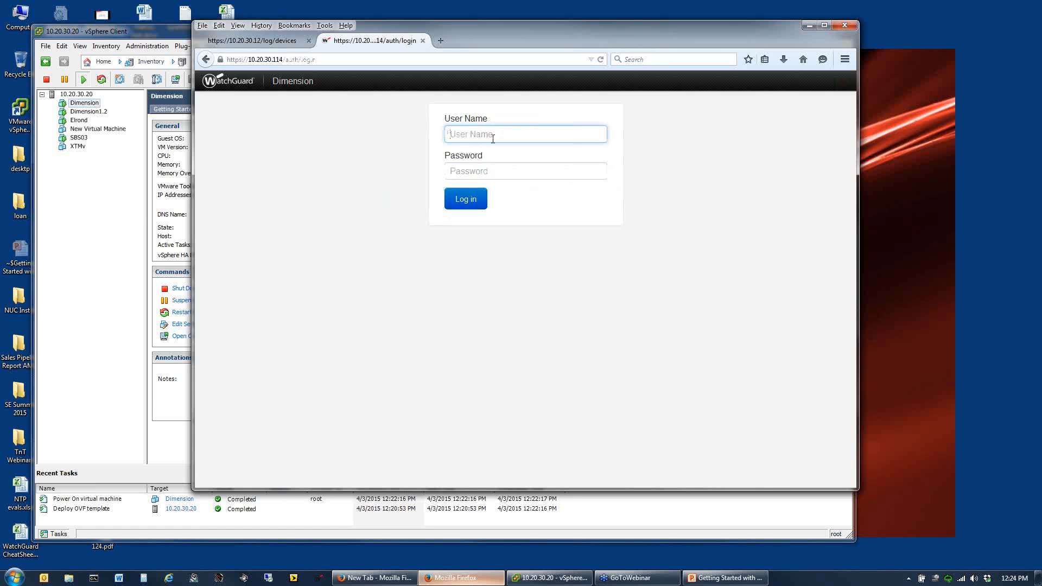
type("admin")
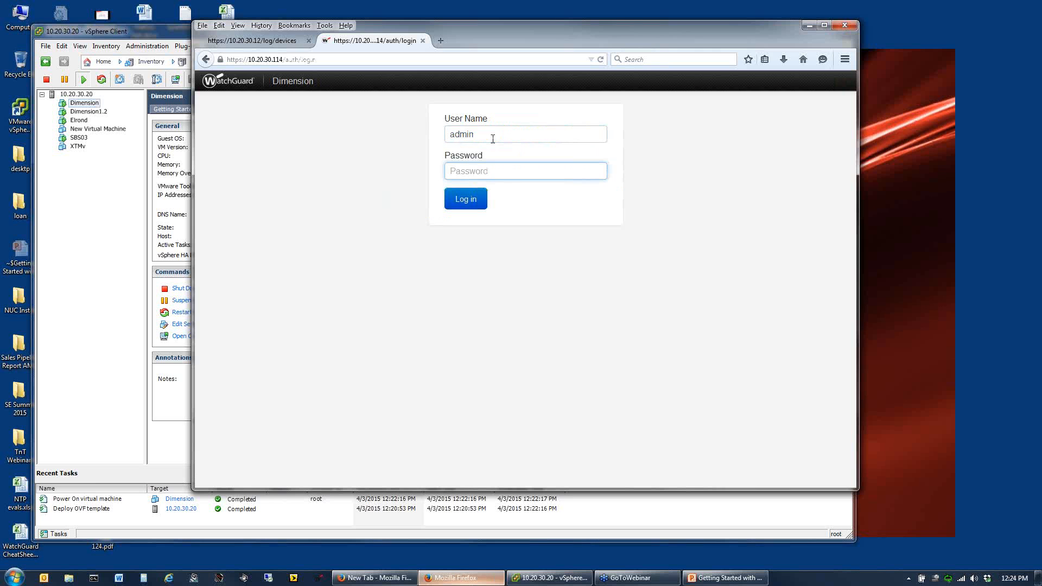
type("password")
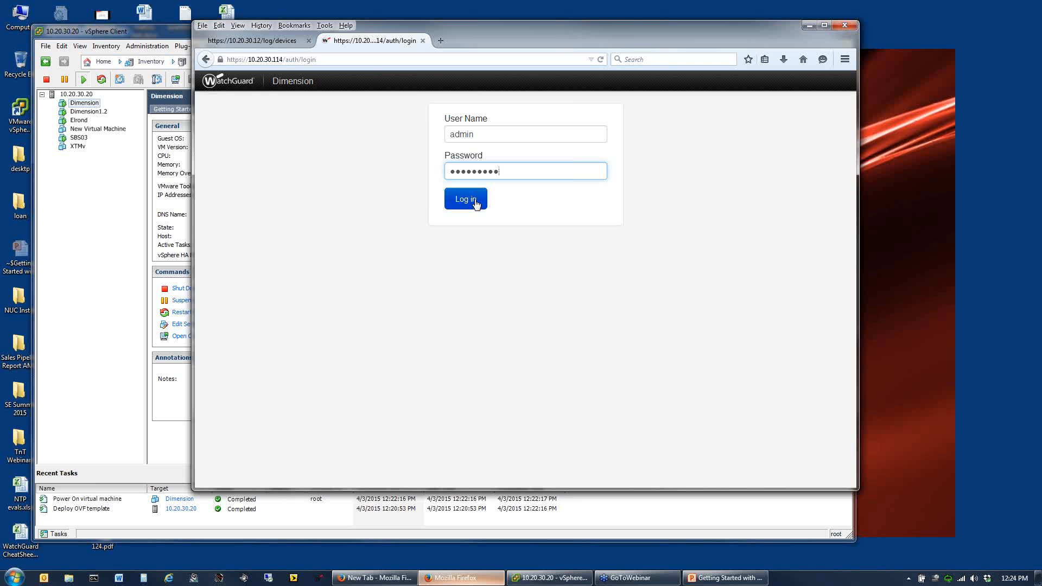
left_click(465, 199)
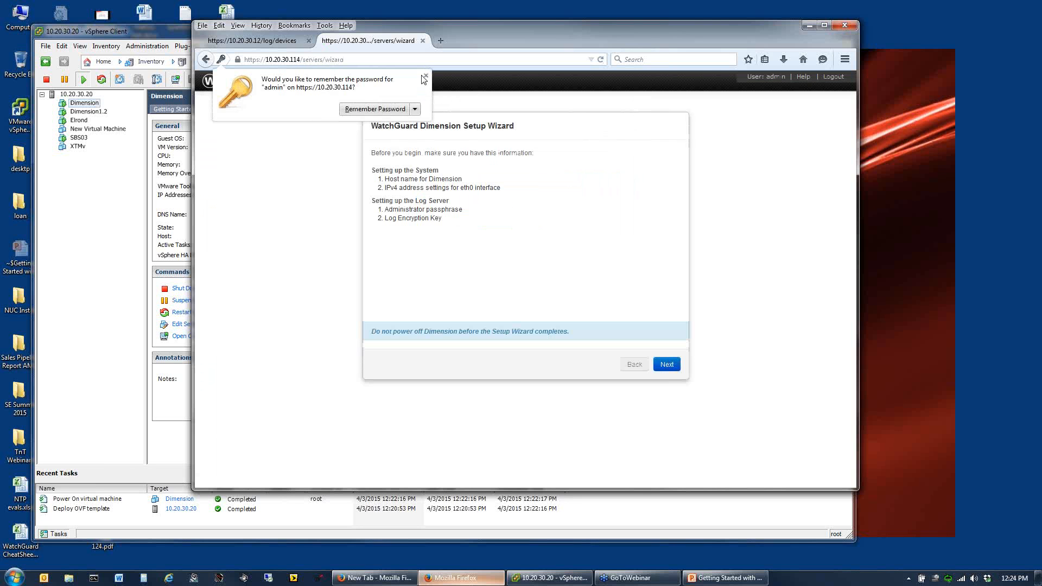
Dismiss the save-password prompt, advance to System Information, and enter host name Demo.
left_click(421, 76)
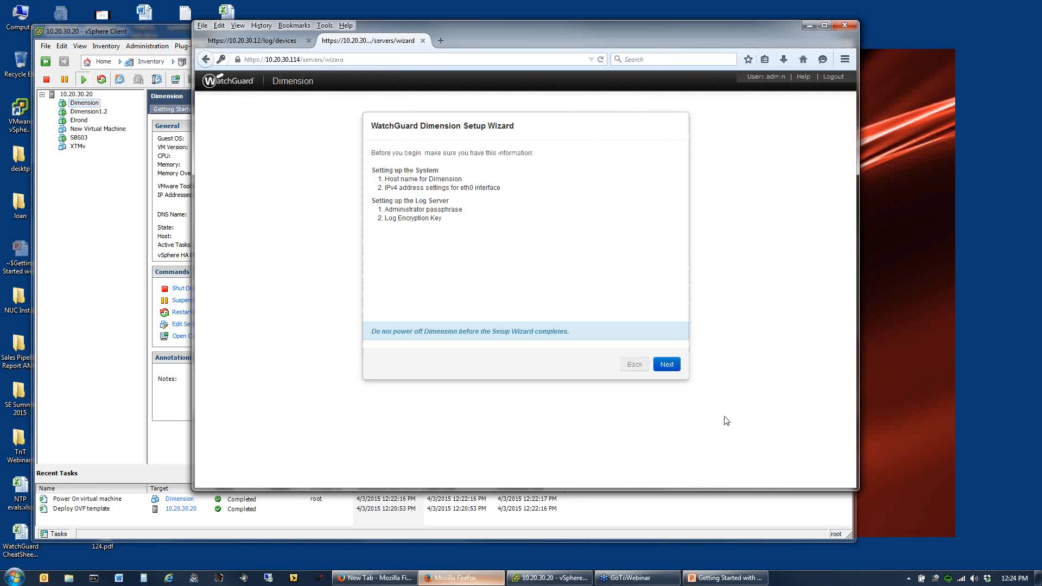
mouse_move(680, 295)
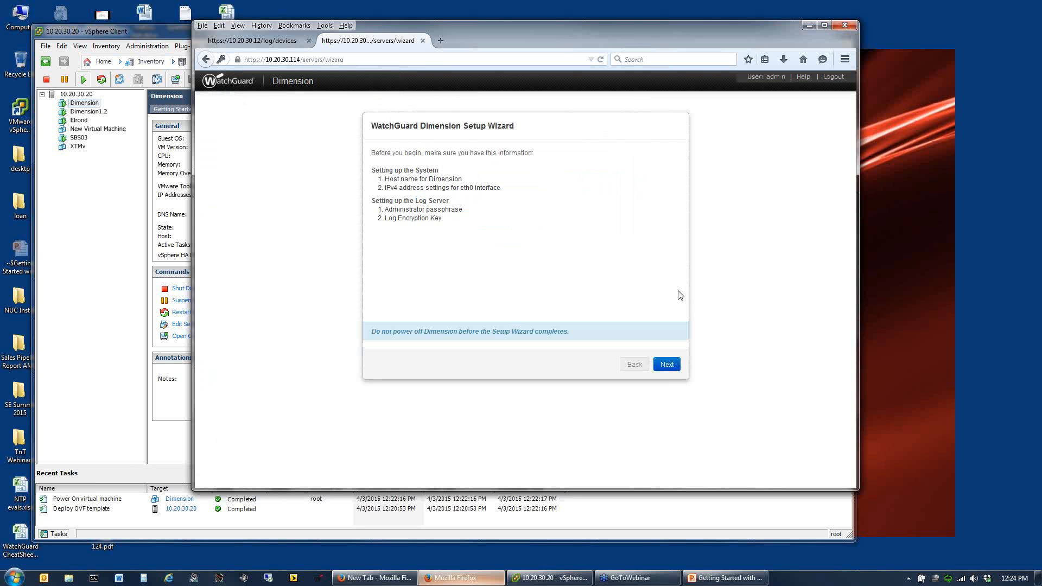
left_click(666, 364)
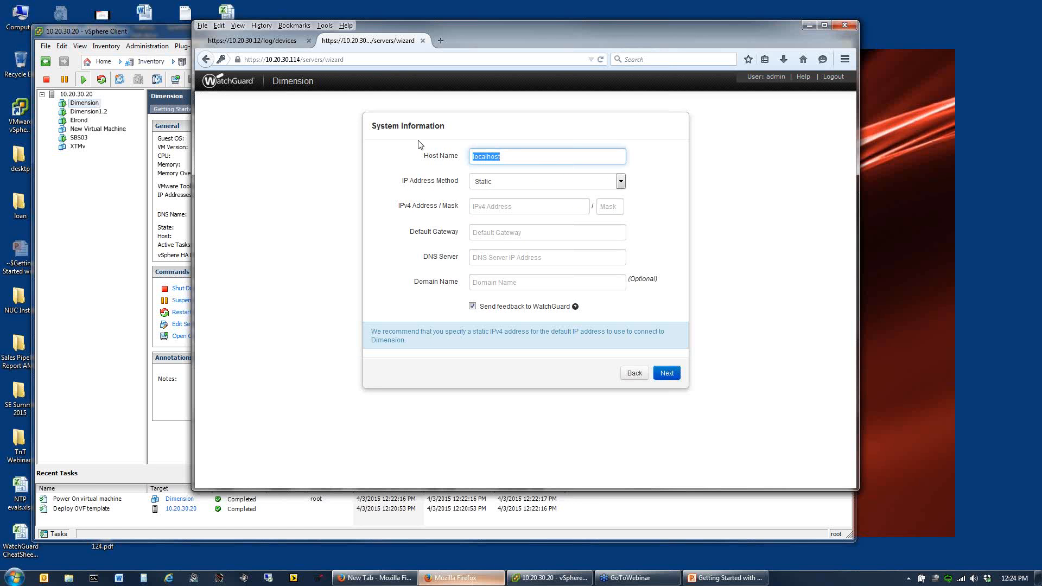
type("Di")
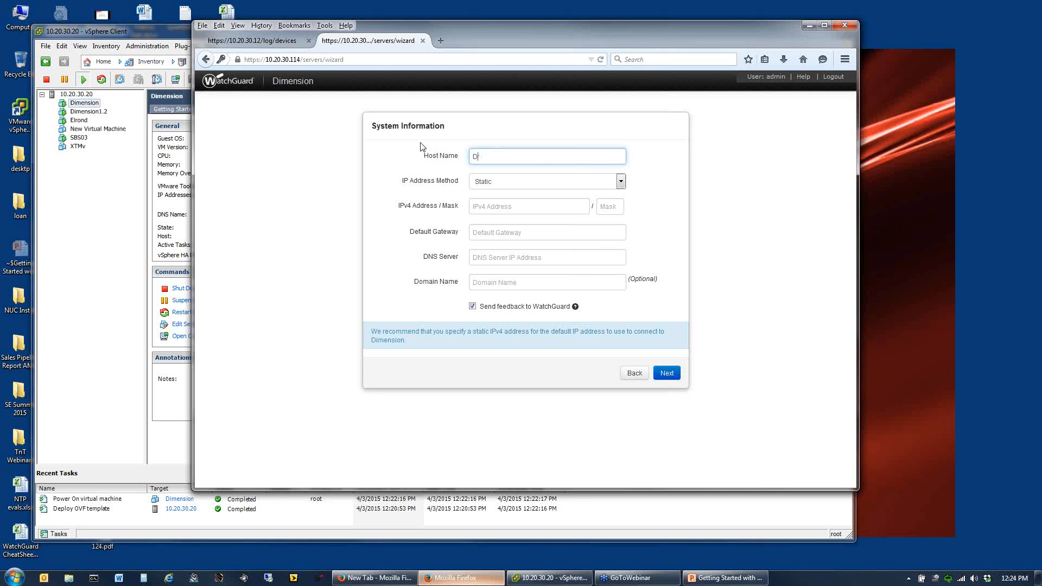
type("emo")
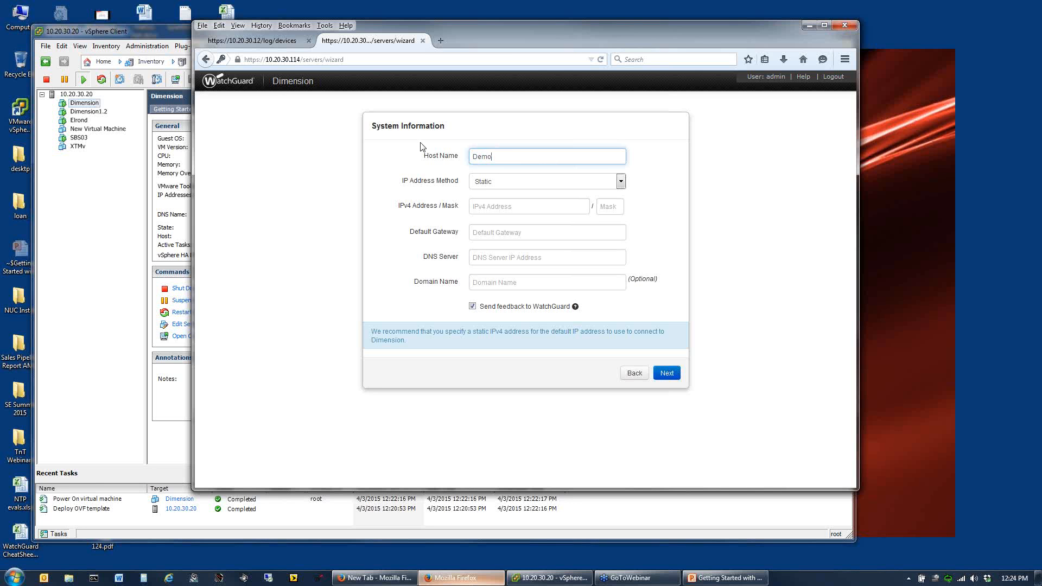
mouse_move(492, 186)
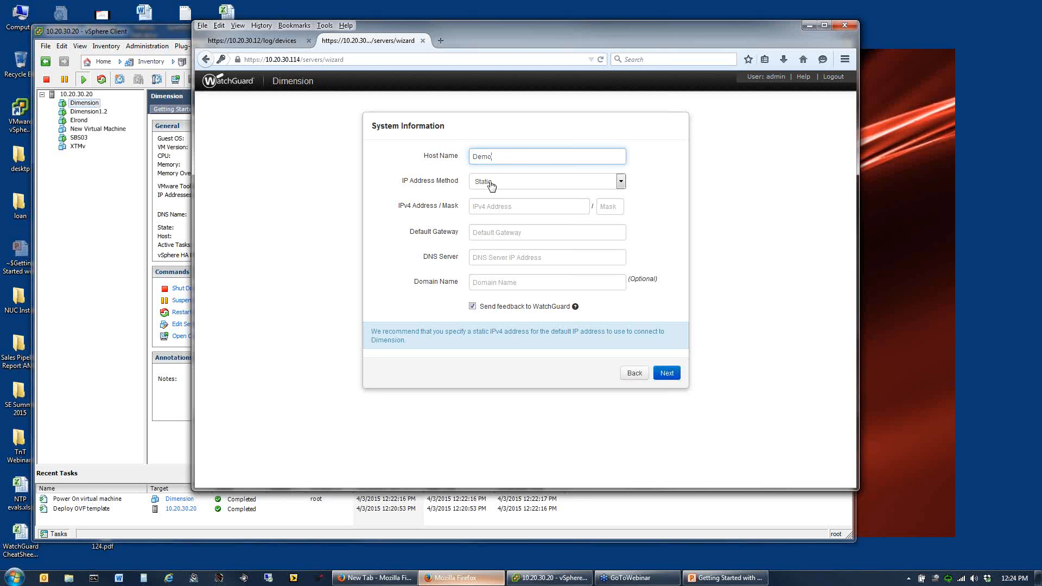
Keep Static addressing with IP 10.20.30.13/24, gateway 10.20.30.1, DNS server and domain stlg.local.
left_click(547, 181)
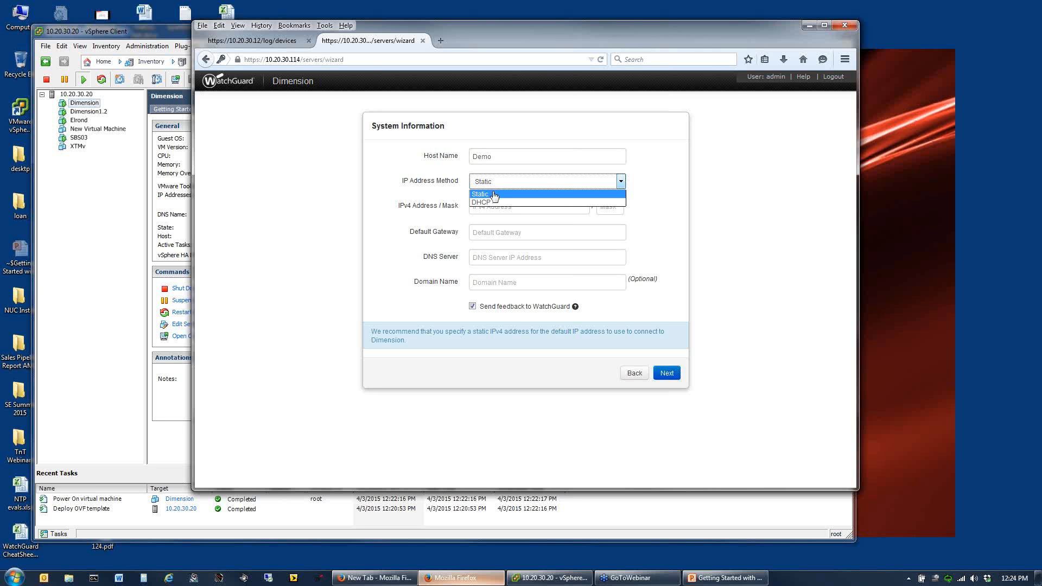
left_click(481, 195)
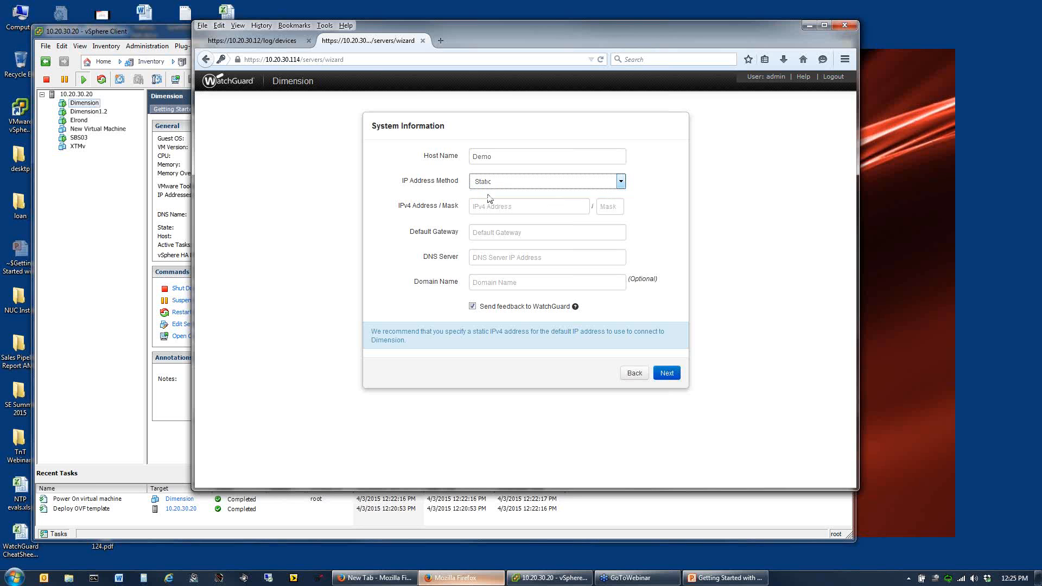
type("10.20.30.13")
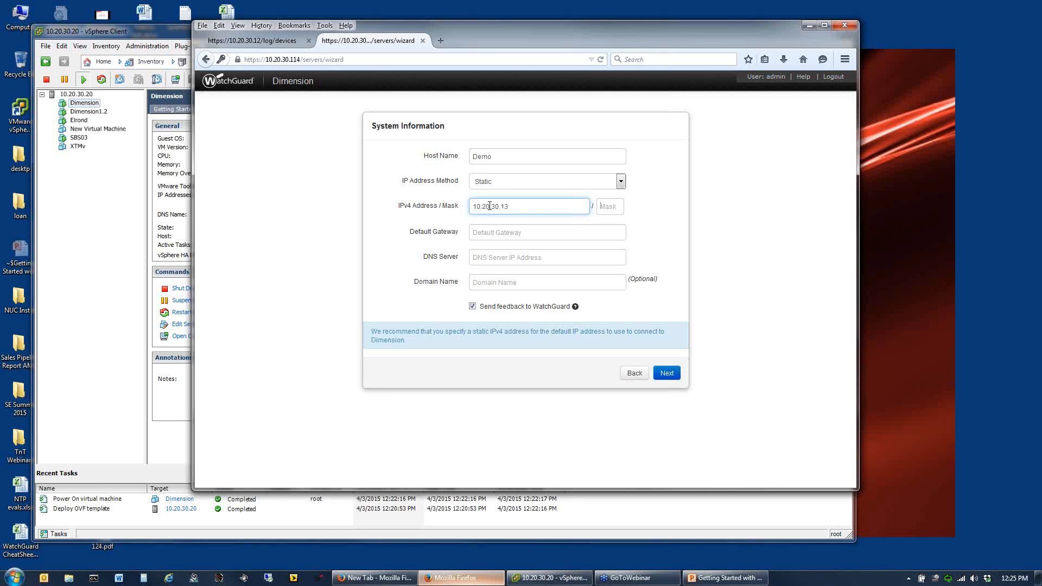
type("24")
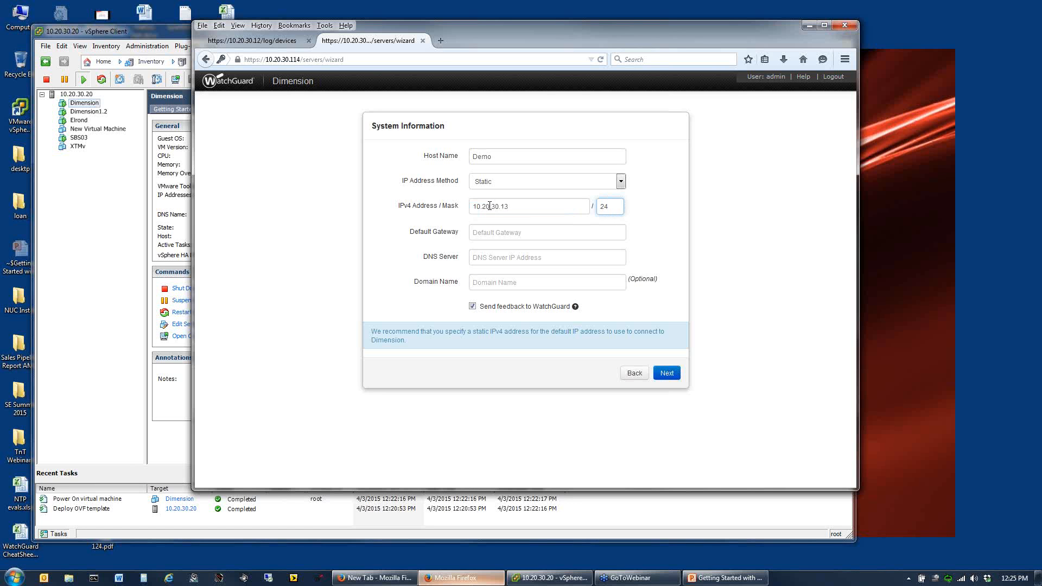
type("10.20.30.")
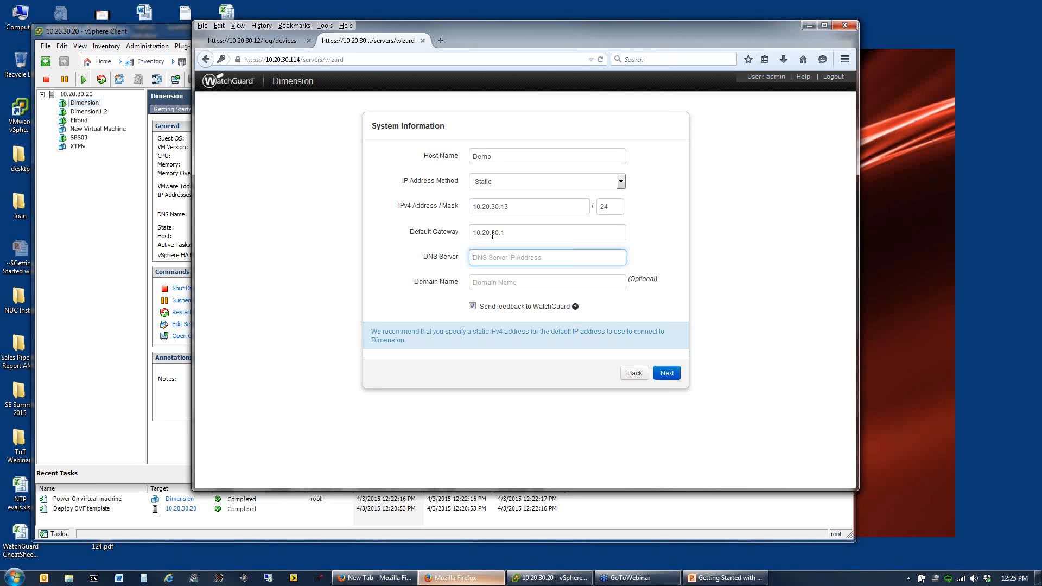
type("10.20.30.25")
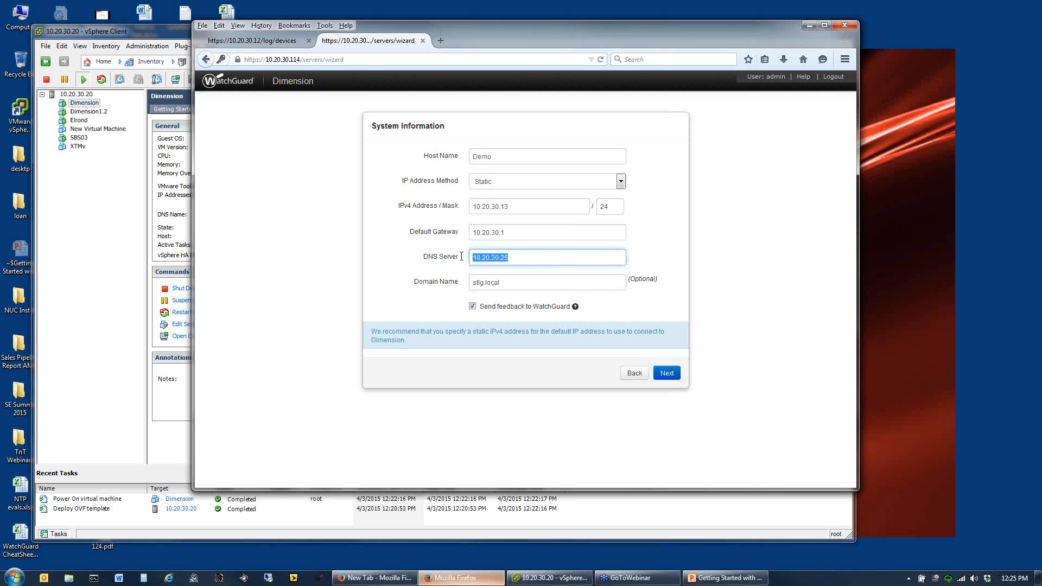
mouse_move(503, 281)
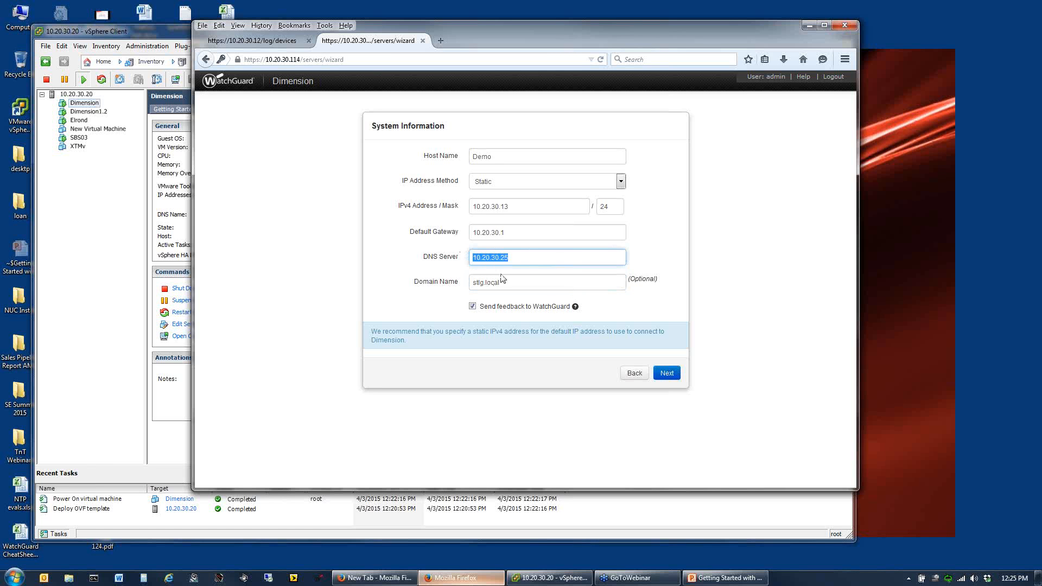
mouse_move(570, 222)
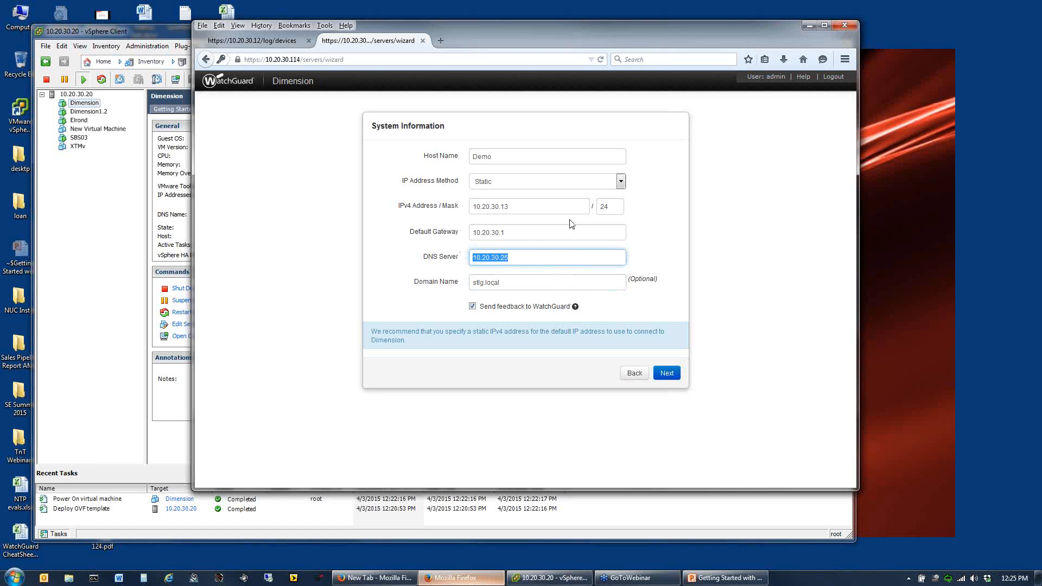
mouse_move(632, 233)
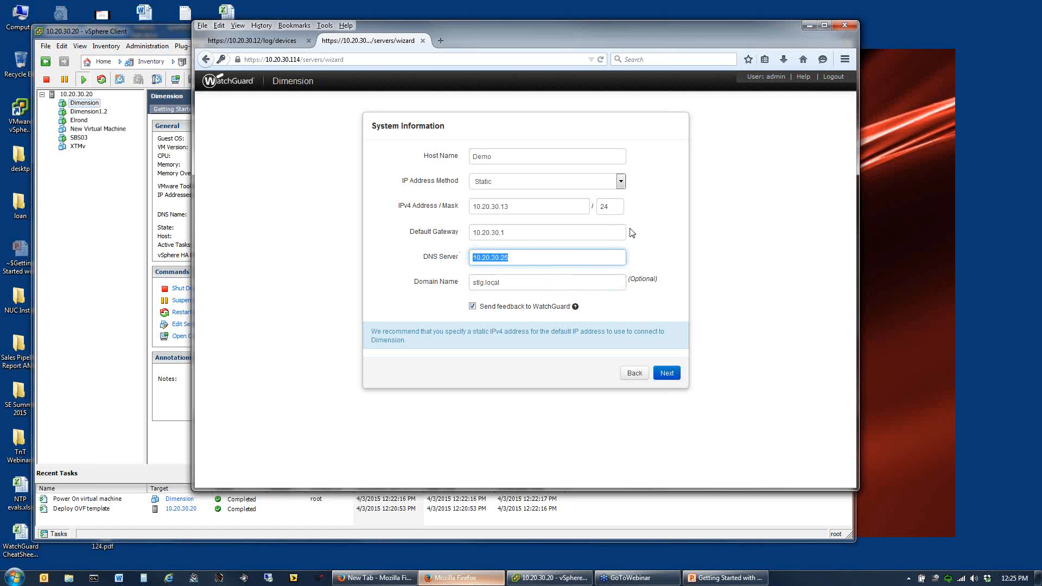
mouse_move(592, 275)
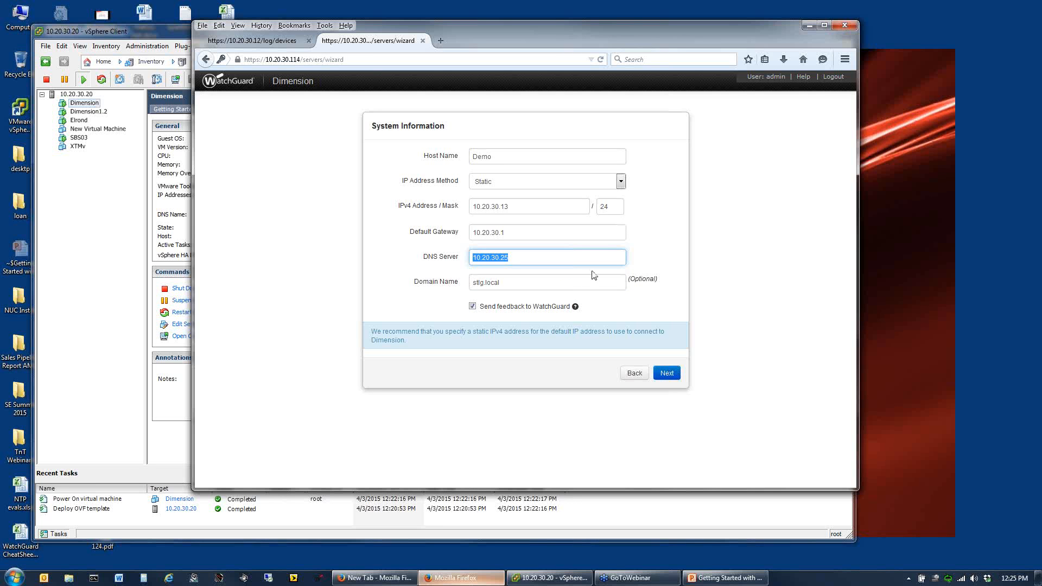
mouse_move(684, 385)
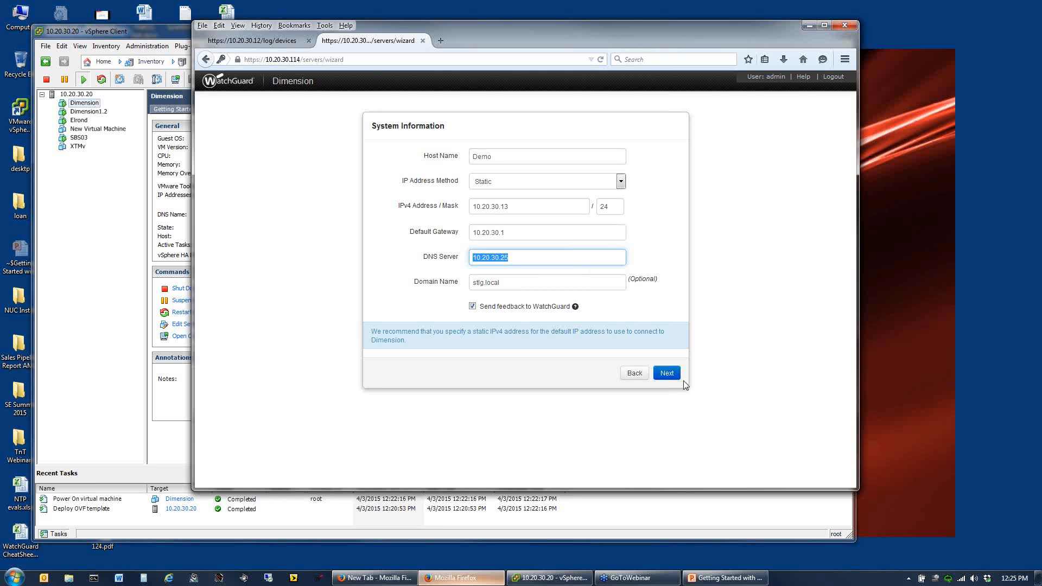
mouse_move(681, 318)
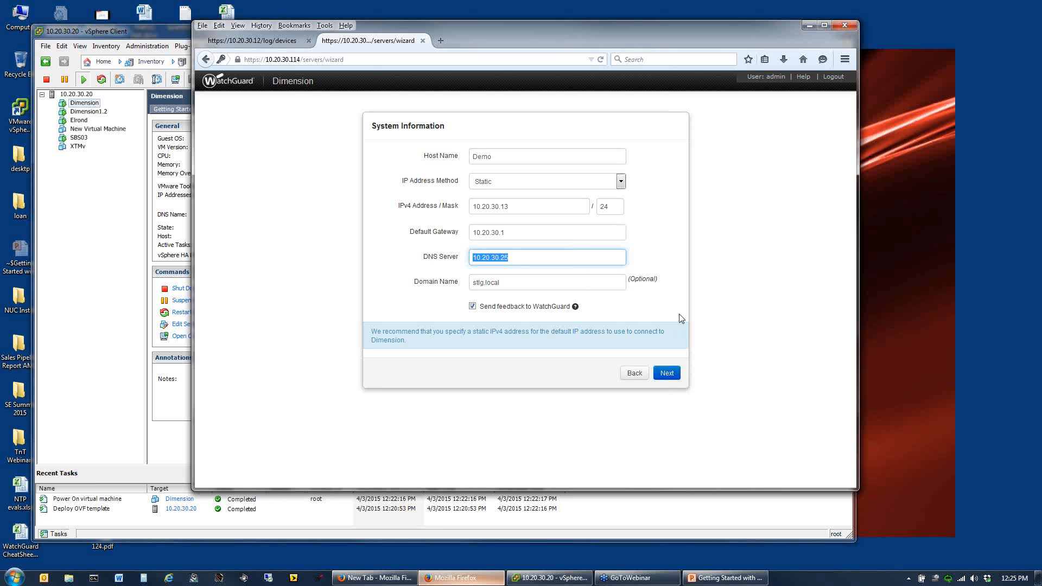
Advance to the Set Administrator Passphrase step and start entering the passphrase.
left_click(666, 372)
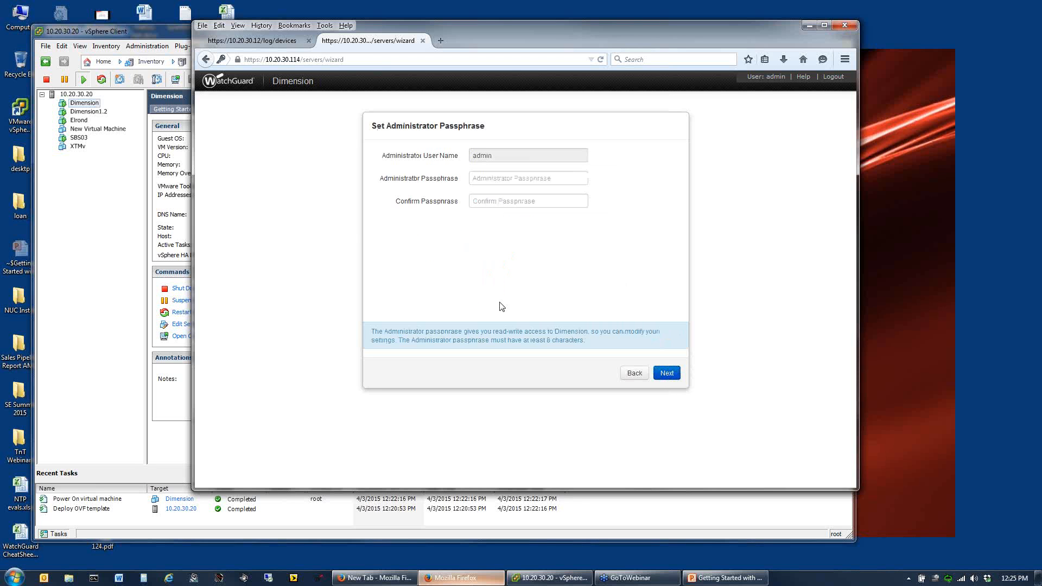
mouse_move(485, 194)
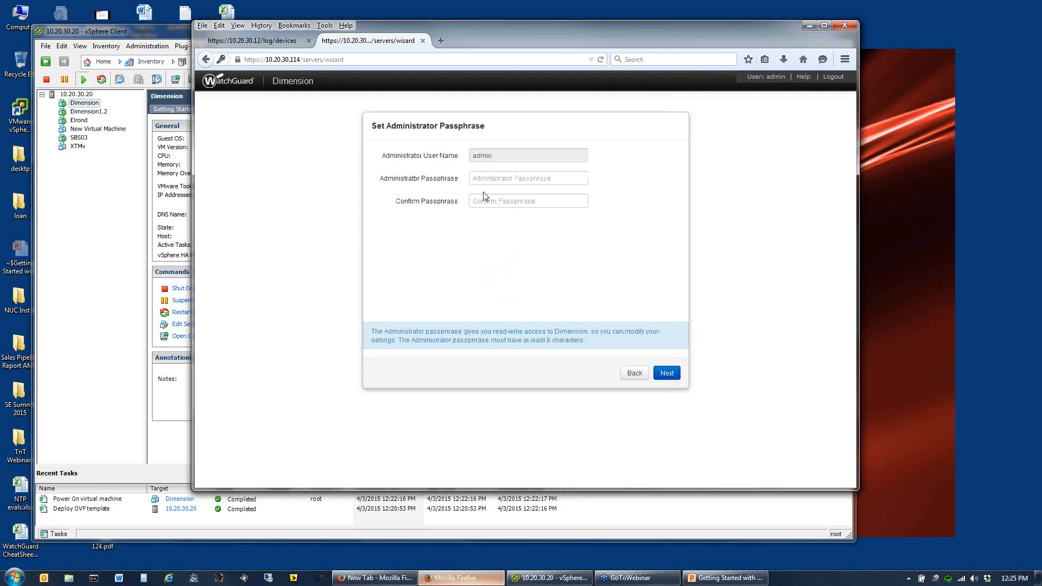
left_click(528, 178)
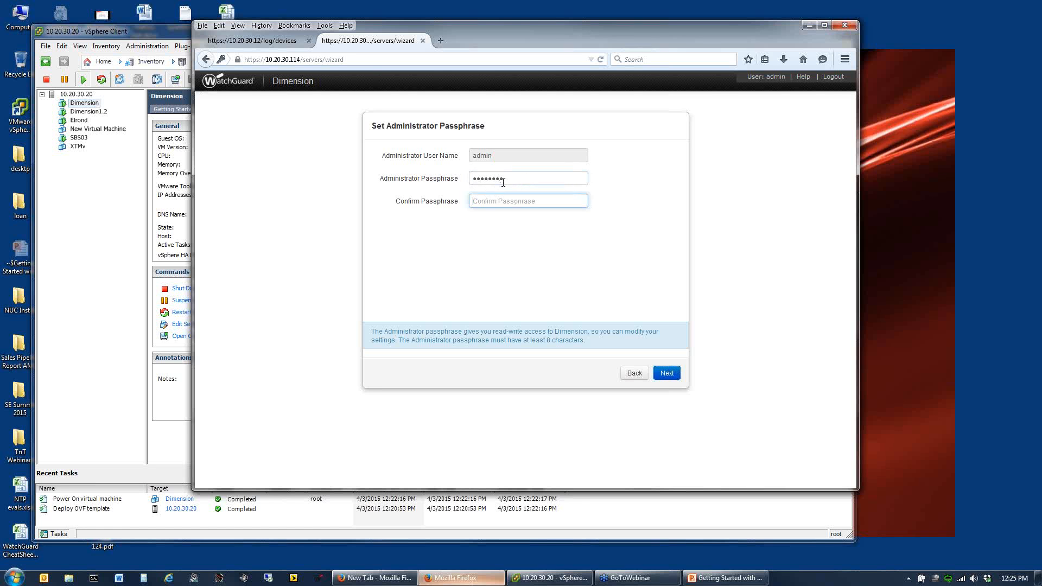
Finish the passphrase confirmation, enter the log server encryption key, and reach the settings review.
type("•••••")
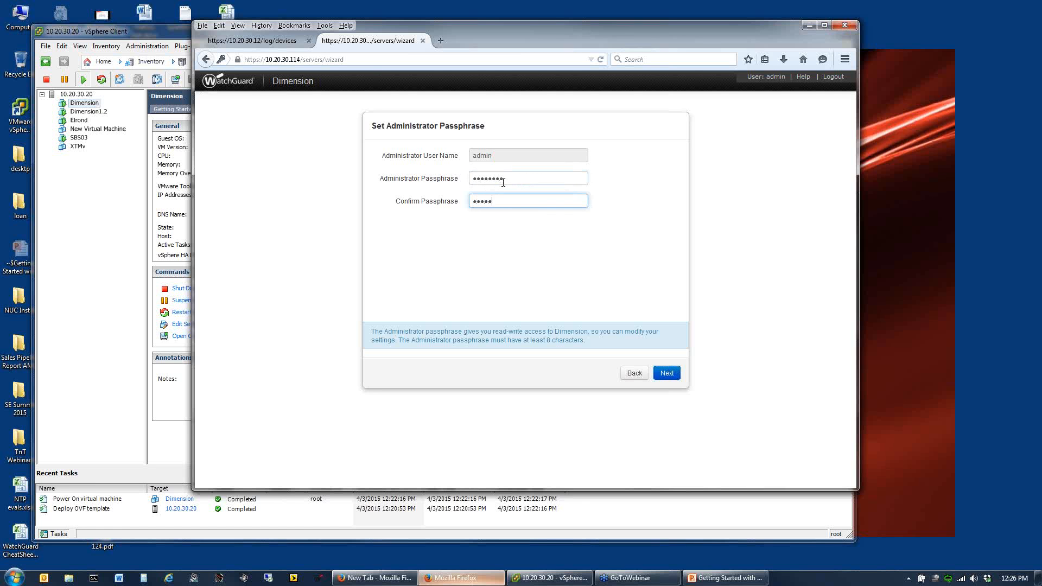
type("•")
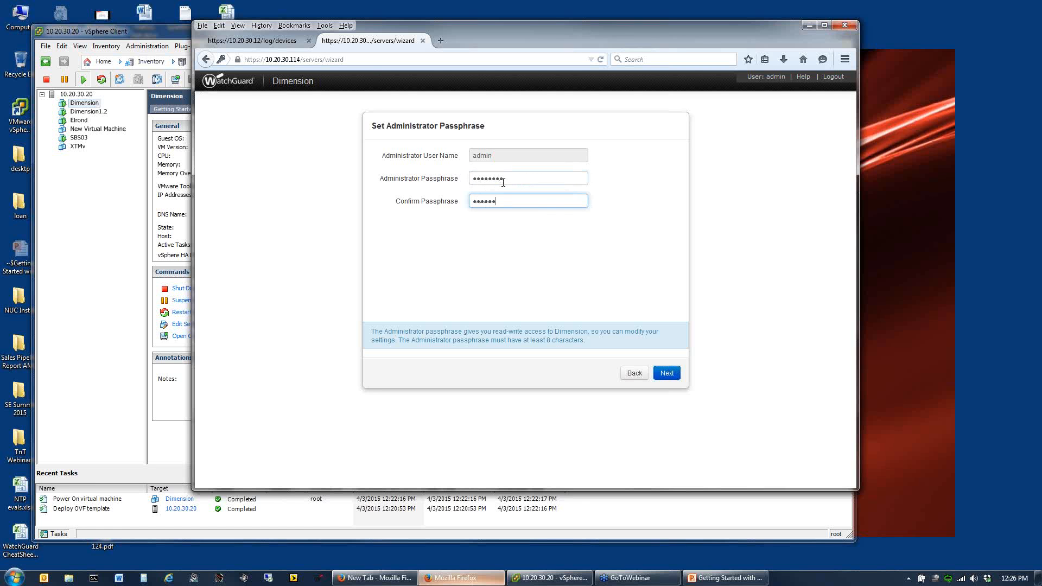
left_click(666, 372)
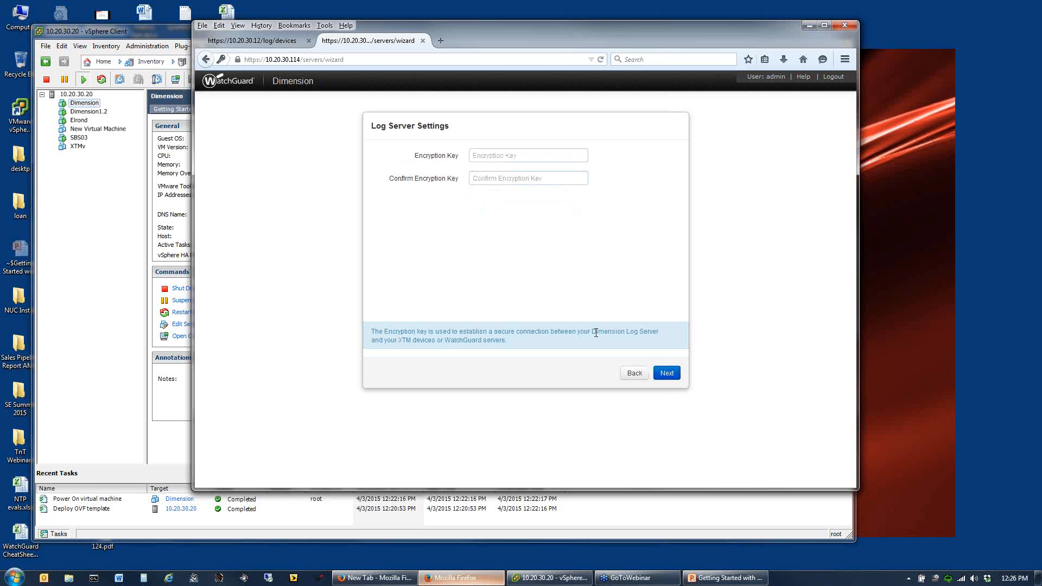
left_click(528, 156)
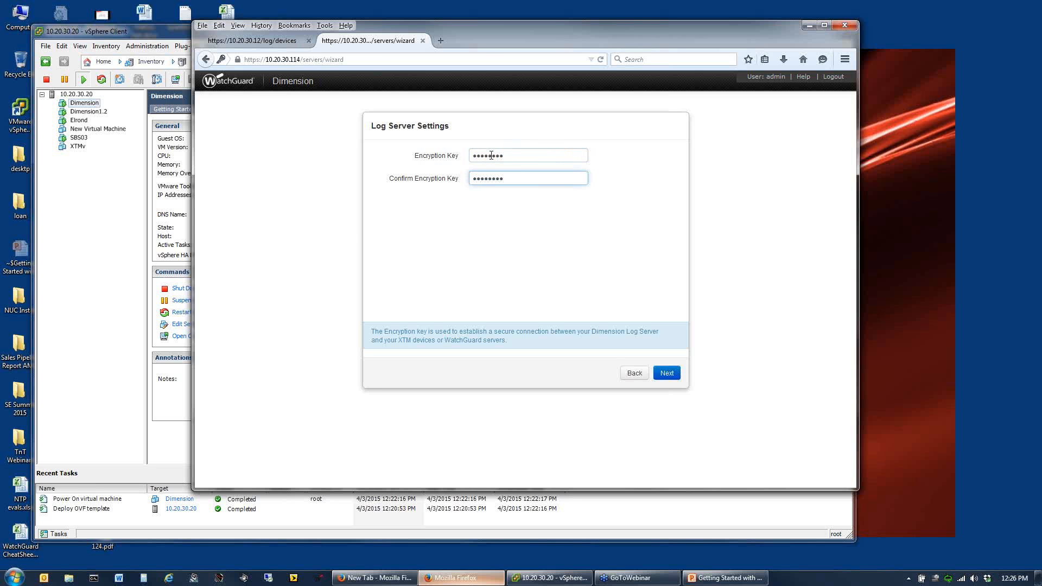
left_click(667, 373)
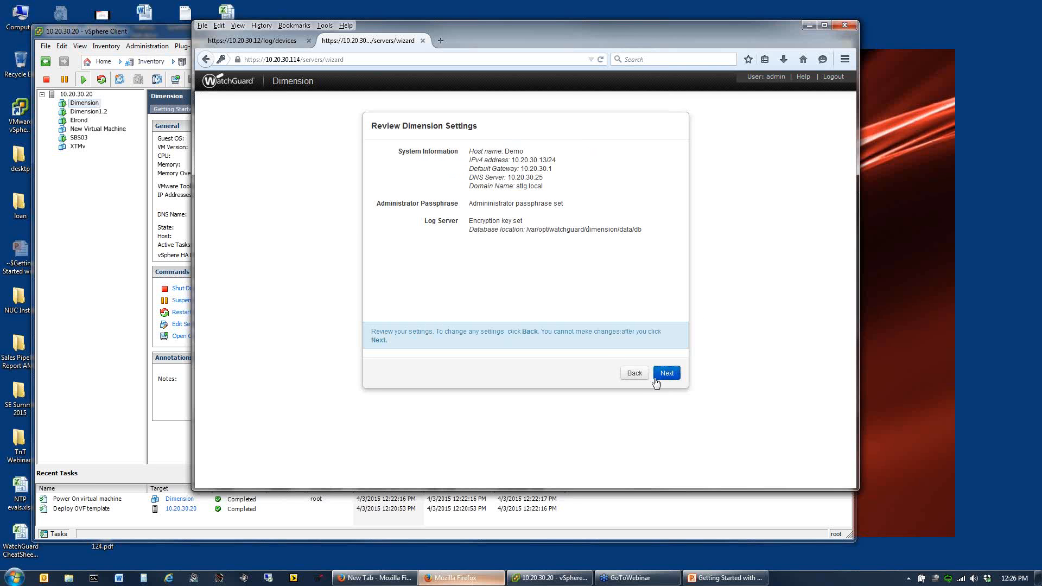
Accept the reviewed Dimension settings to start the setup Progress Page.
left_click(667, 373)
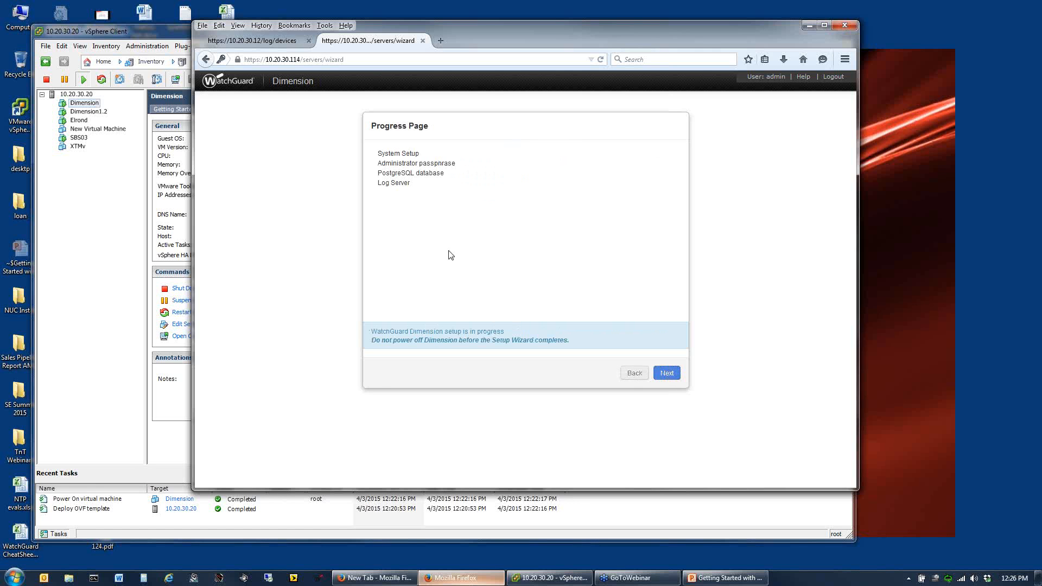
mouse_move(683, 334)
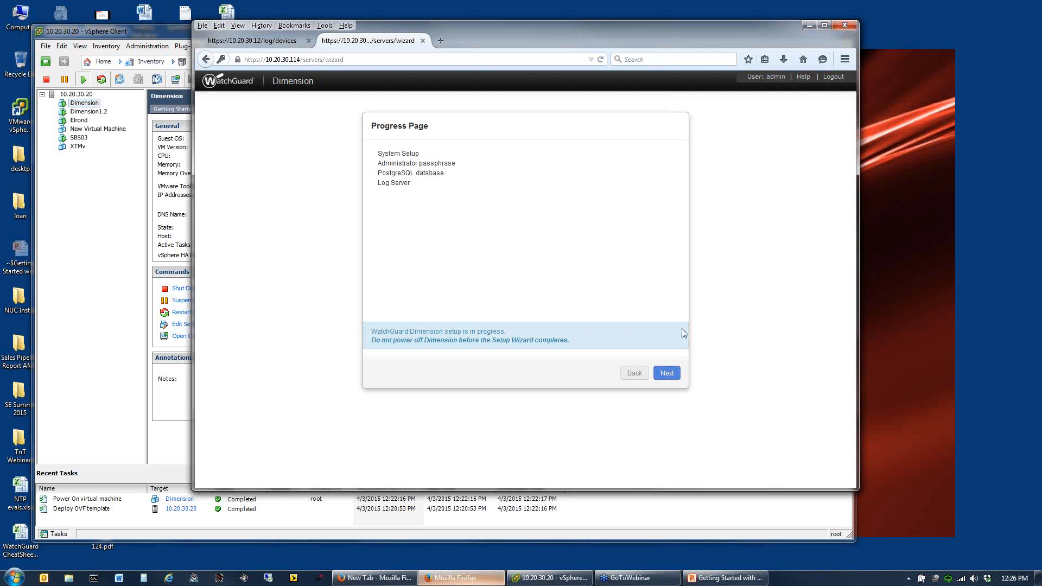
mouse_move(377, 173)
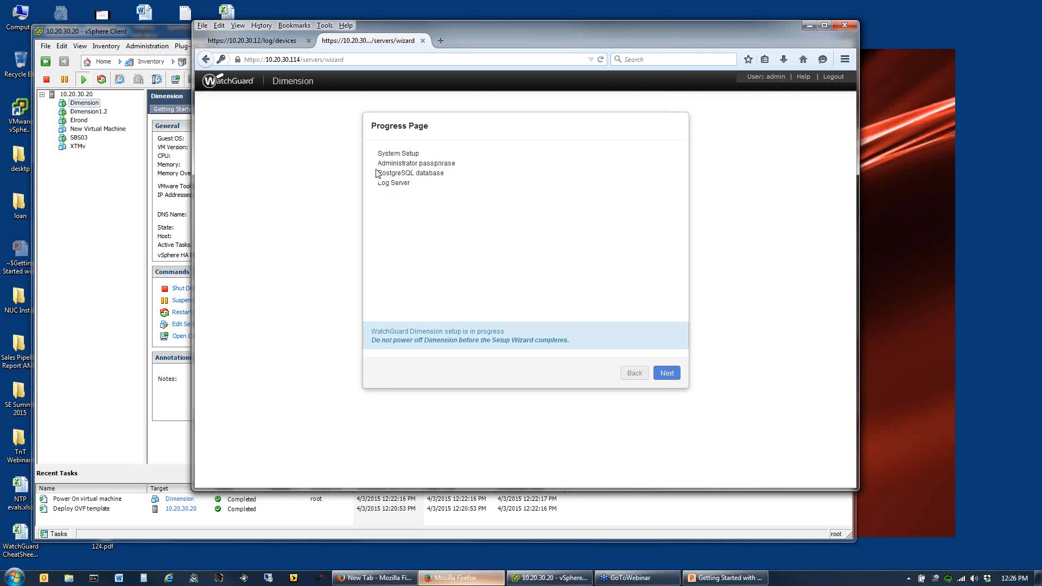
mouse_move(385, 201)
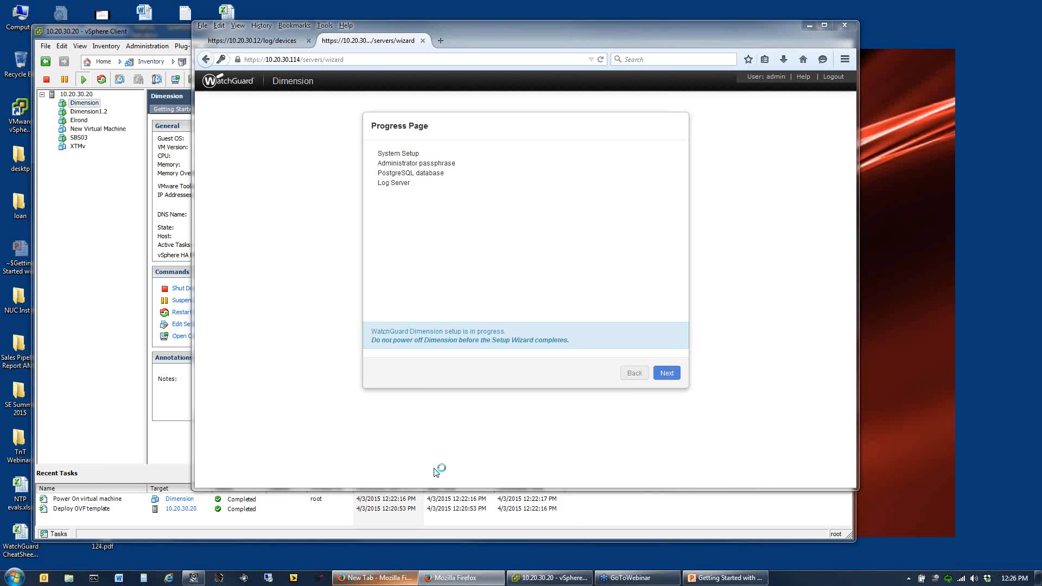
mouse_move(246, 308)
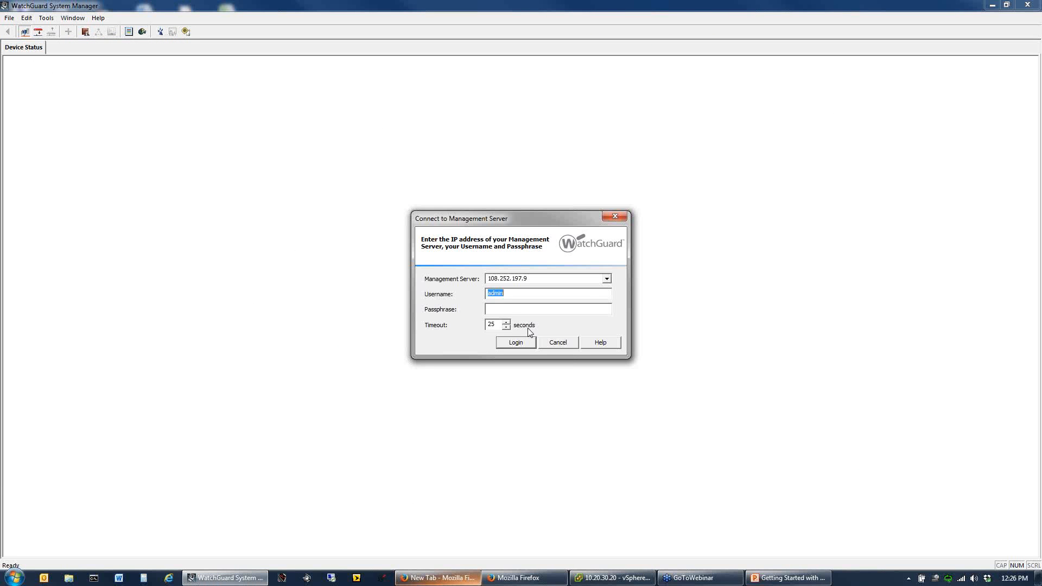
Log in to management server 10.20.30.26 and open Policy Manager for 505_Cluster.
type("10.20.30.26")
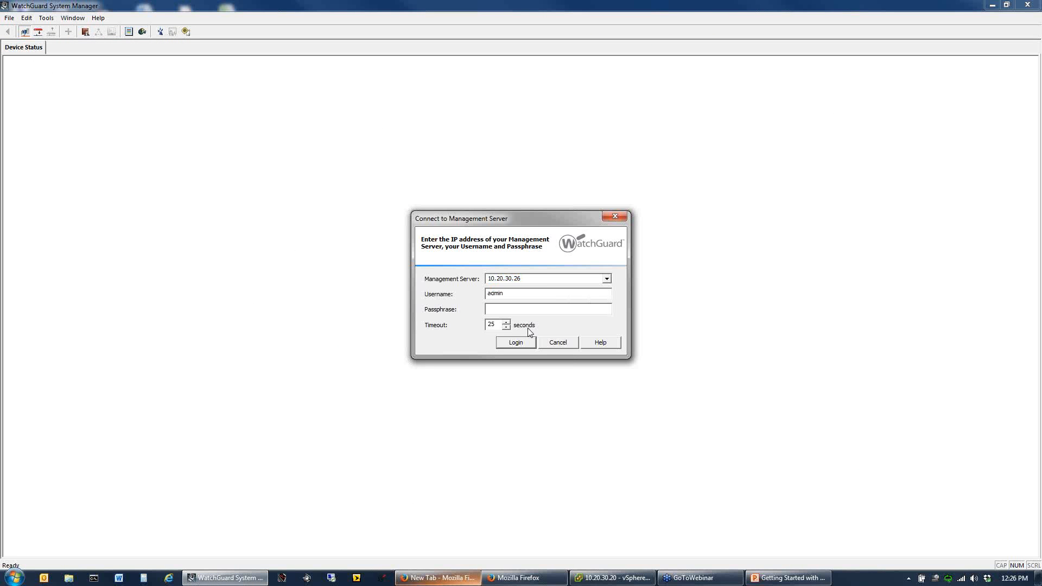
left_click(516, 343)
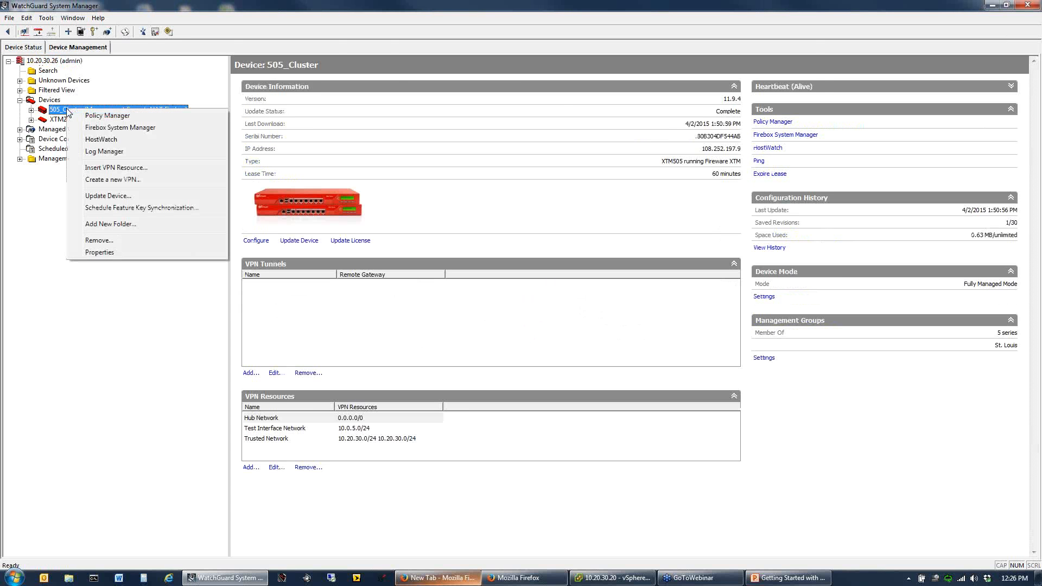
left_click(107, 115)
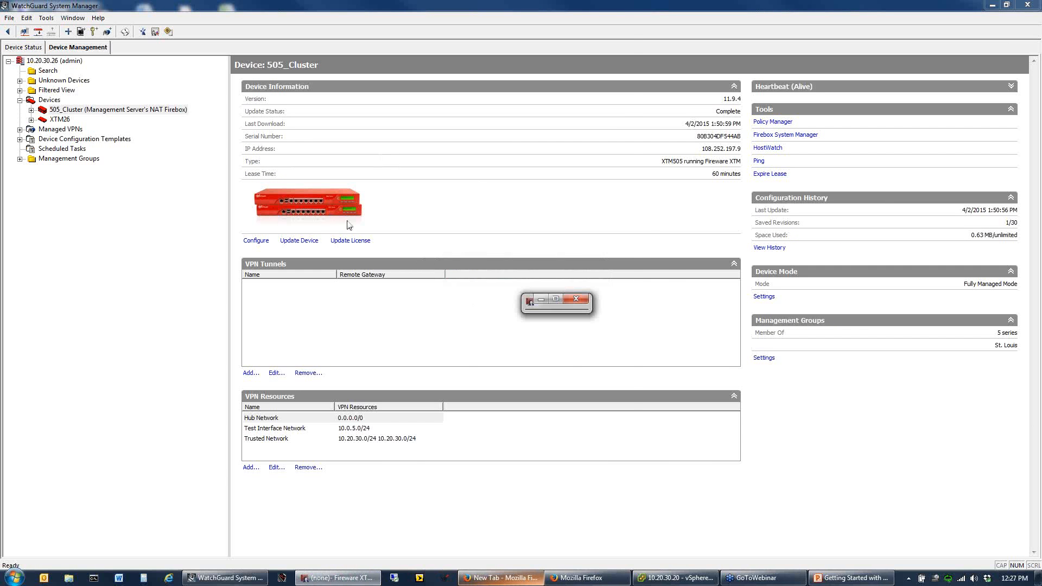
Open Logging Setup and keep log sending to server 10.20.30.12 enabled.
left_click(772, 121)
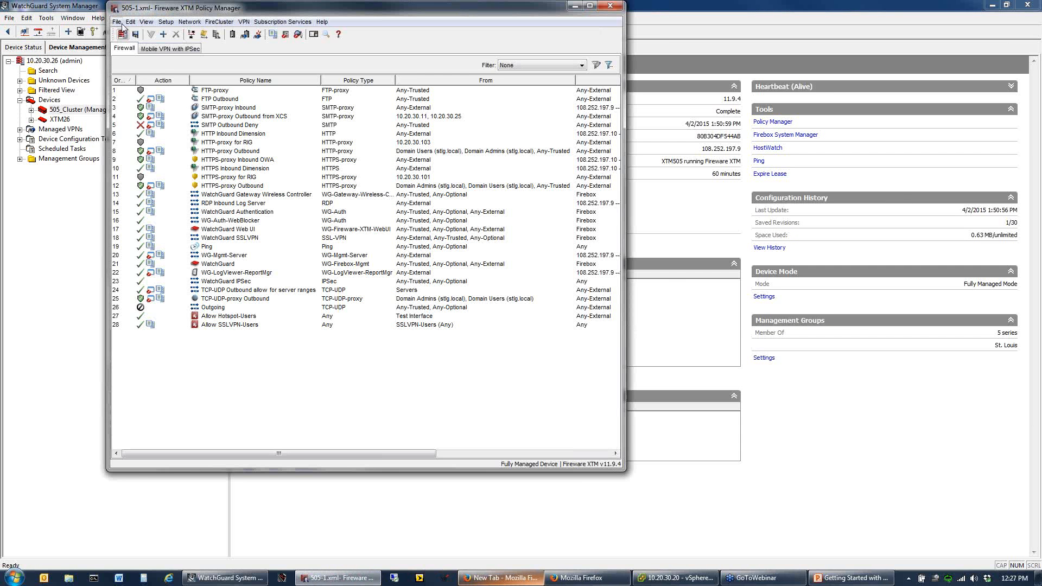
left_click(166, 22)
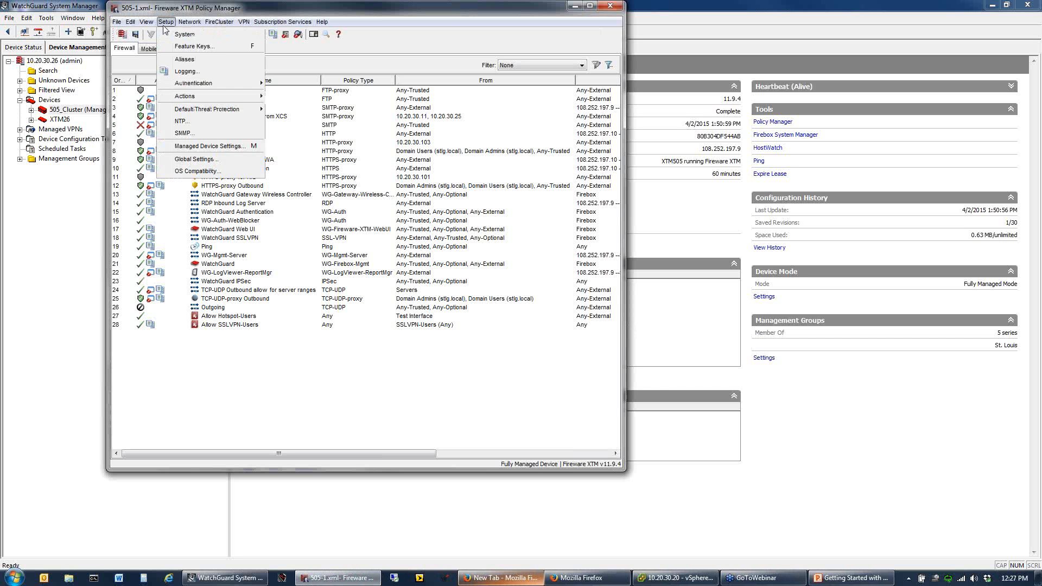
mouse_move(188, 71)
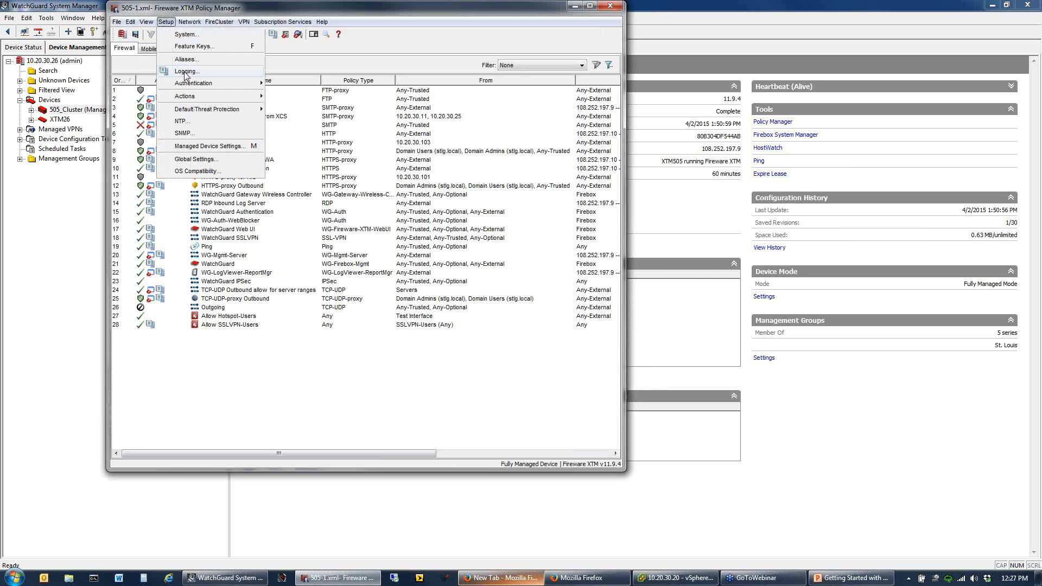
left_click(187, 71)
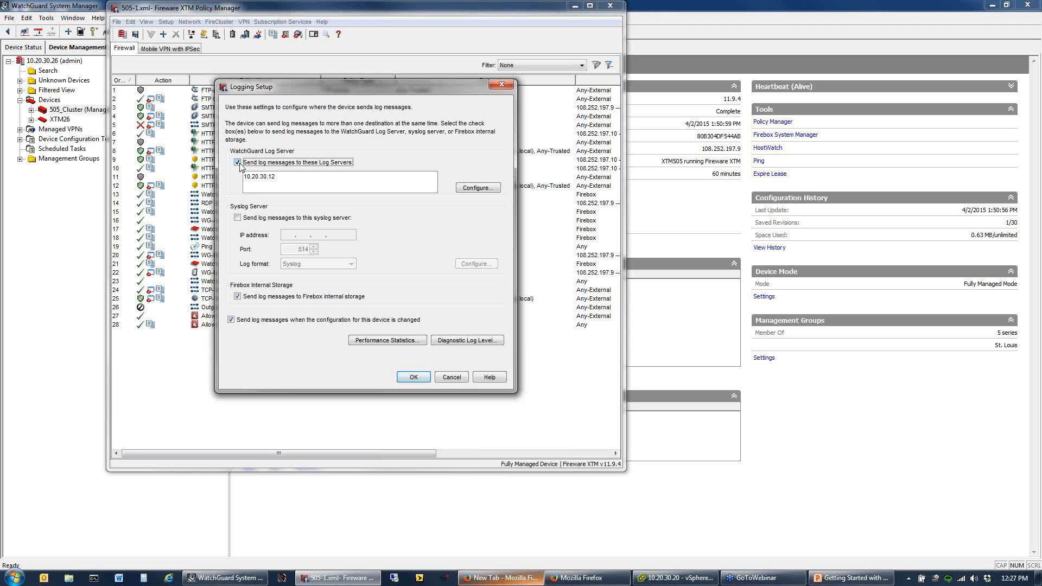
left_click(238, 162)
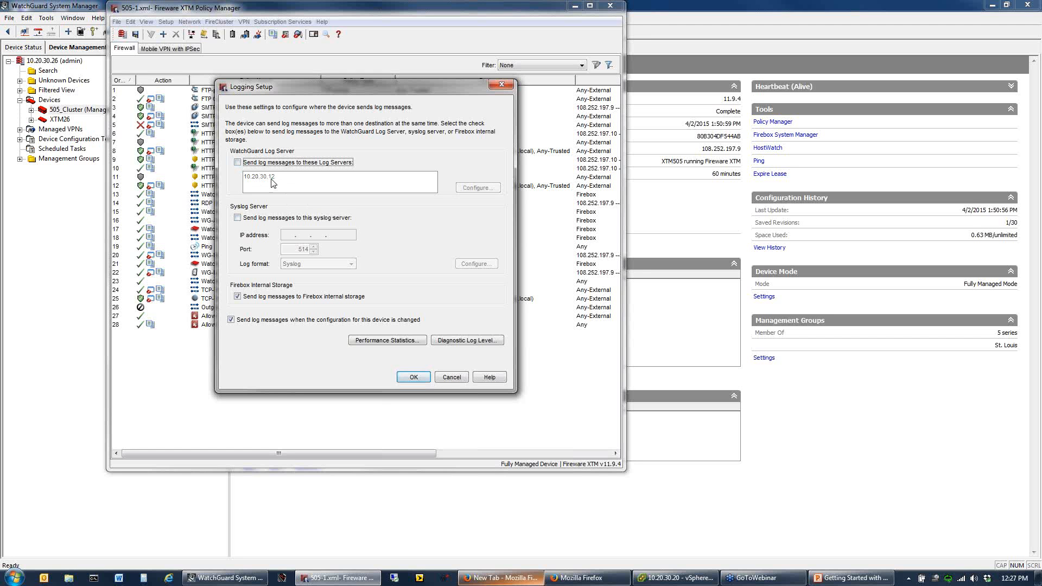
left_click(237, 162)
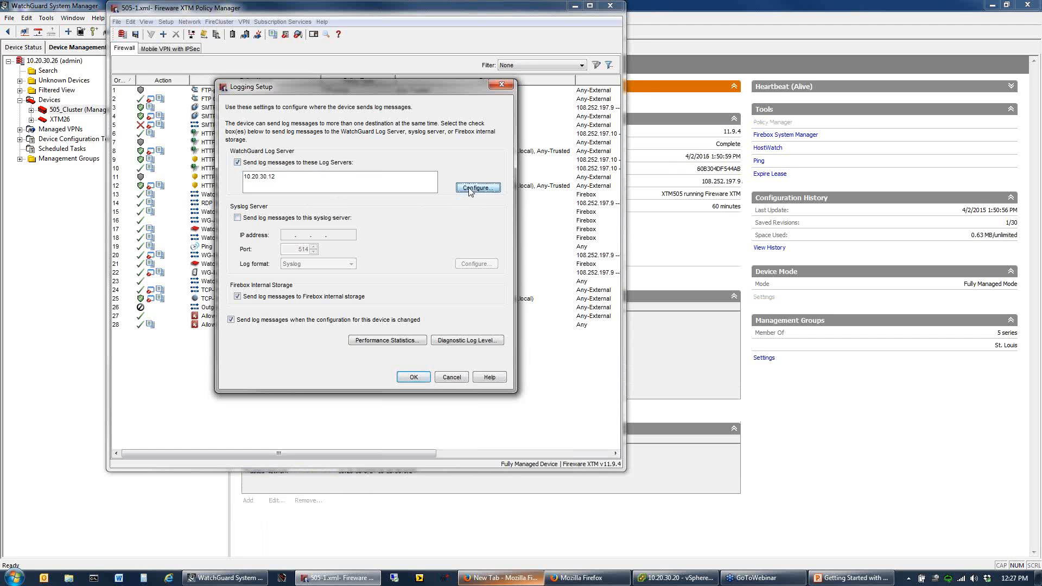
Add log server 10.20.30.13 with its encryption key to the log server list.
left_click(477, 187)
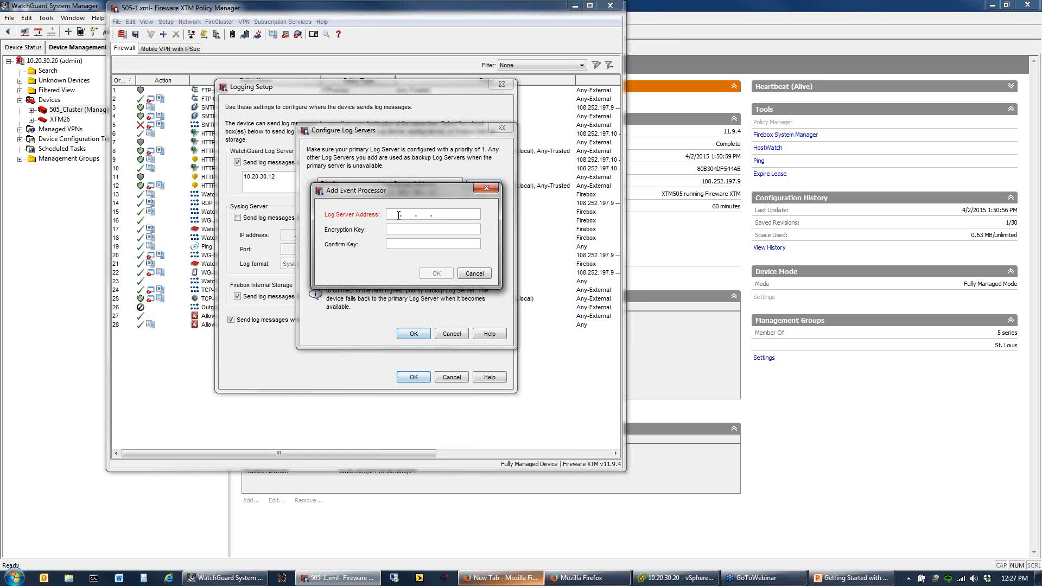
type("0.20.30")
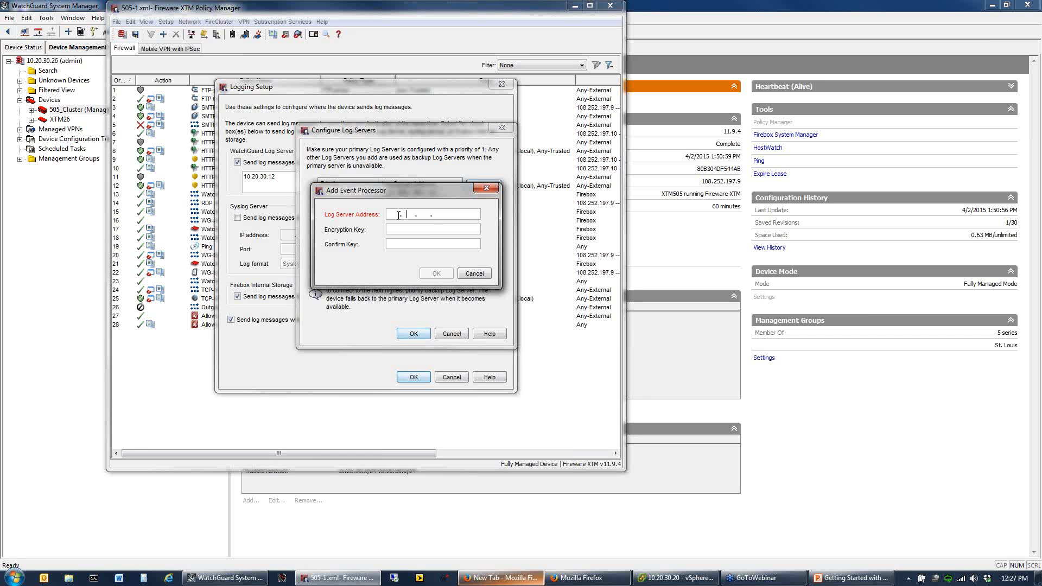
type("10.20. 30.13")
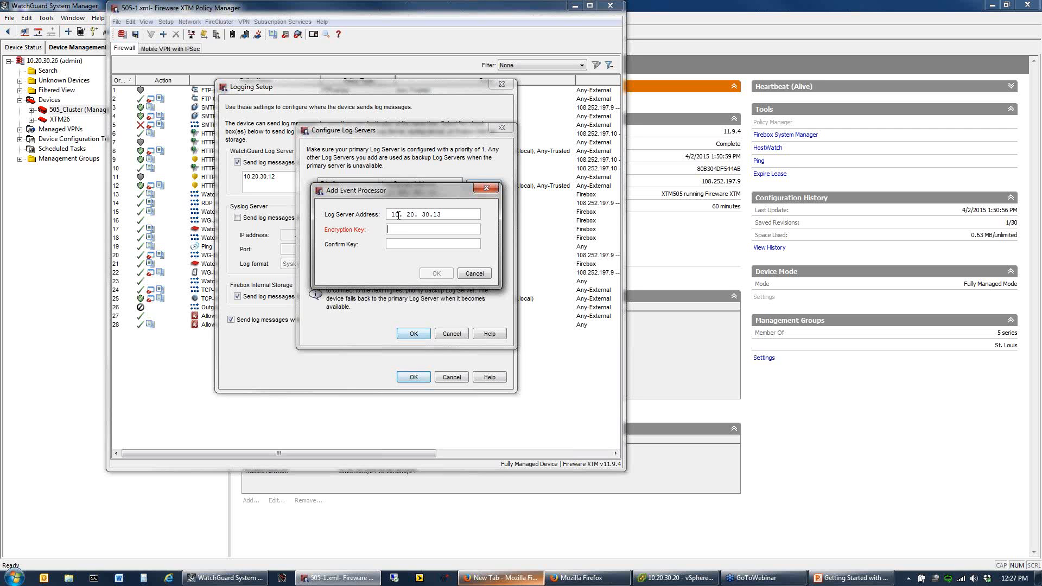
type("•")
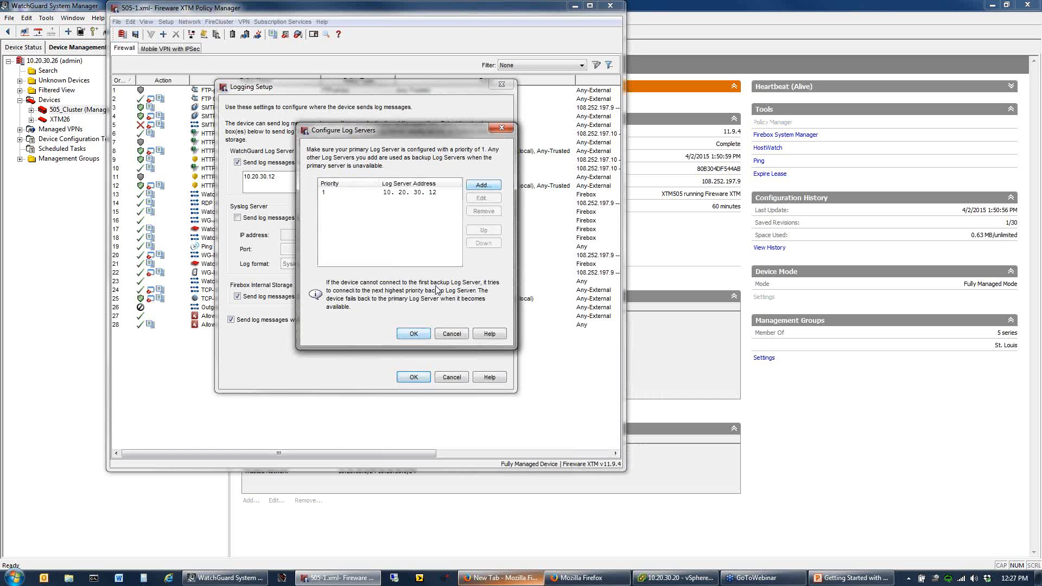
left_click(483, 184)
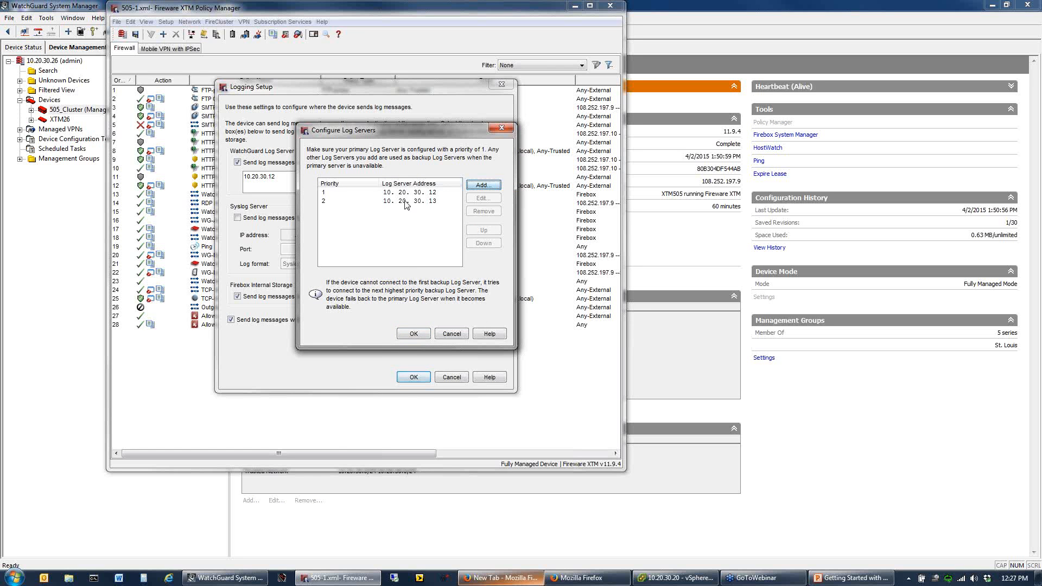
Reorder the log servers so 10.20.30.12 stays priority 1 and 10.20.30.13 is backup.
left_click(393, 201)
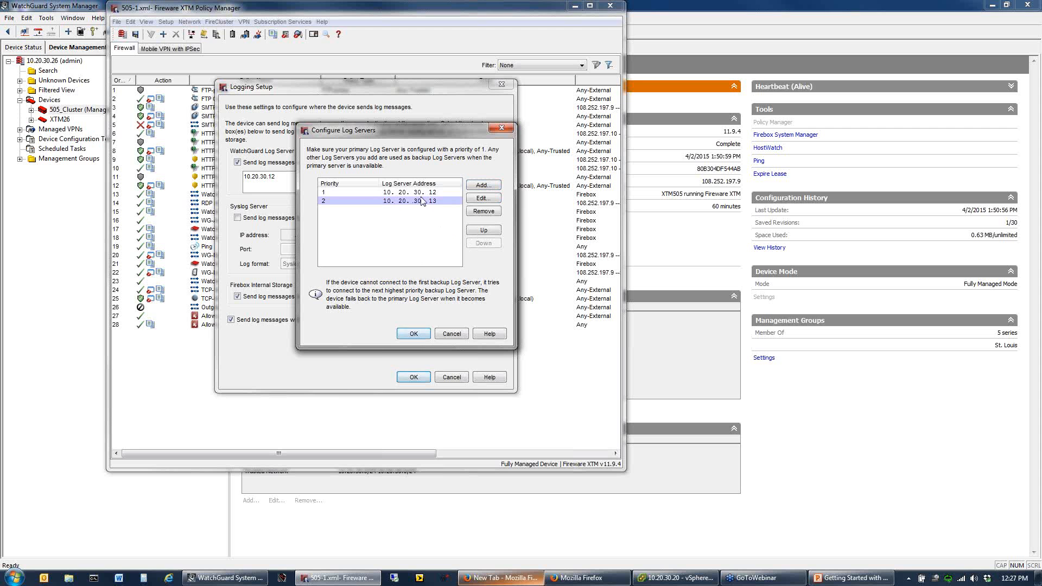
left_click(410, 191)
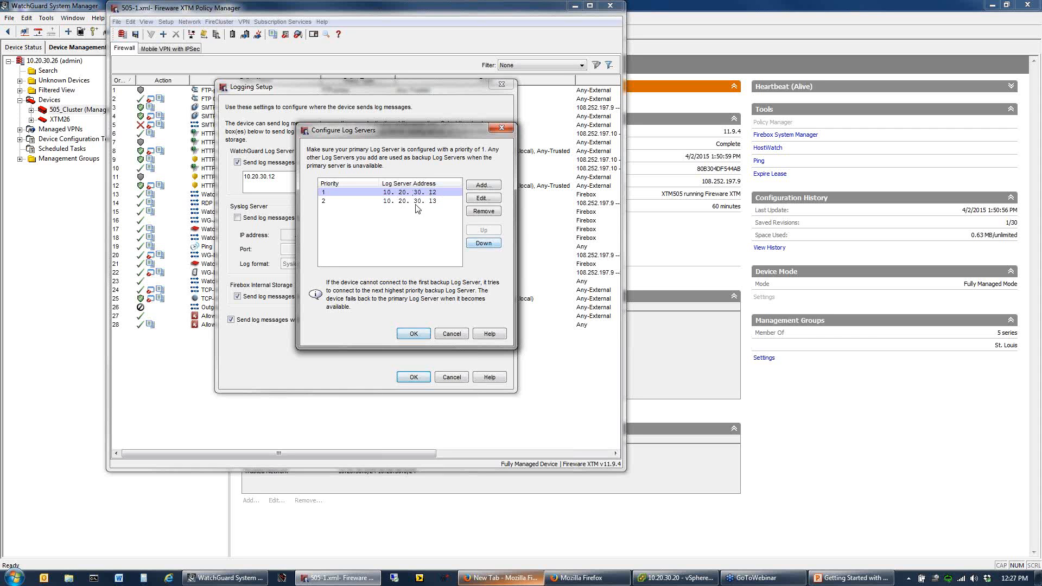
left_click(410, 200)
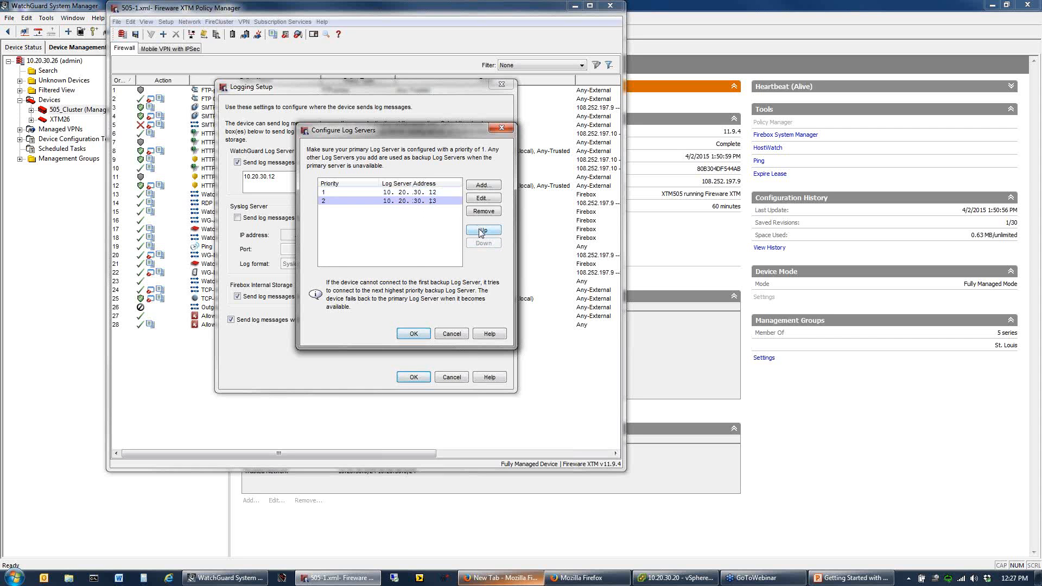
left_click(483, 230)
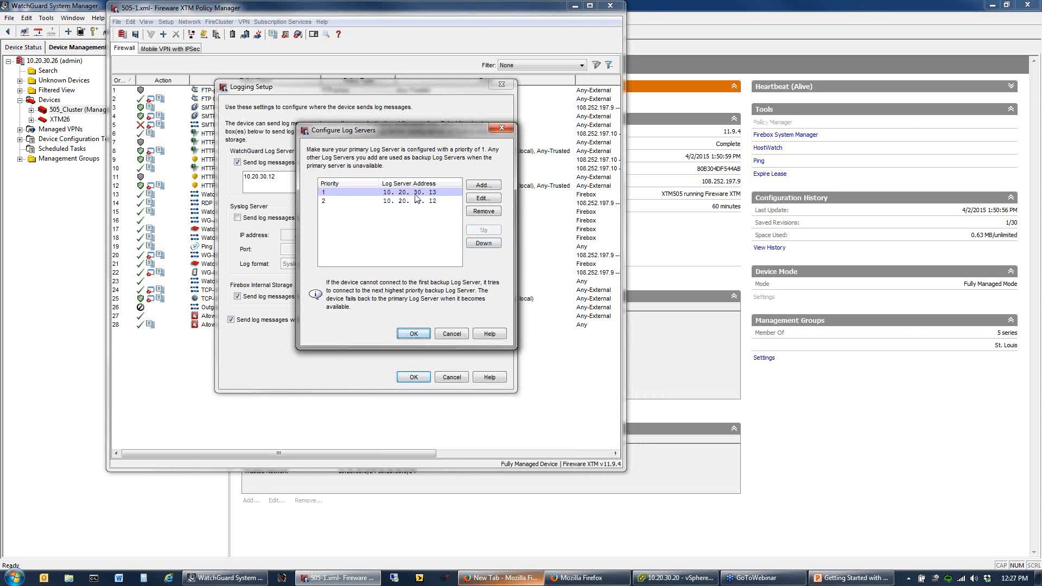
mouse_move(407, 197)
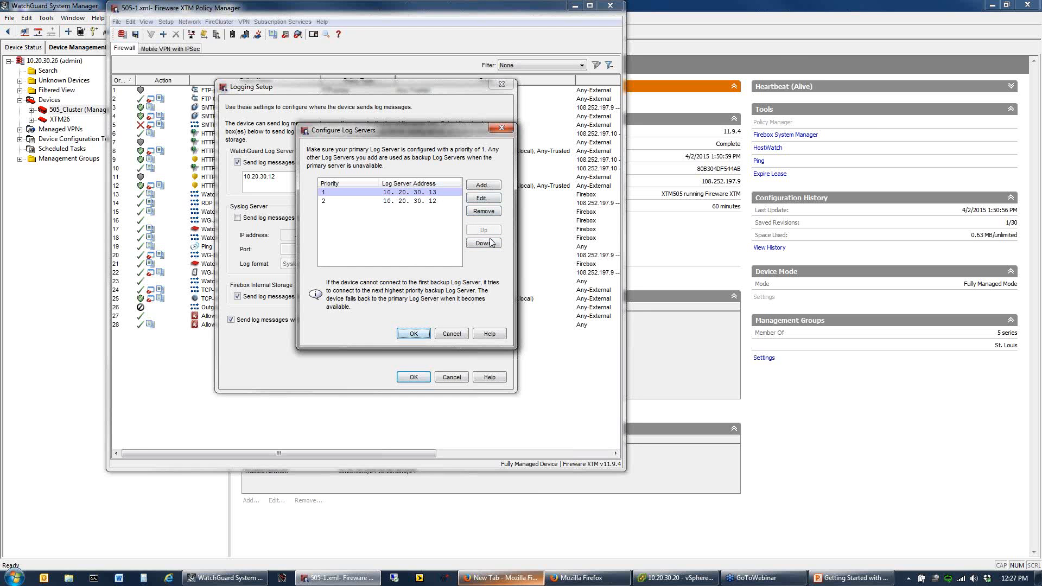
left_click(484, 244)
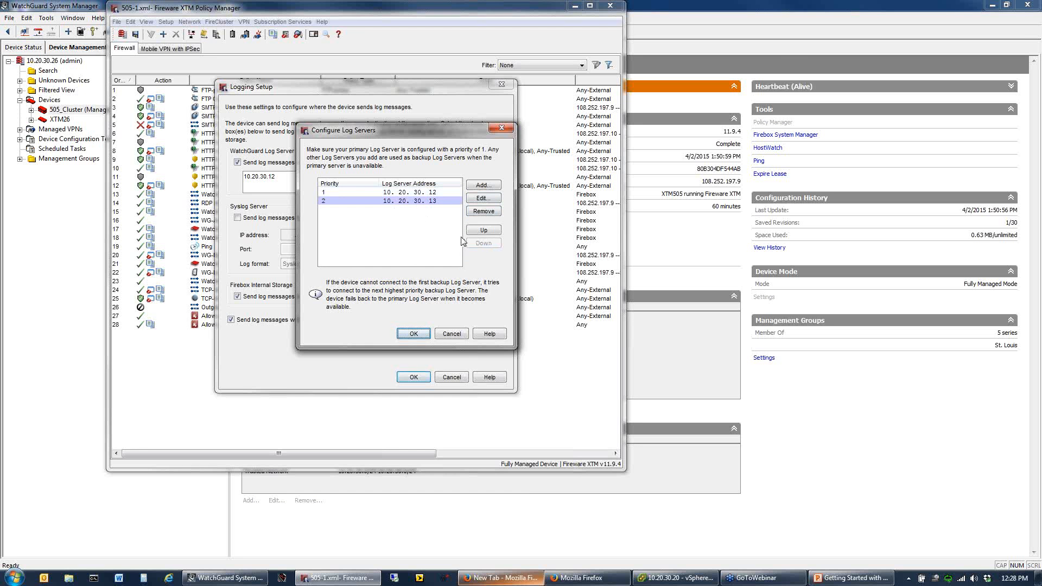
mouse_move(417, 249)
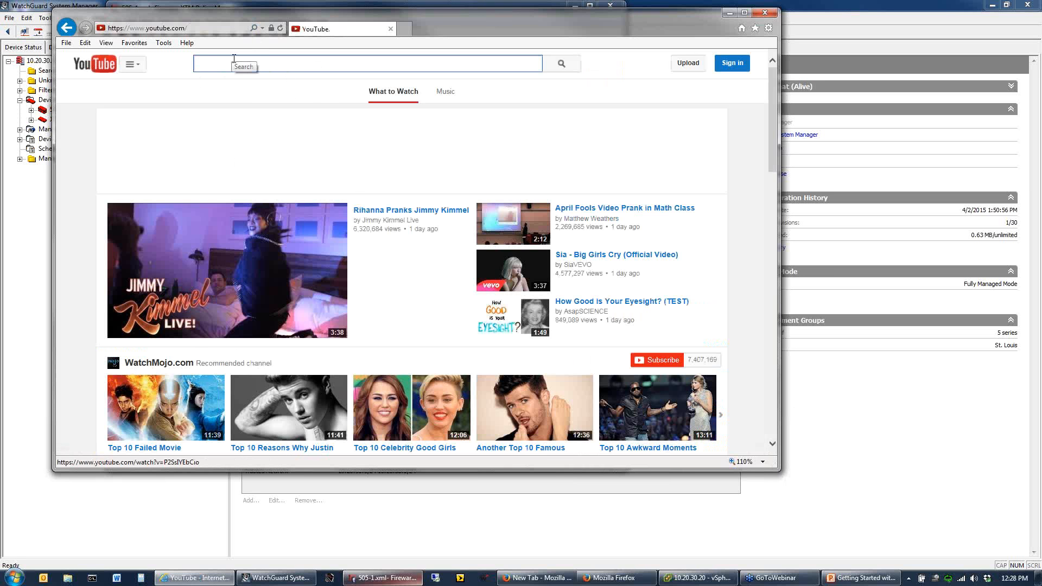
Search YouTube for 'dgeisler wgse' to list the WGSE tips-and-tricks webinars.
type("dgeisler wgse")
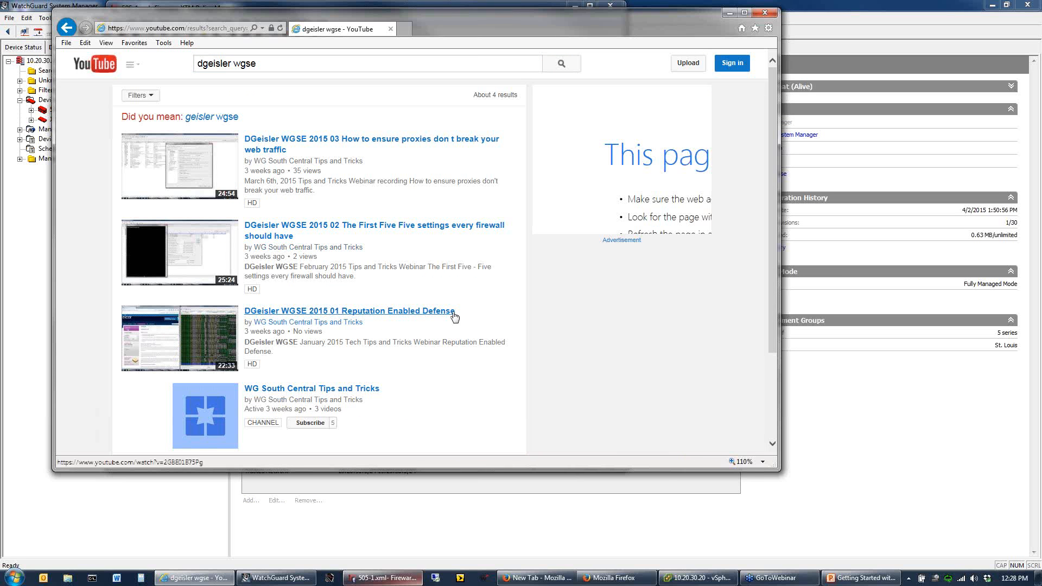
mouse_move(203, 188)
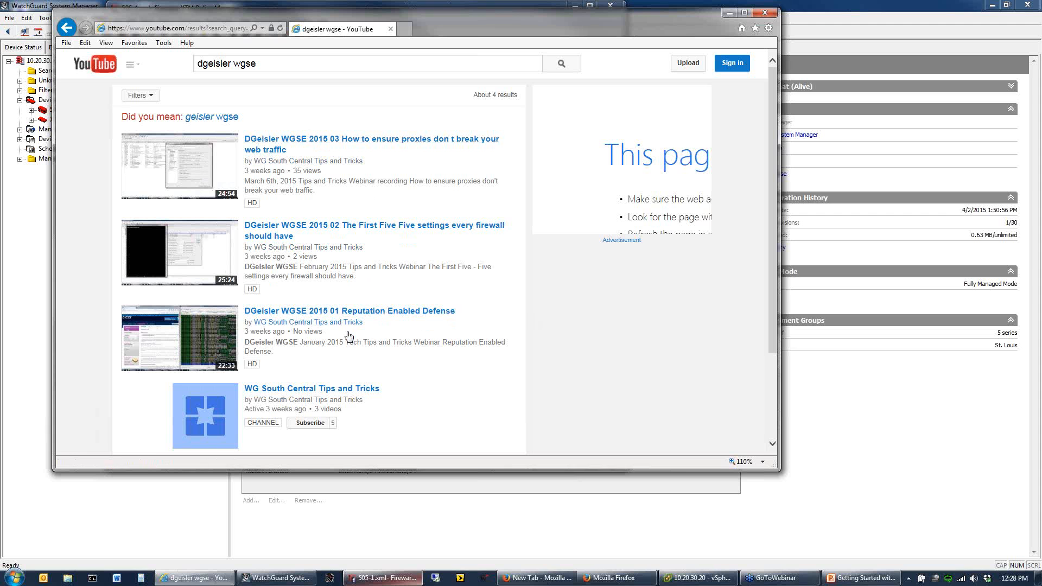
mouse_move(467, 430)
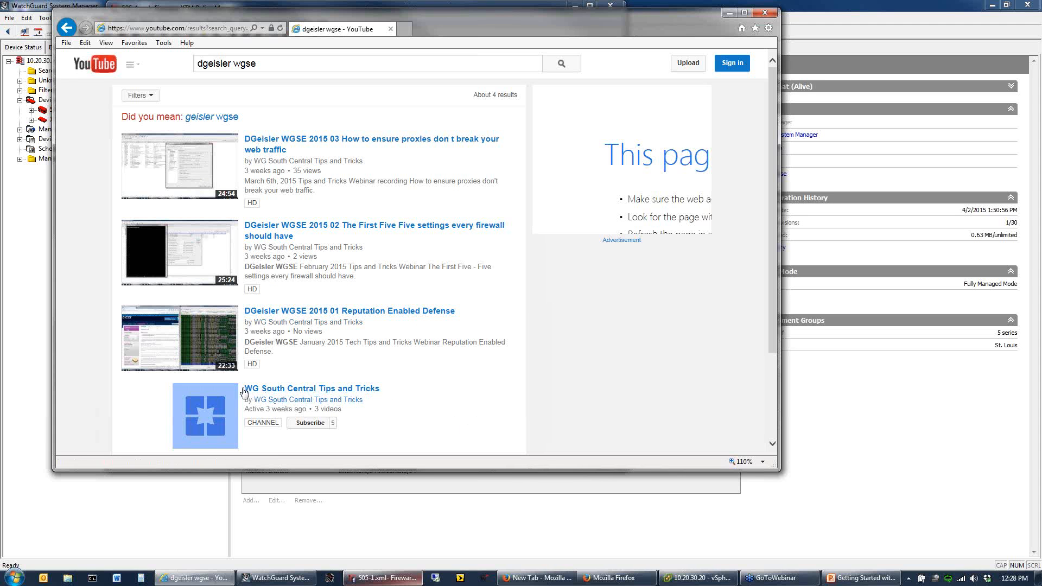
mouse_move(416, 427)
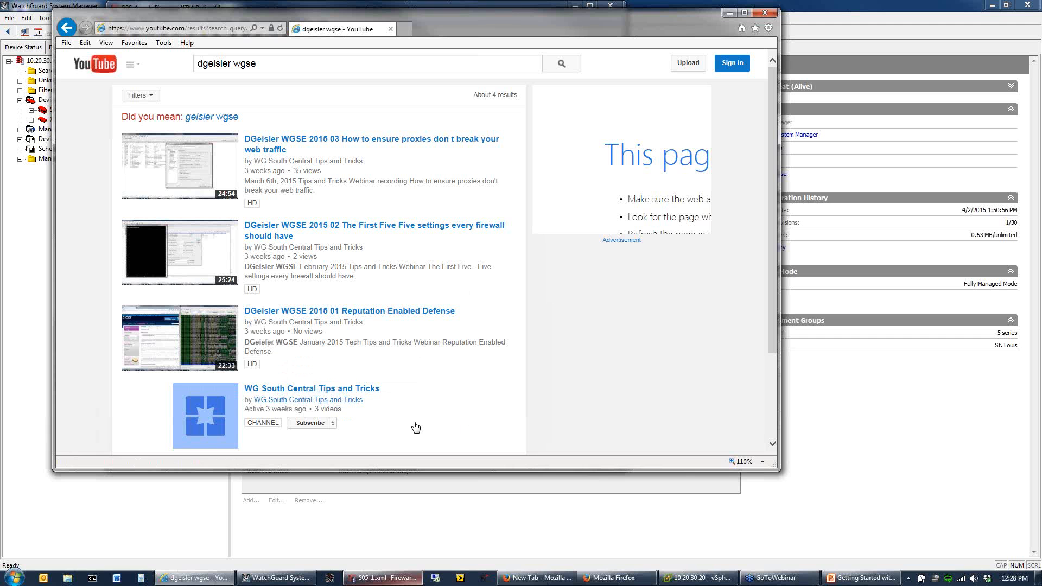
mouse_move(362, 392)
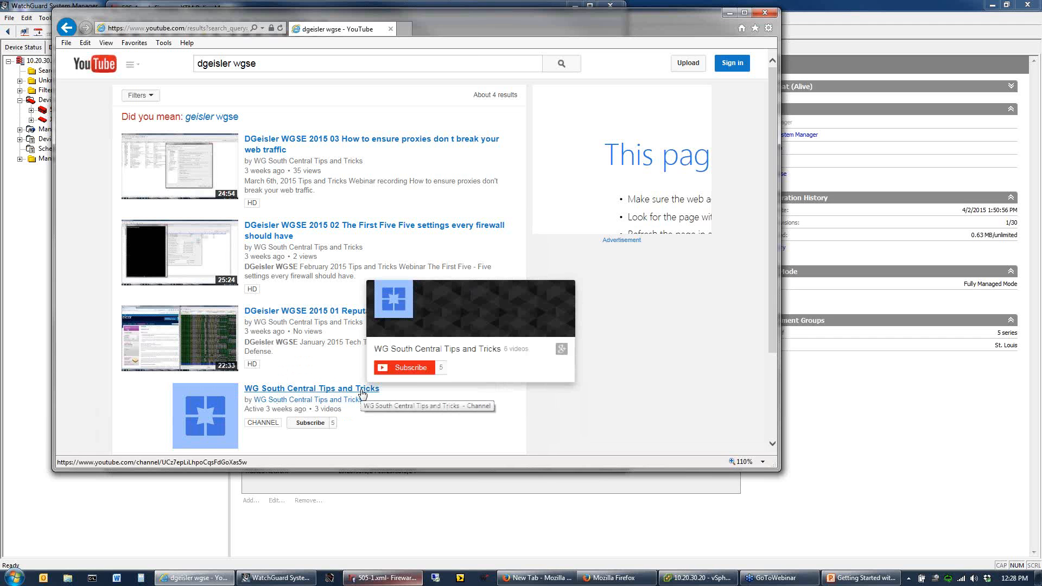
mouse_move(312, 427)
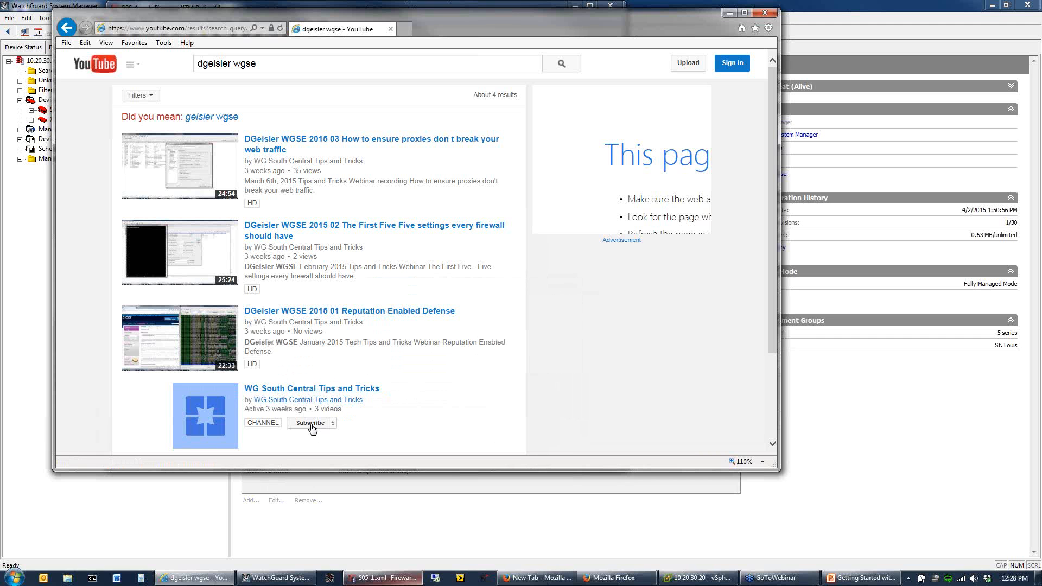
mouse_move(294, 238)
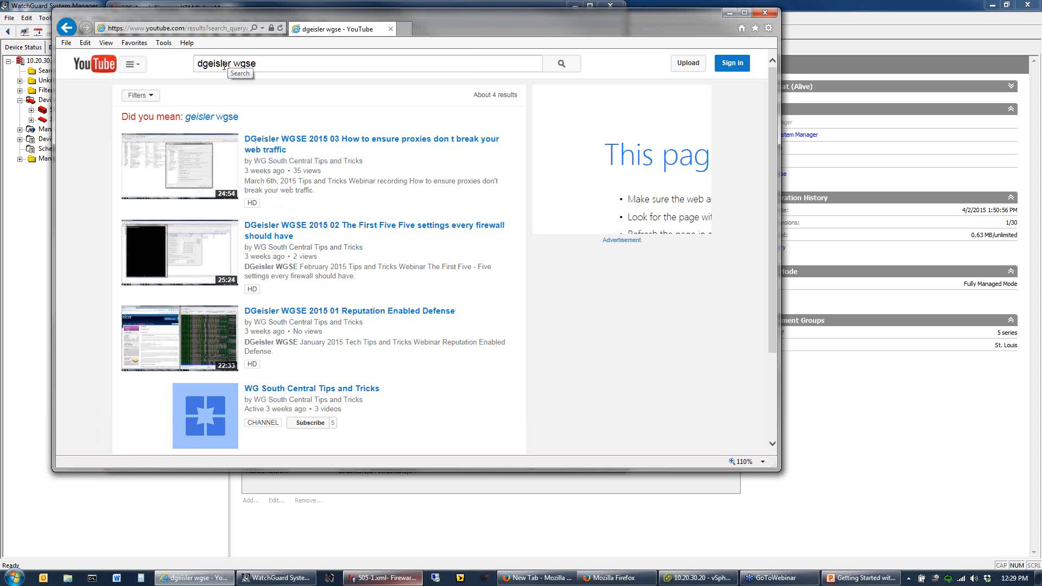
mouse_move(408, 220)
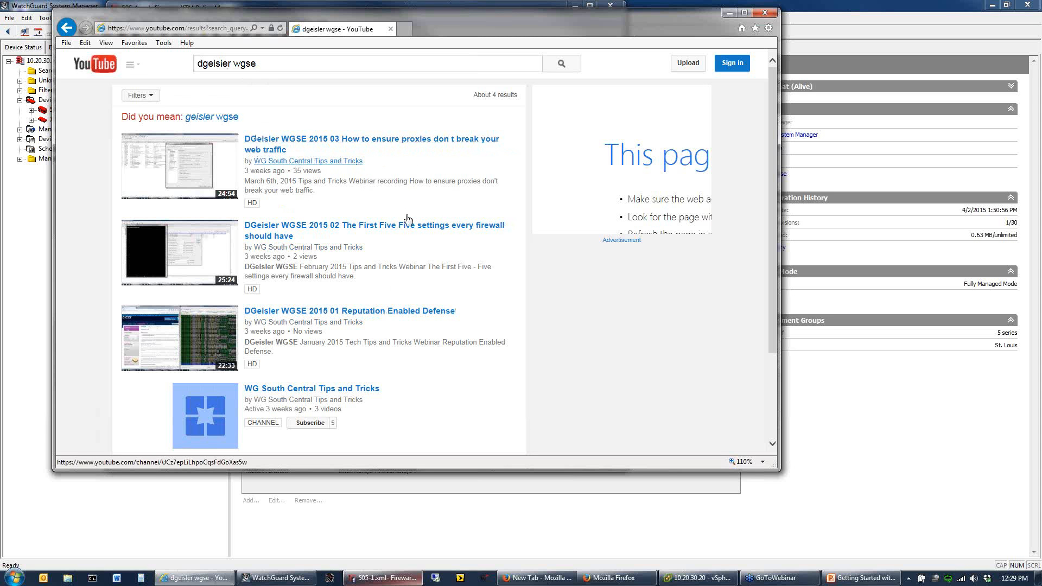
mouse_move(284, 142)
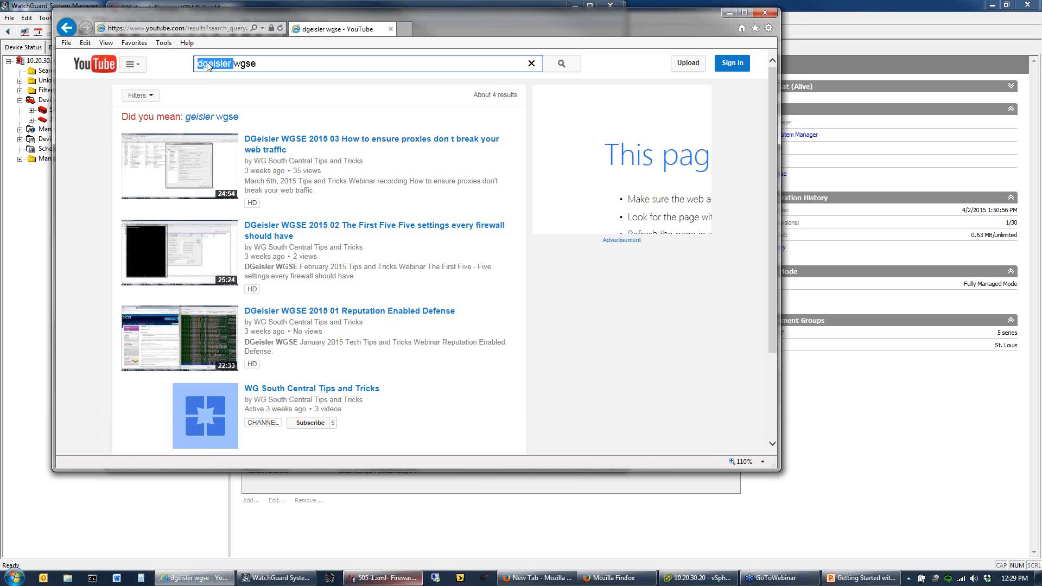
mouse_move(342, 63)
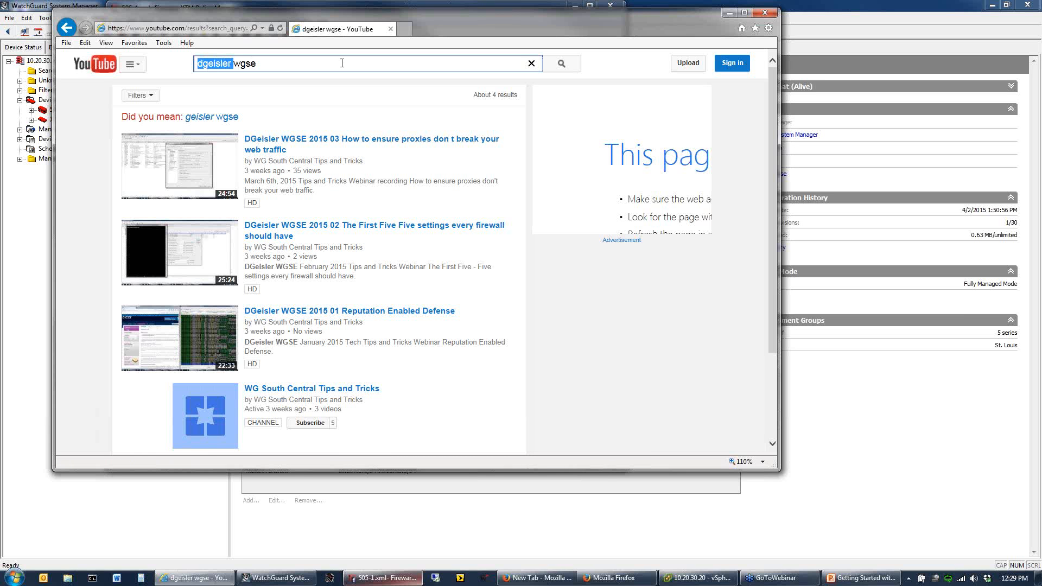
Remove 'dgeisler' to search just 'wgse' and scroll through the results.
key("Delete")
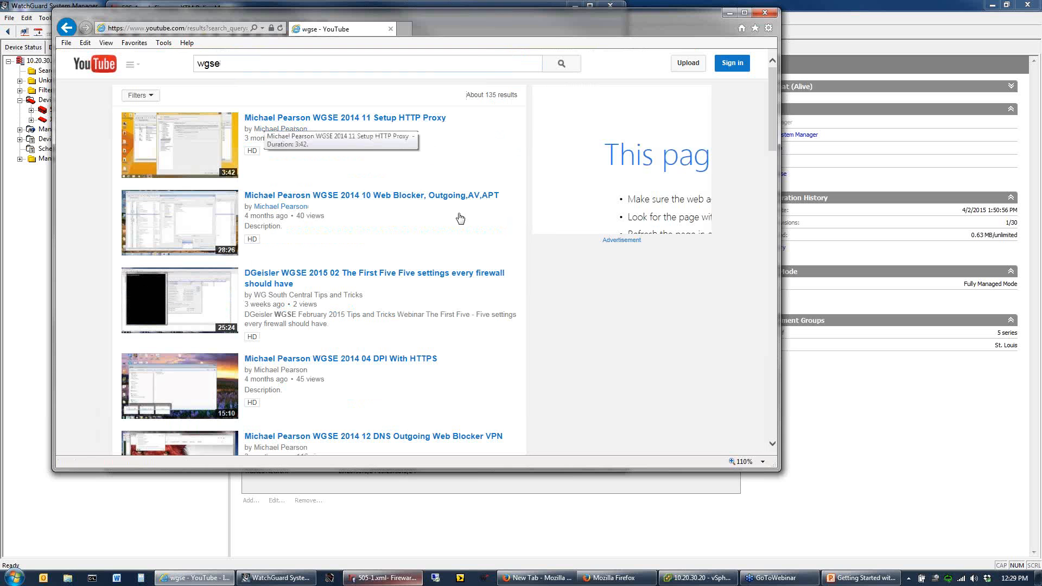
mouse_move(427, 261)
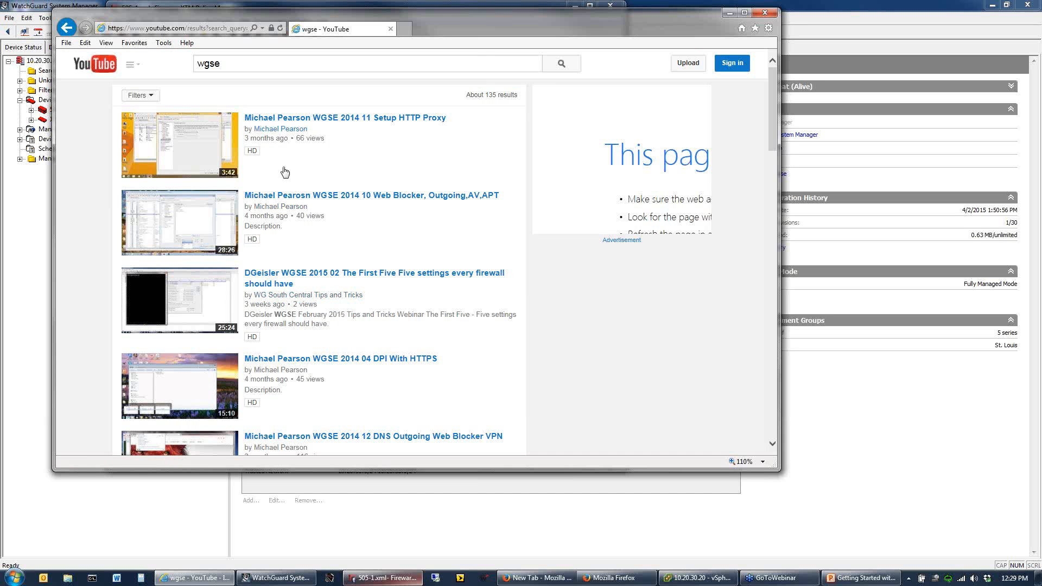
scroll("down", 3)
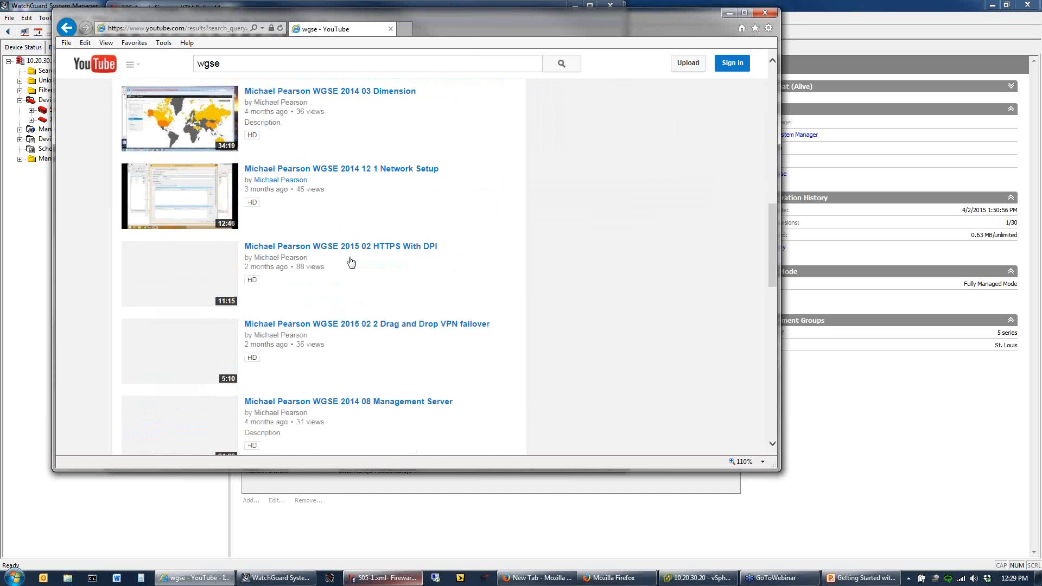
scroll("up", 3)
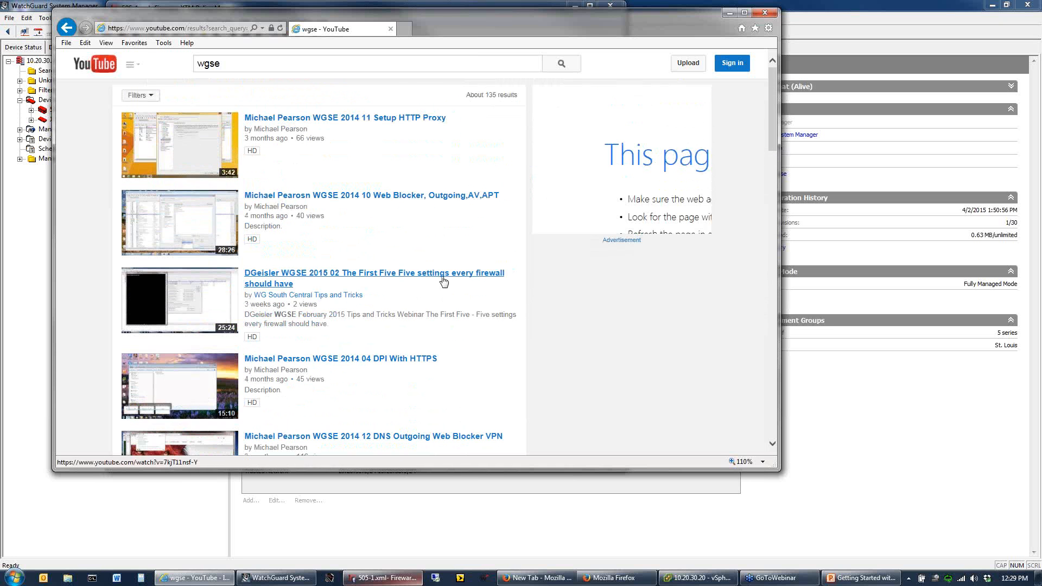
mouse_move(510, 259)
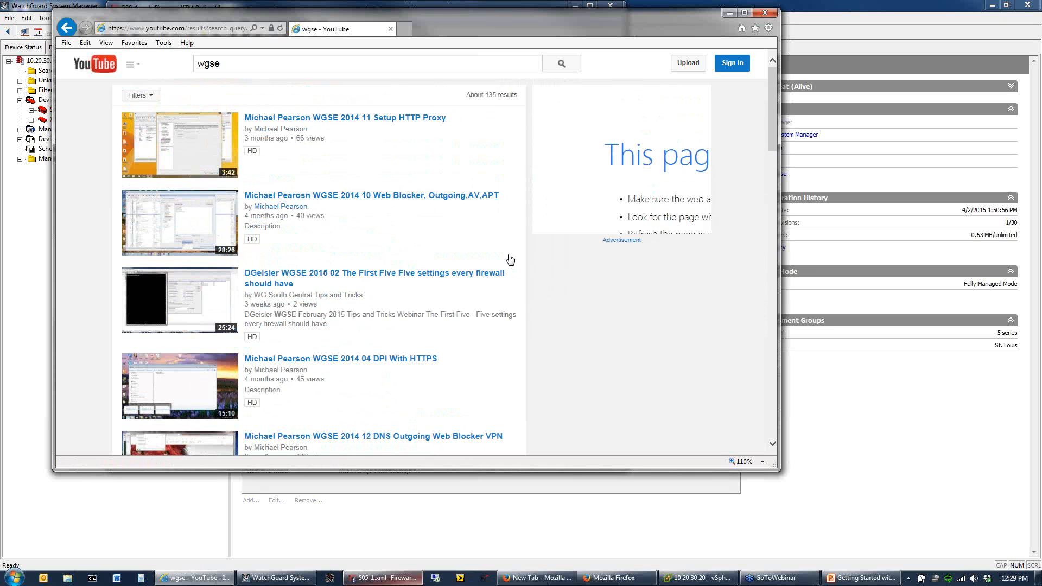
mouse_move(214, 107)
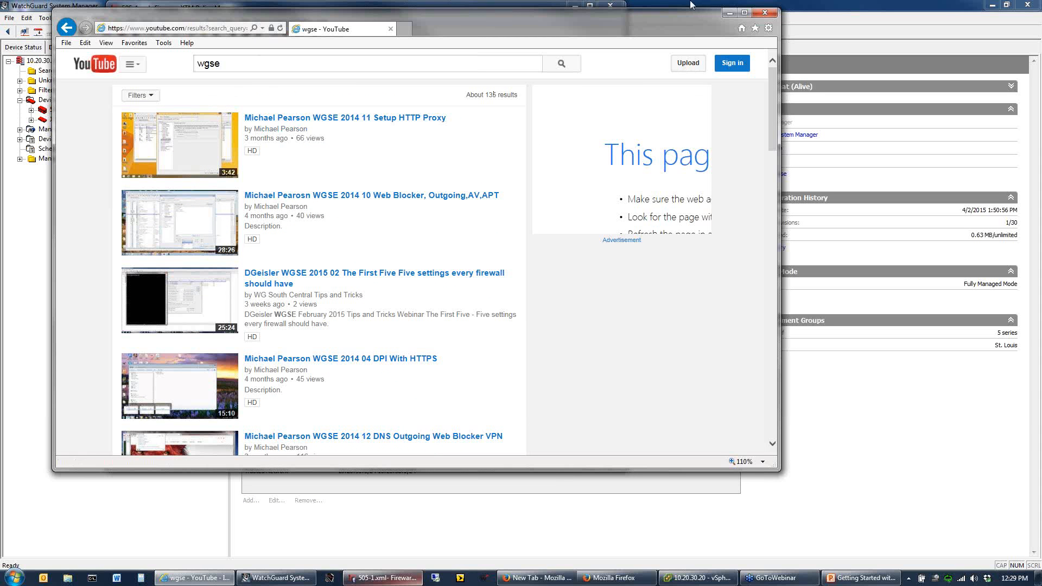
mouse_move(677, 41)
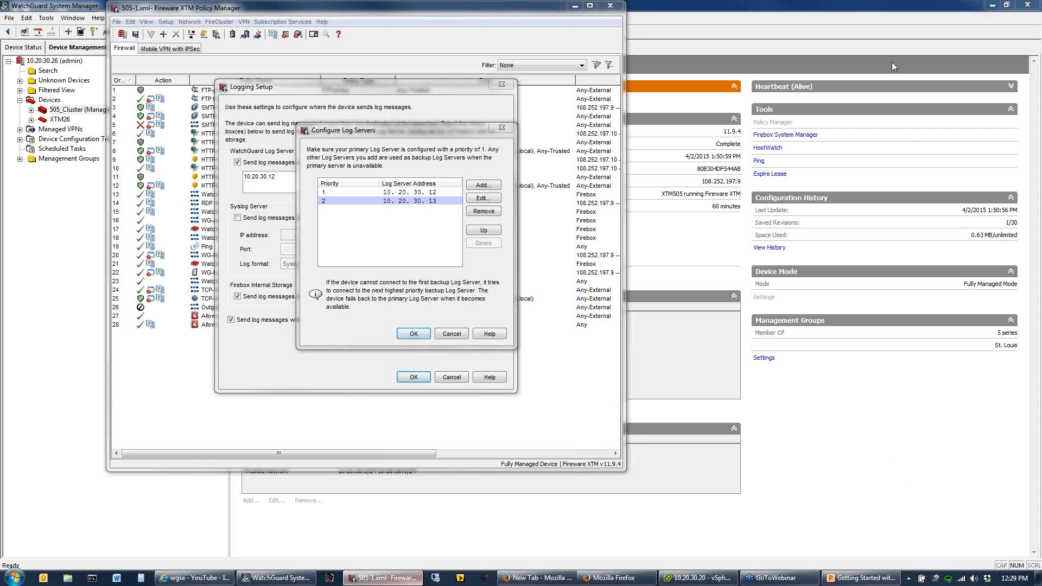
mouse_move(711, 402)
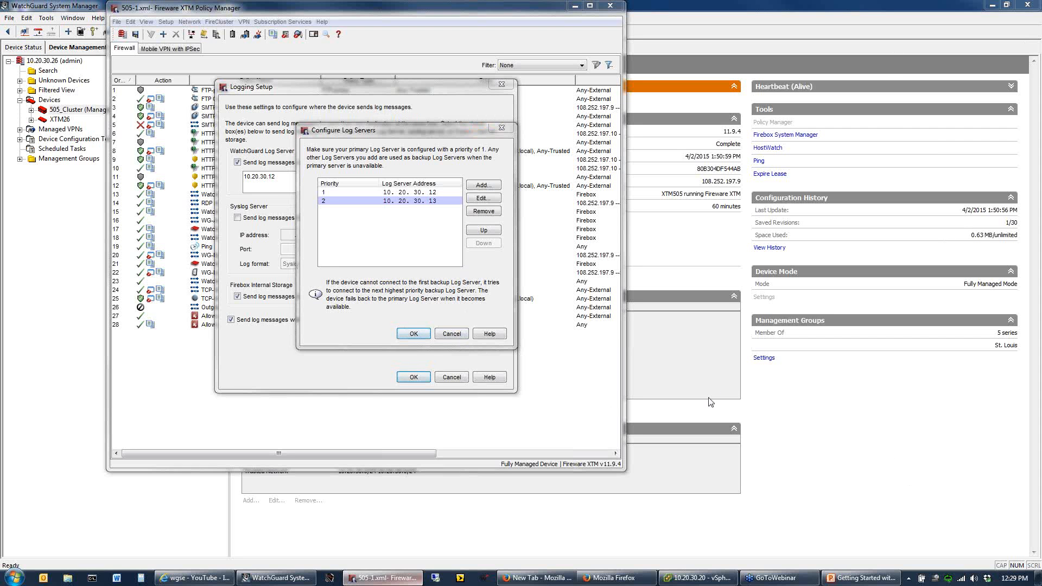
mouse_move(718, 398)
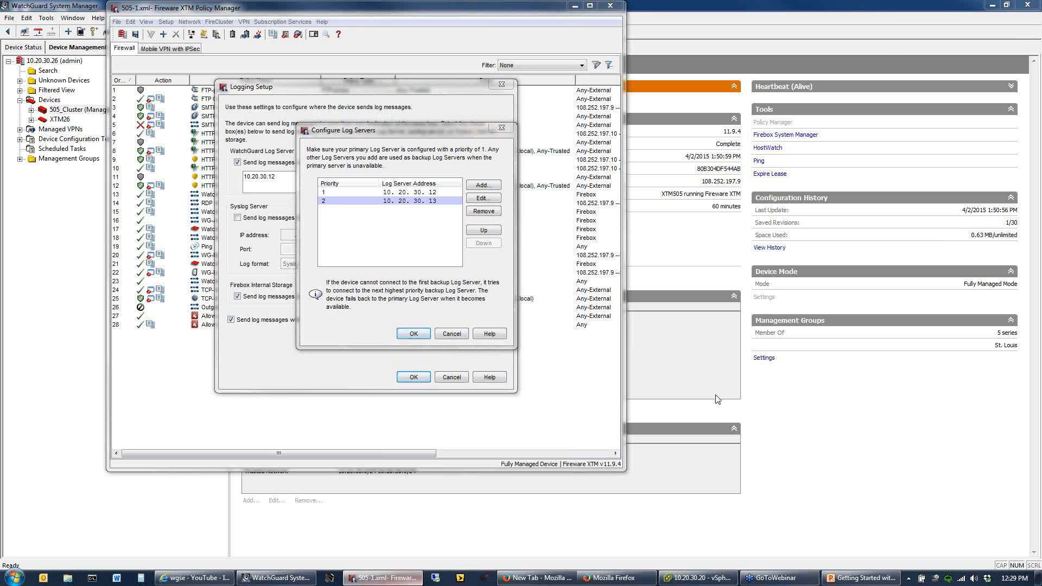
mouse_move(758, 352)
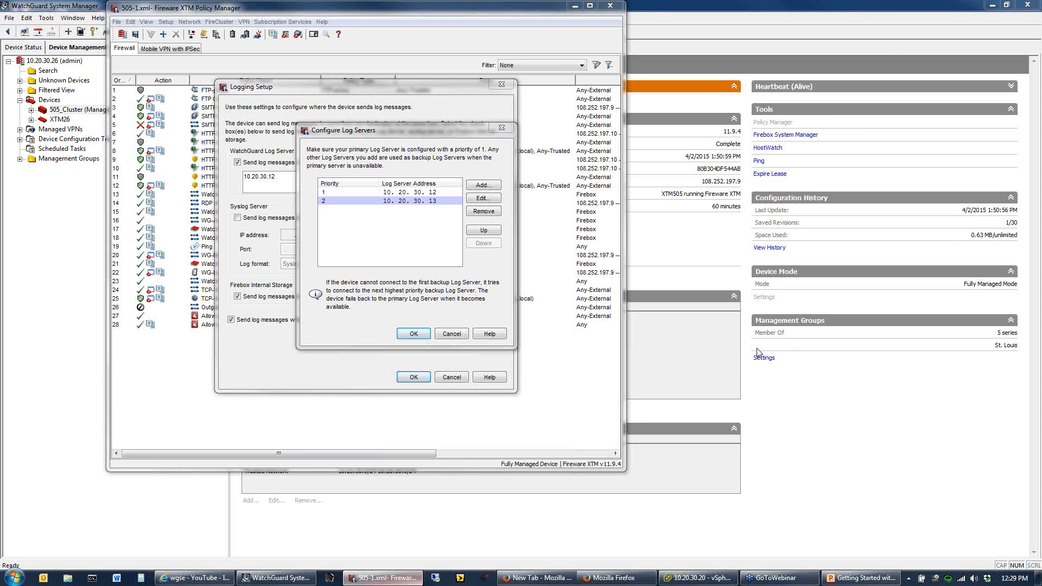
mouse_move(813, 366)
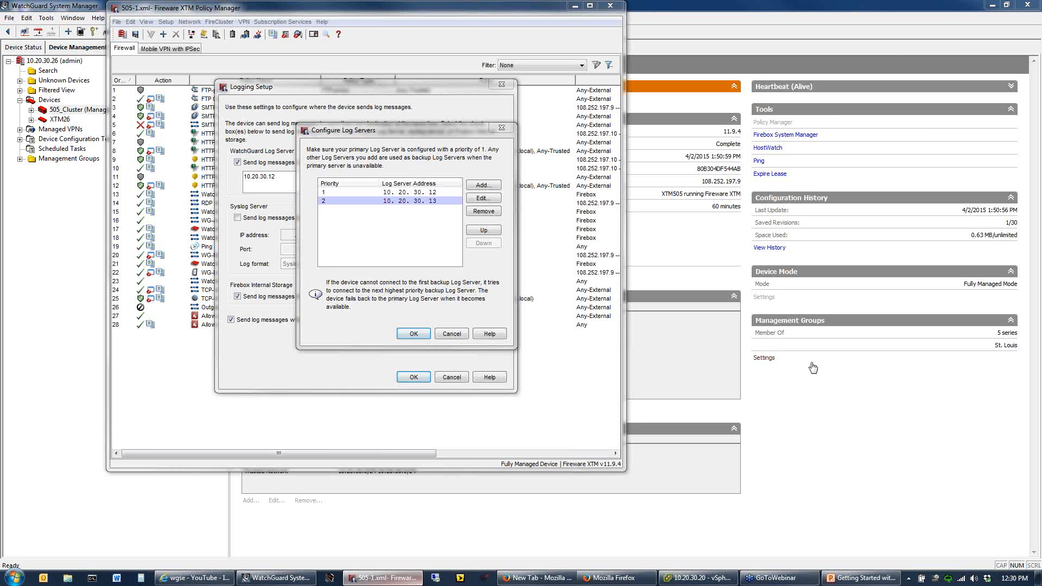
mouse_move(829, 363)
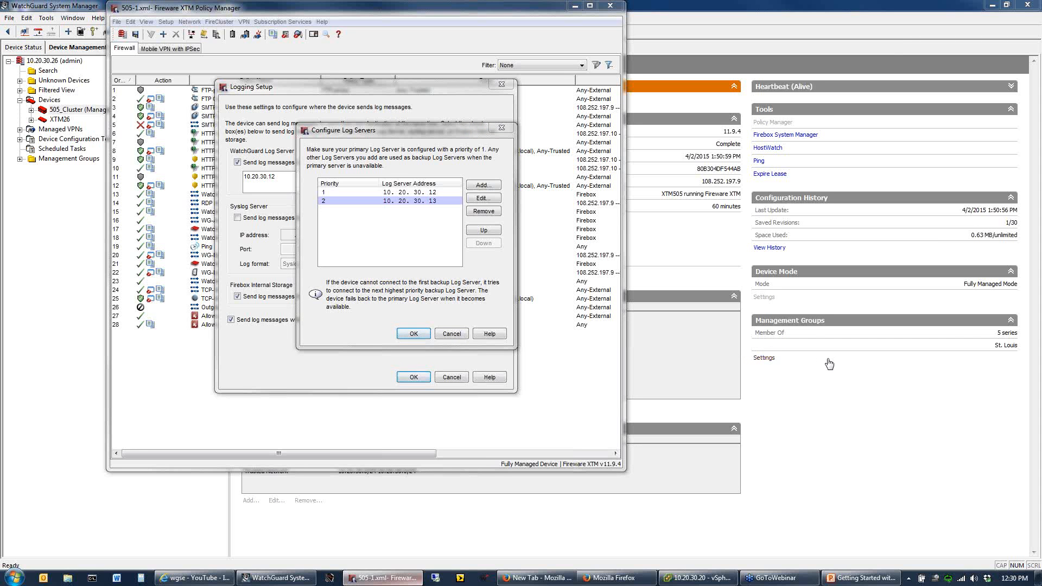
mouse_move(865, 403)
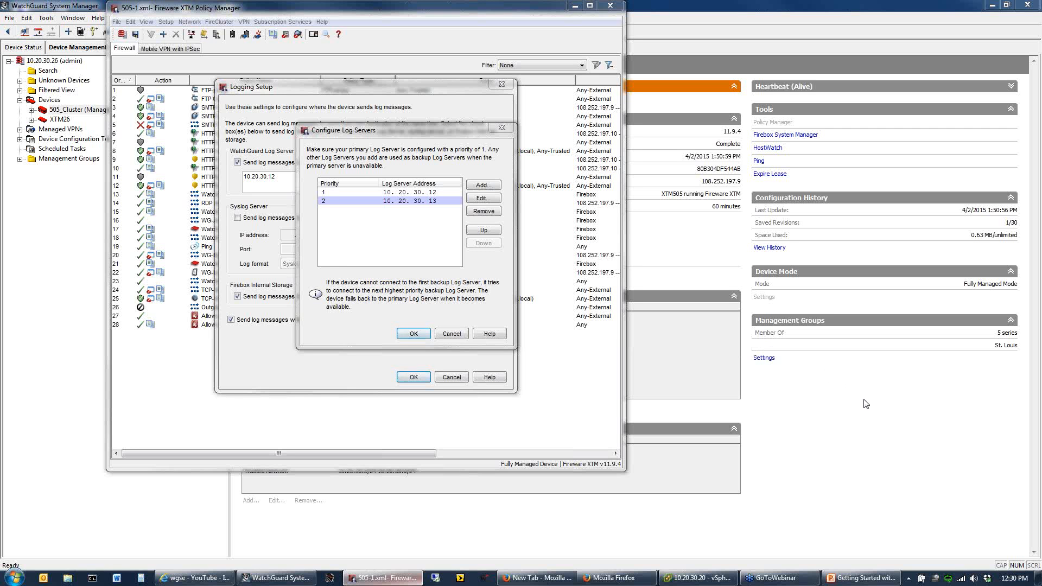
mouse_move(845, 323)
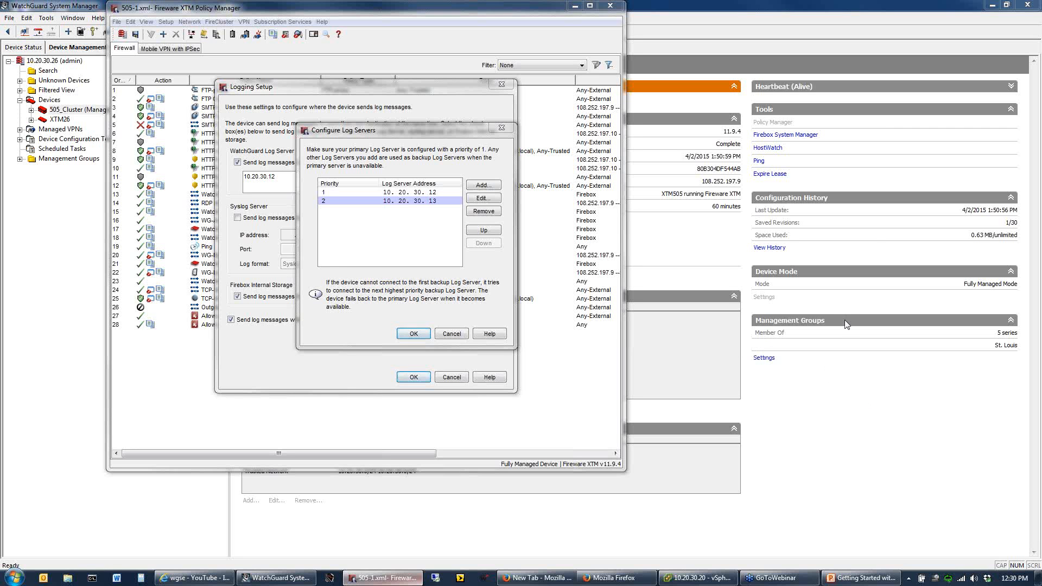
mouse_move(924, 209)
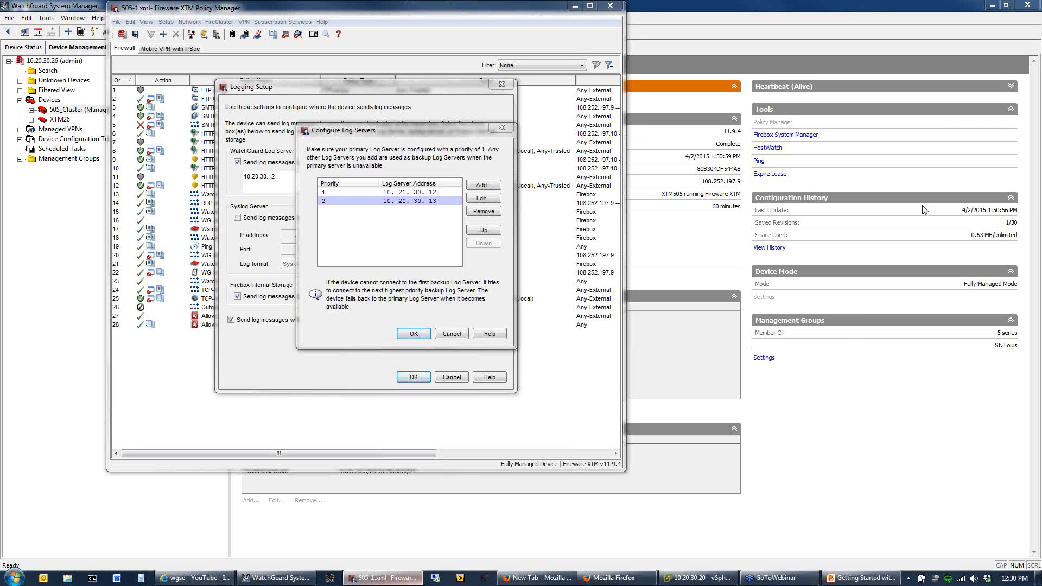